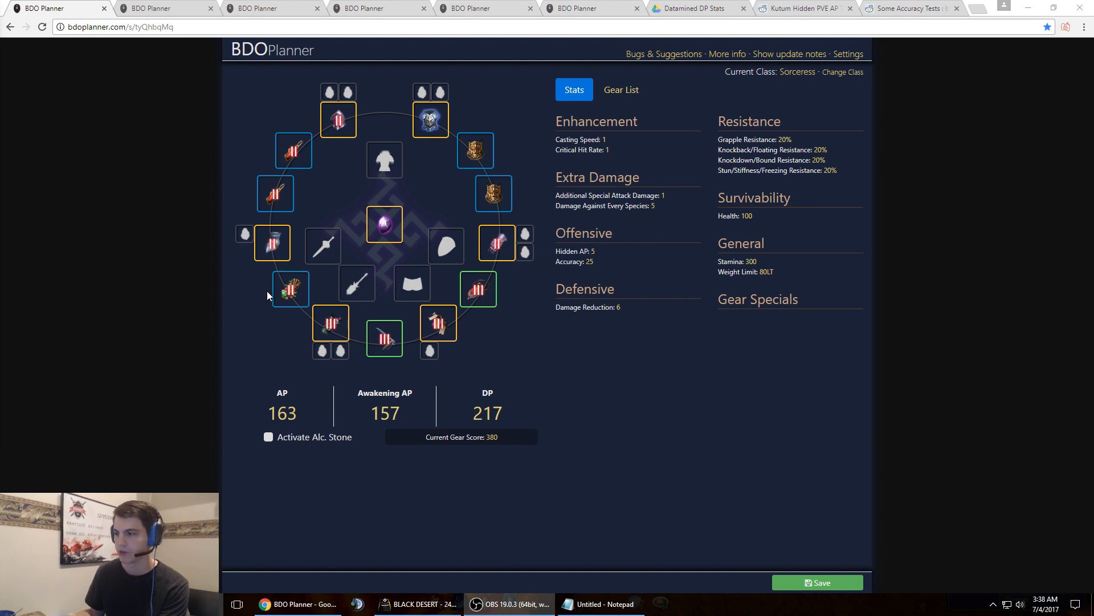
mouse_move(477, 288)
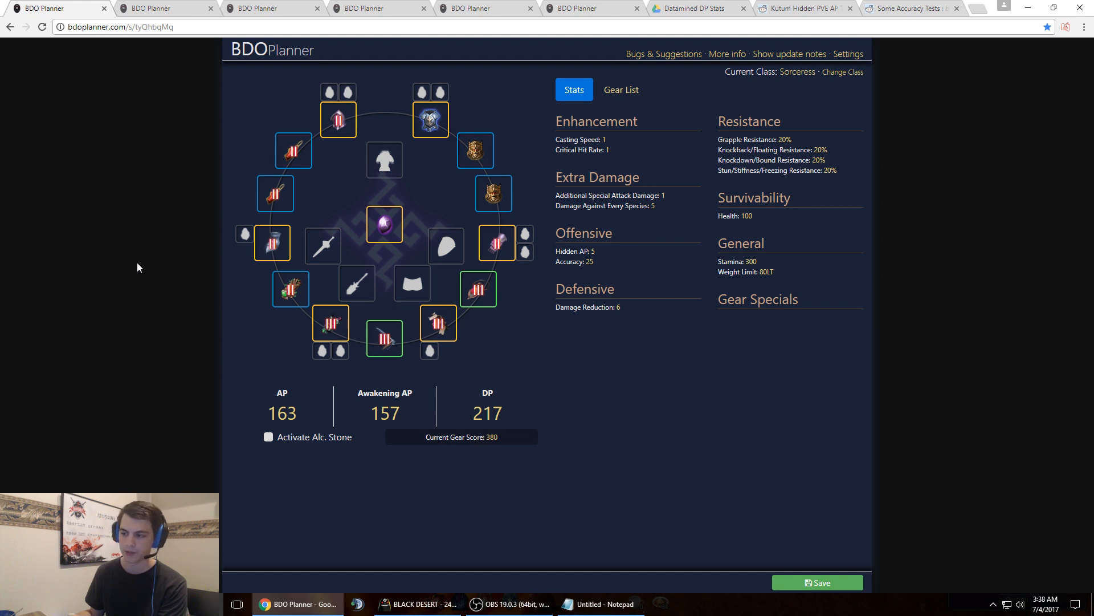
mouse_move(134, 265)
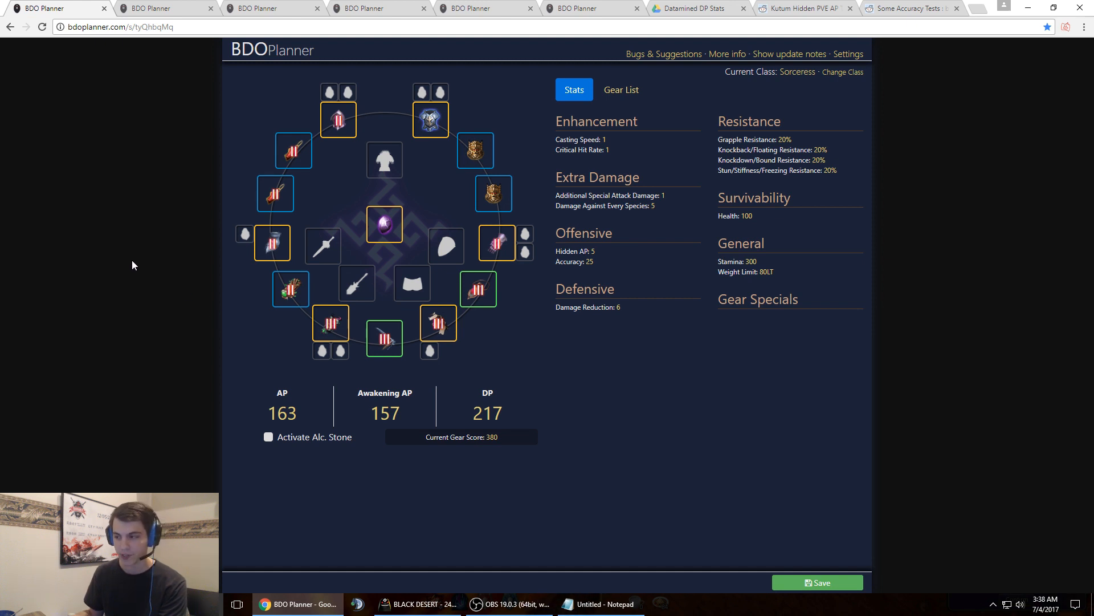
mouse_move(136, 253)
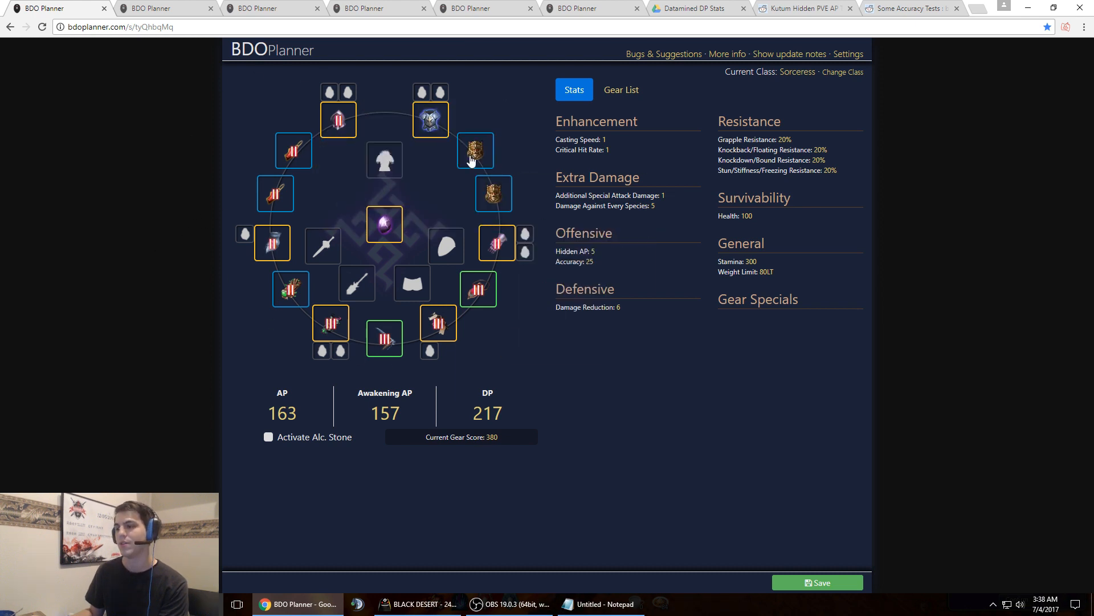
mouse_move(124, 228)
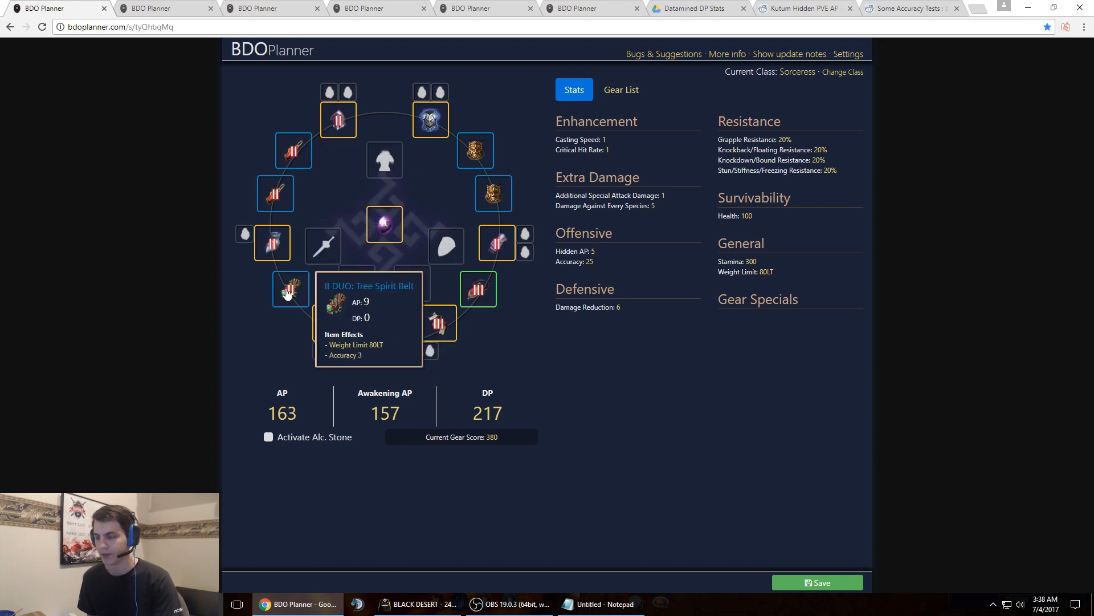
mouse_move(275, 193)
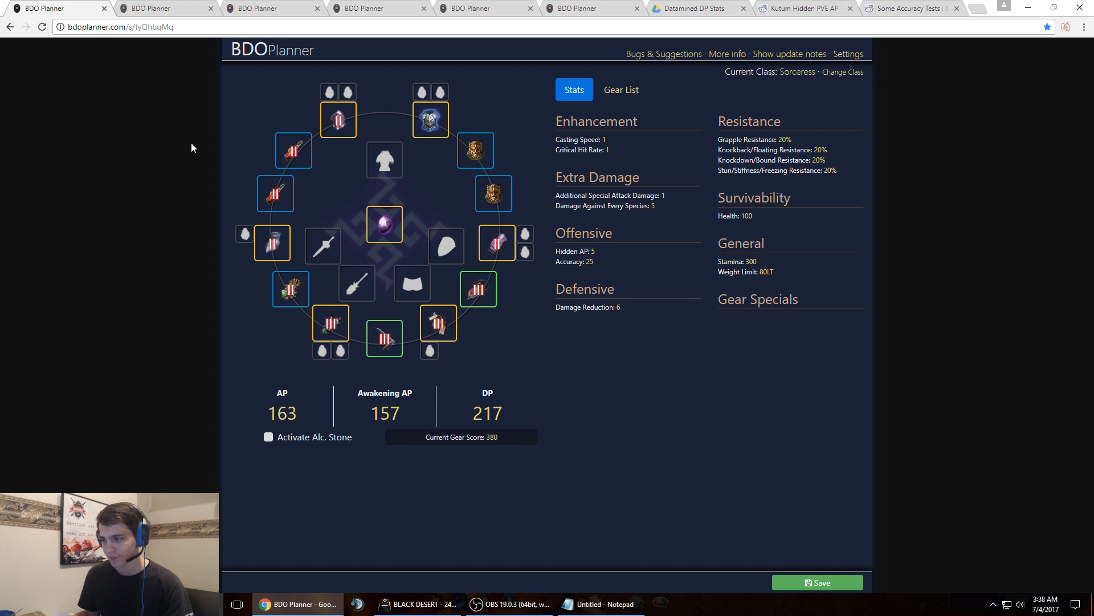
mouse_move(189, 147)
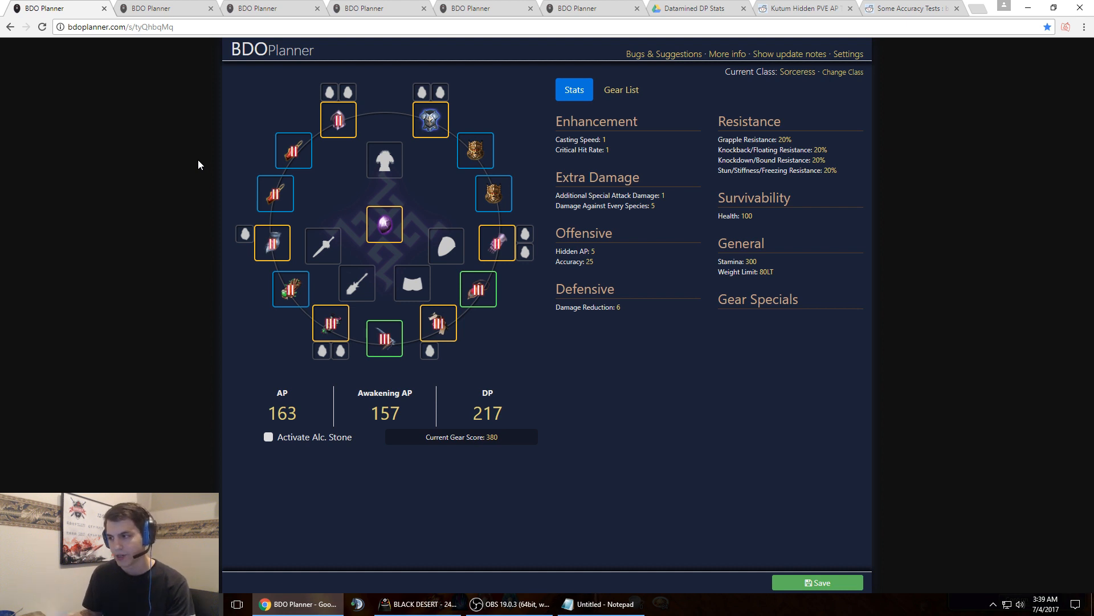
mouse_move(156, 144)
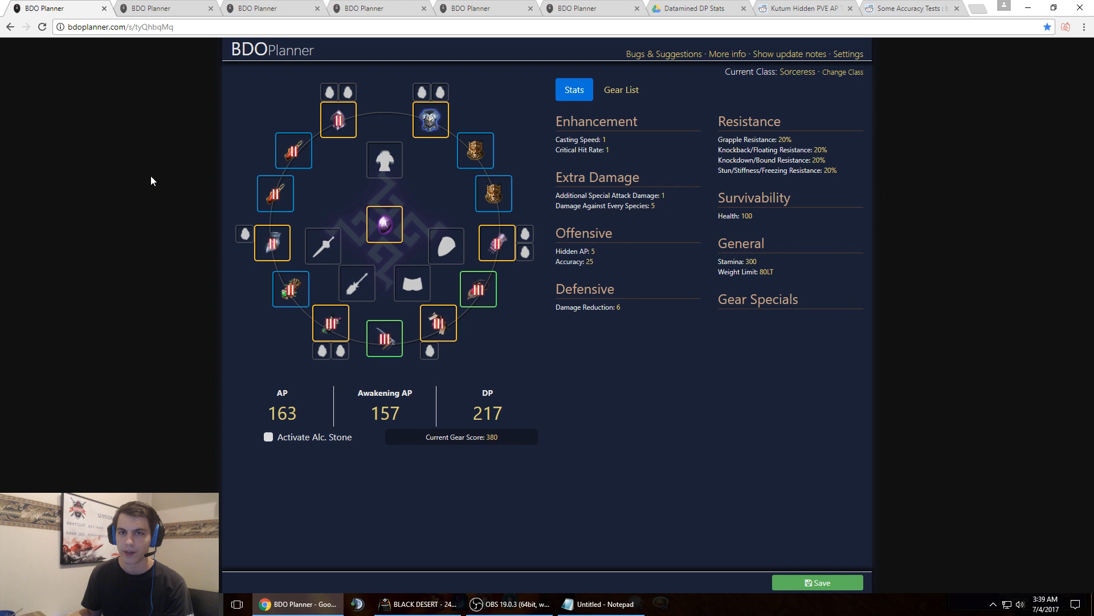
mouse_move(162, 213)
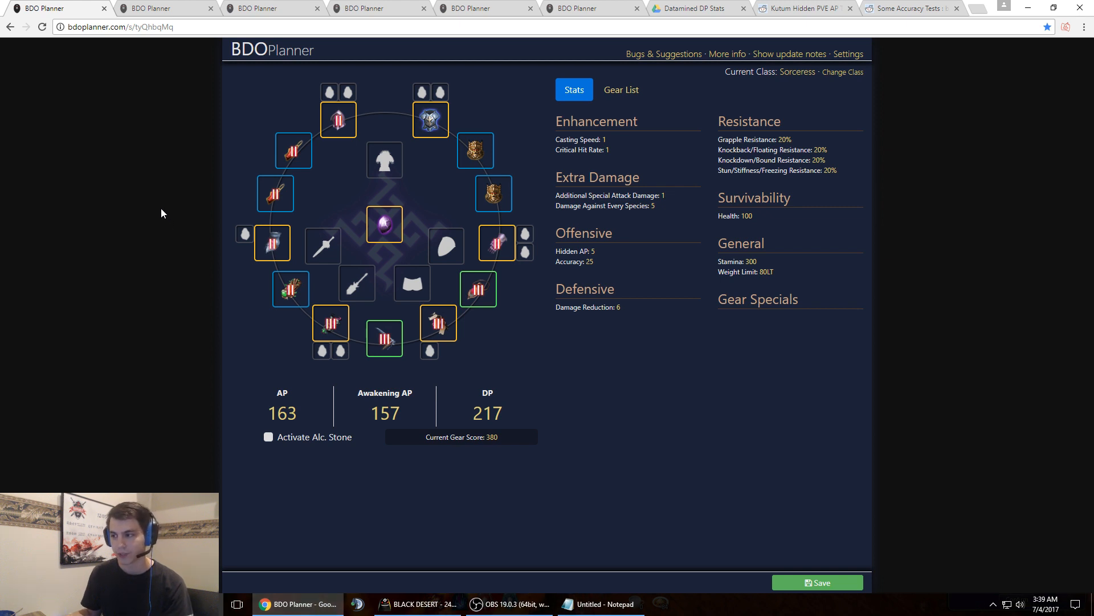
mouse_move(139, 211)
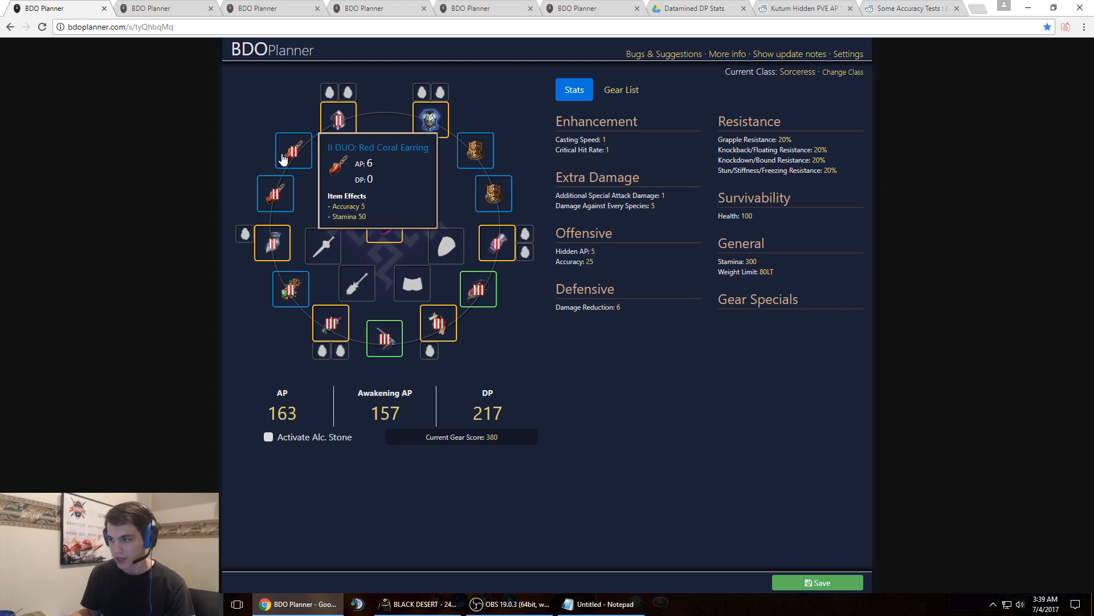
mouse_move(338, 119)
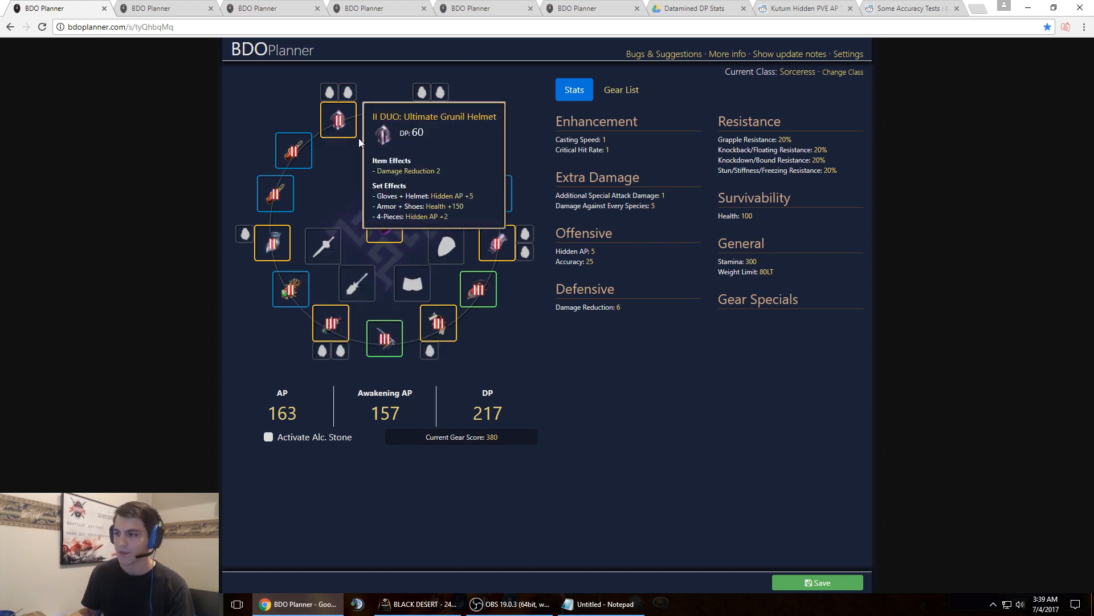
mouse_move(450, 190)
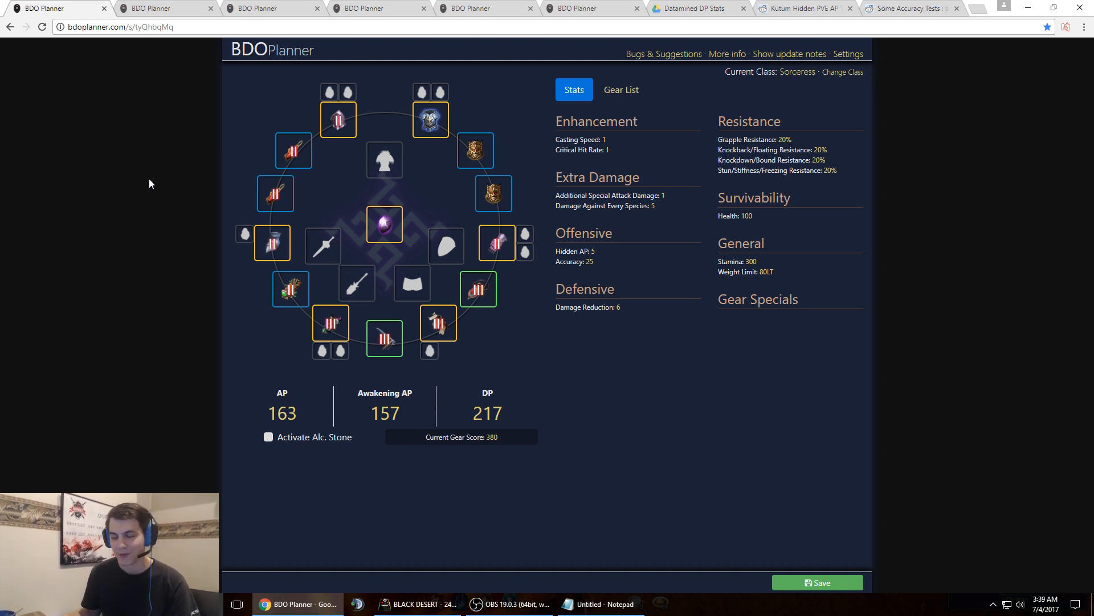
mouse_move(174, 192)
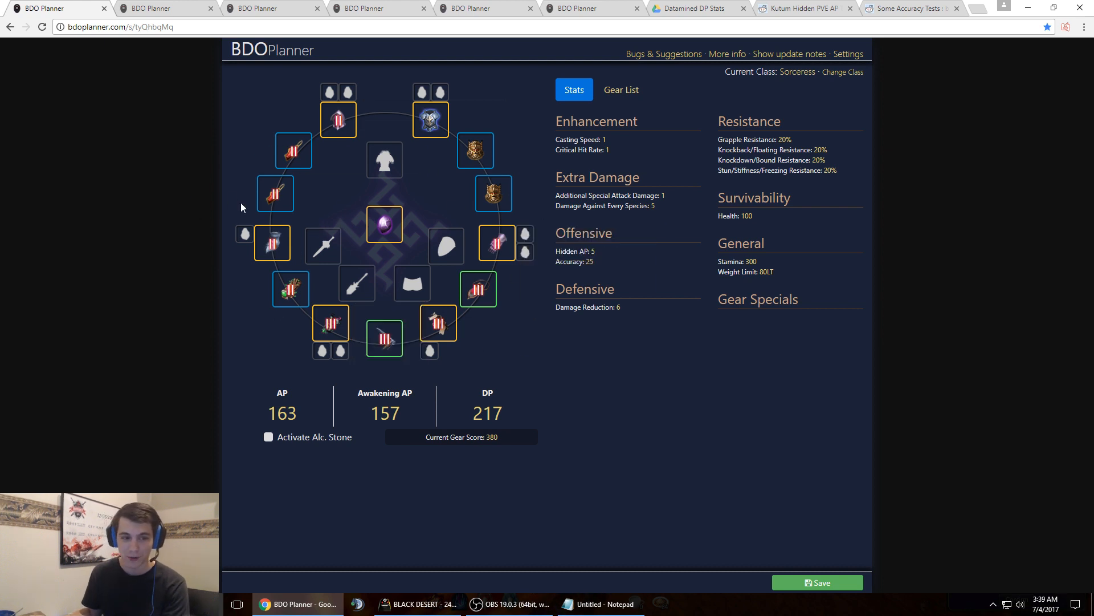
mouse_move(184, 150)
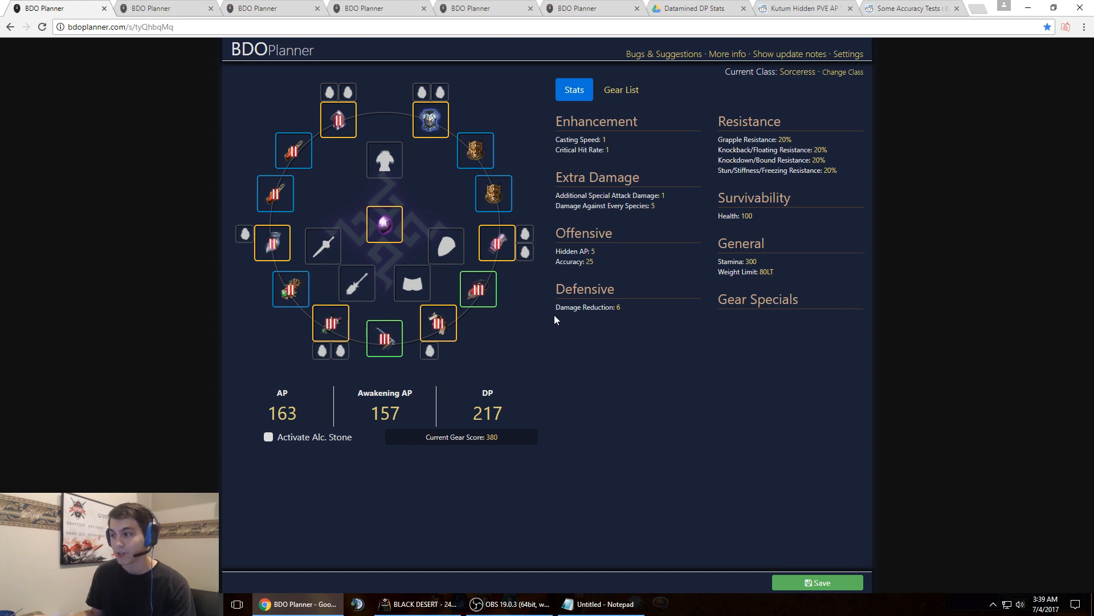
mouse_move(330, 323)
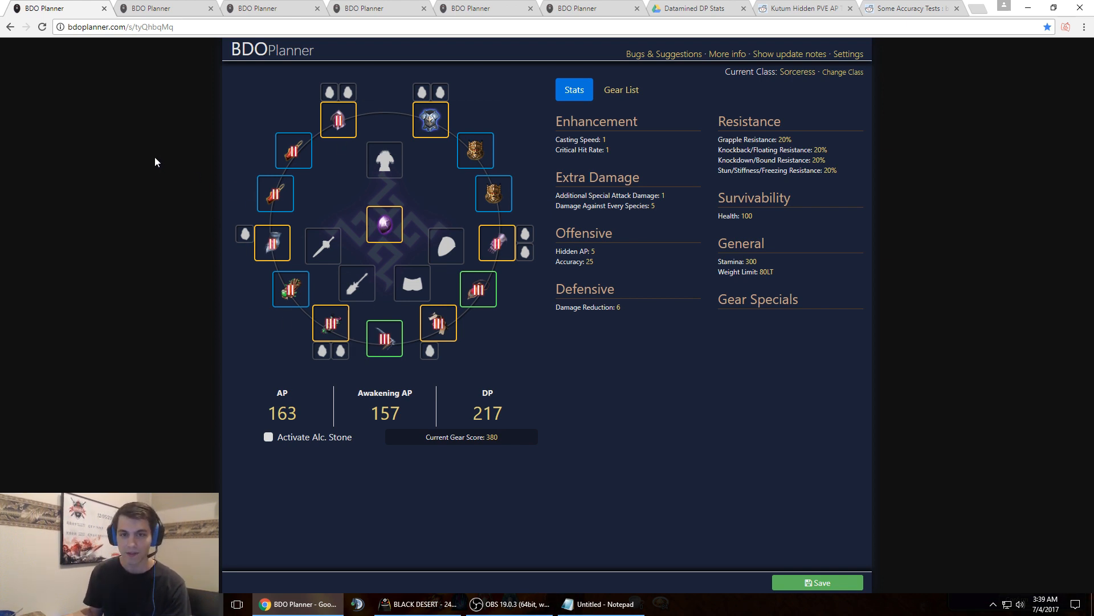
mouse_move(147, 169)
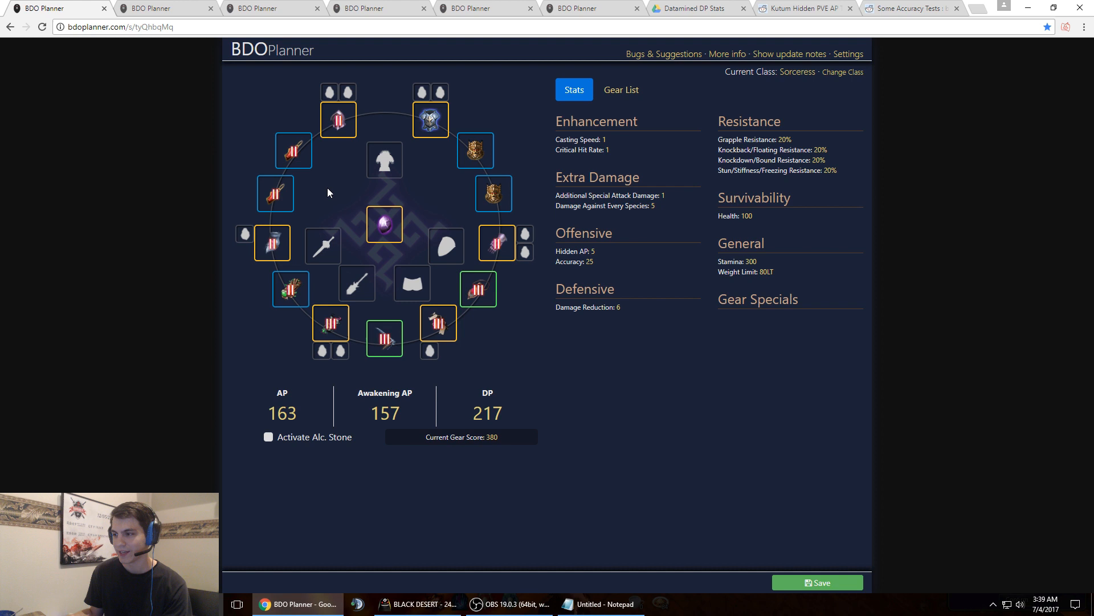
mouse_move(384, 224)
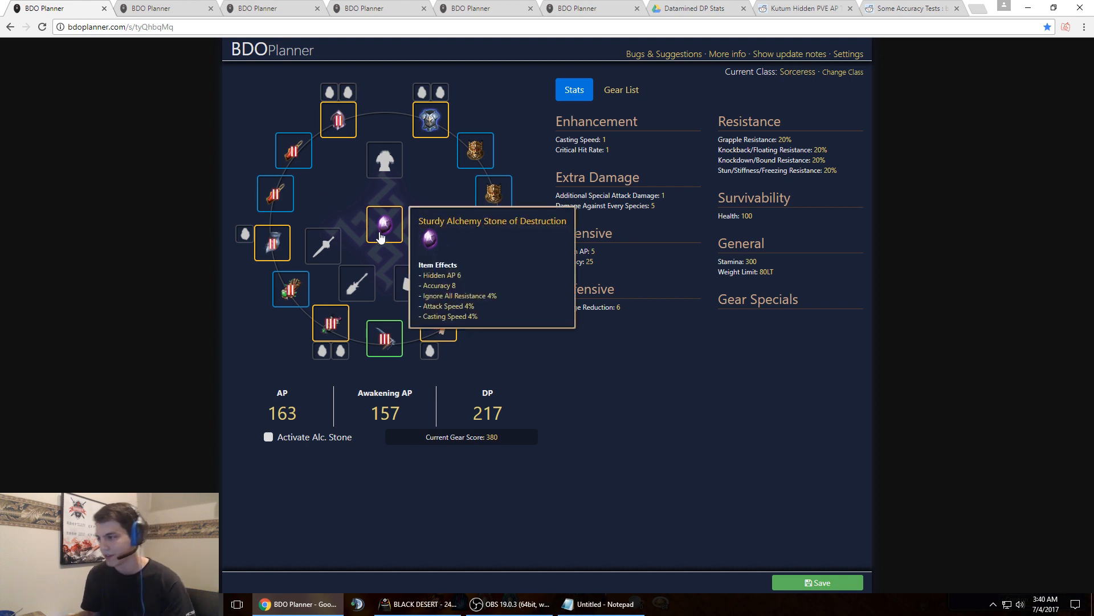
mouse_move(547, 302)
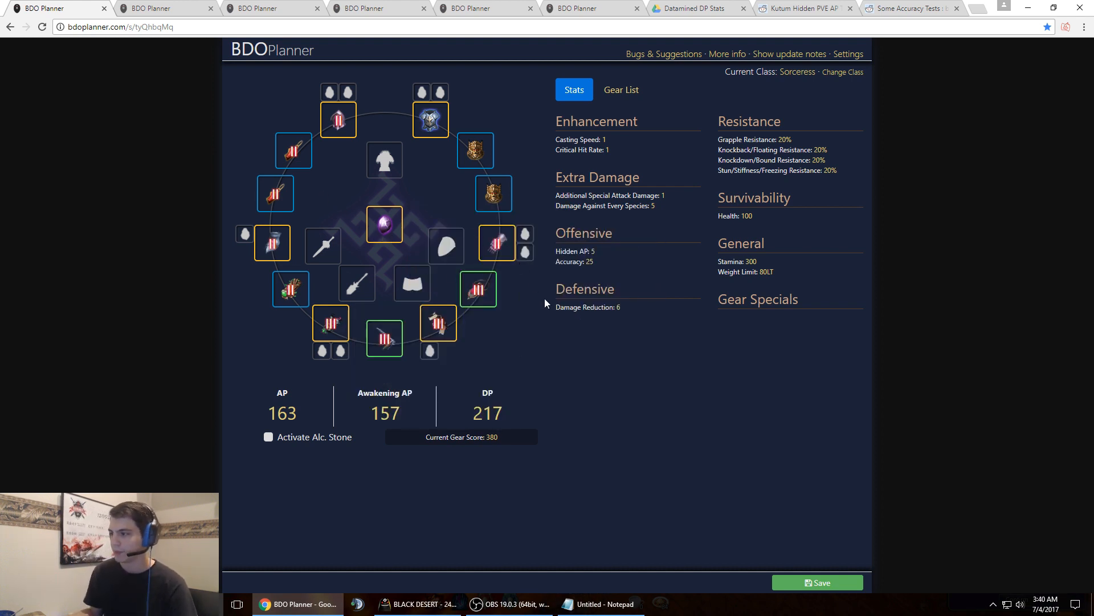
mouse_move(475, 151)
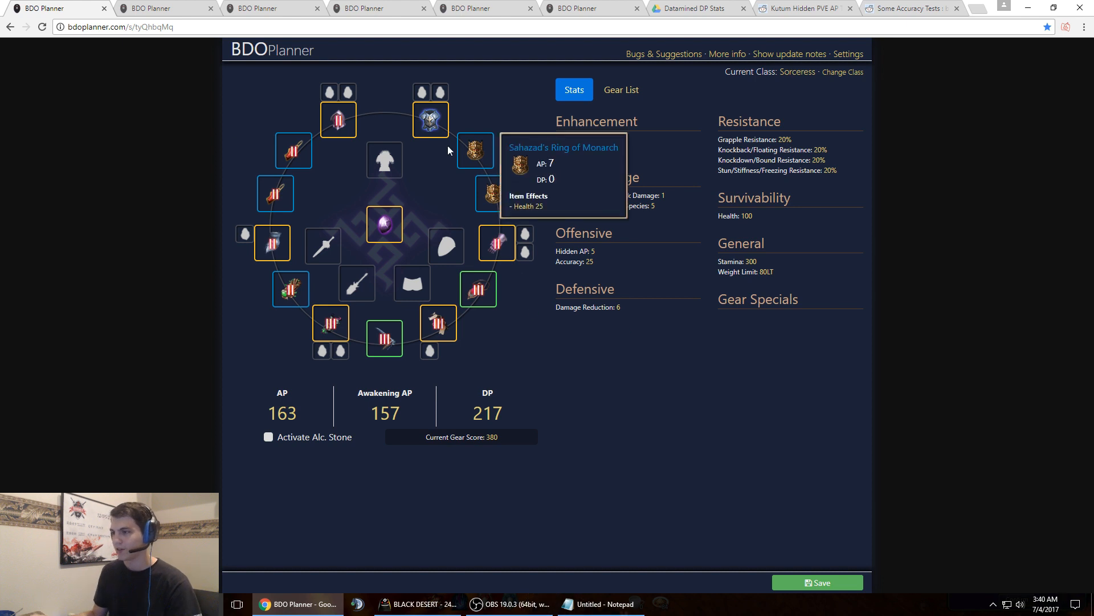
mouse_move(186, 178)
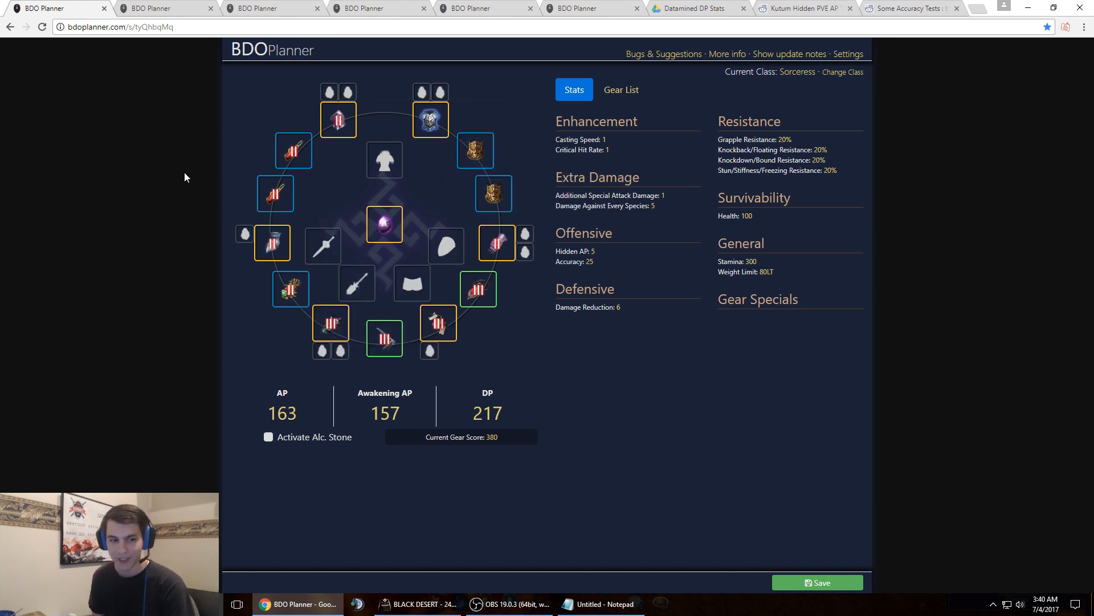
mouse_move(255, 241)
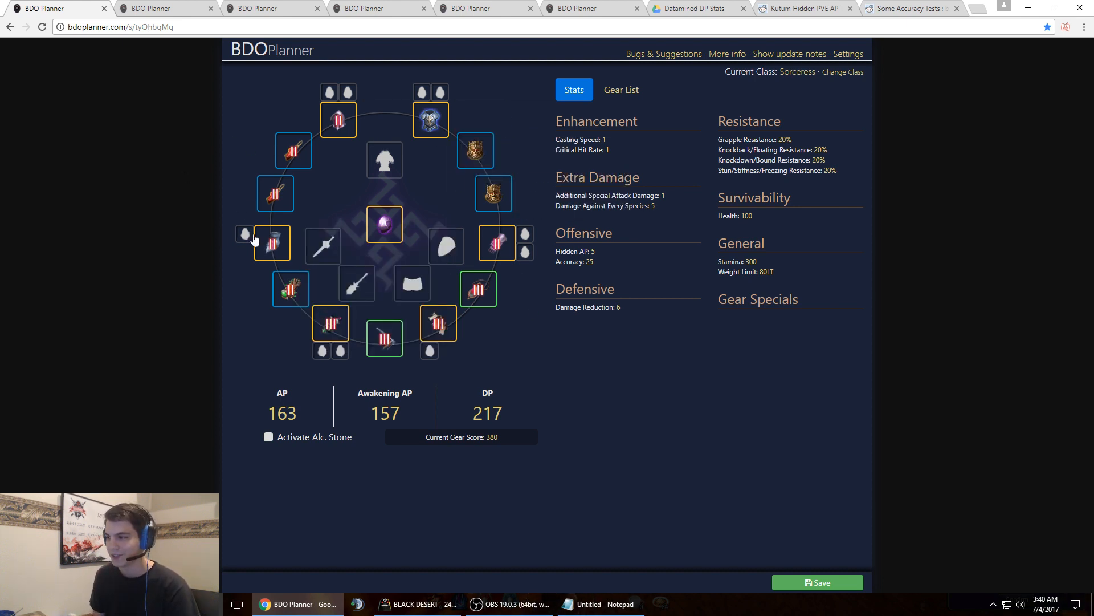
mouse_move(187, 144)
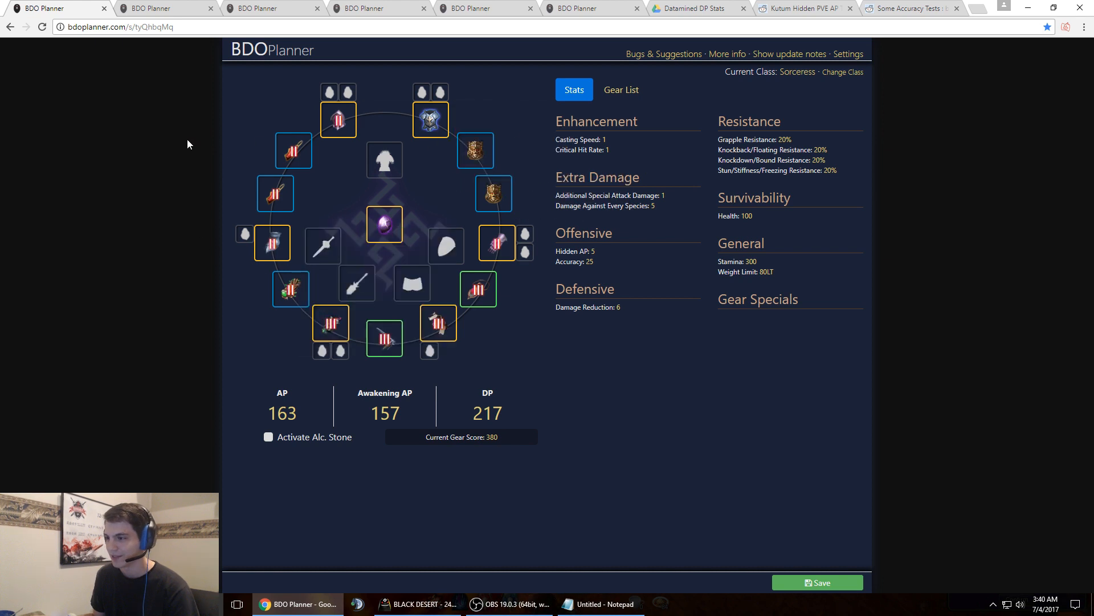
mouse_move(178, 134)
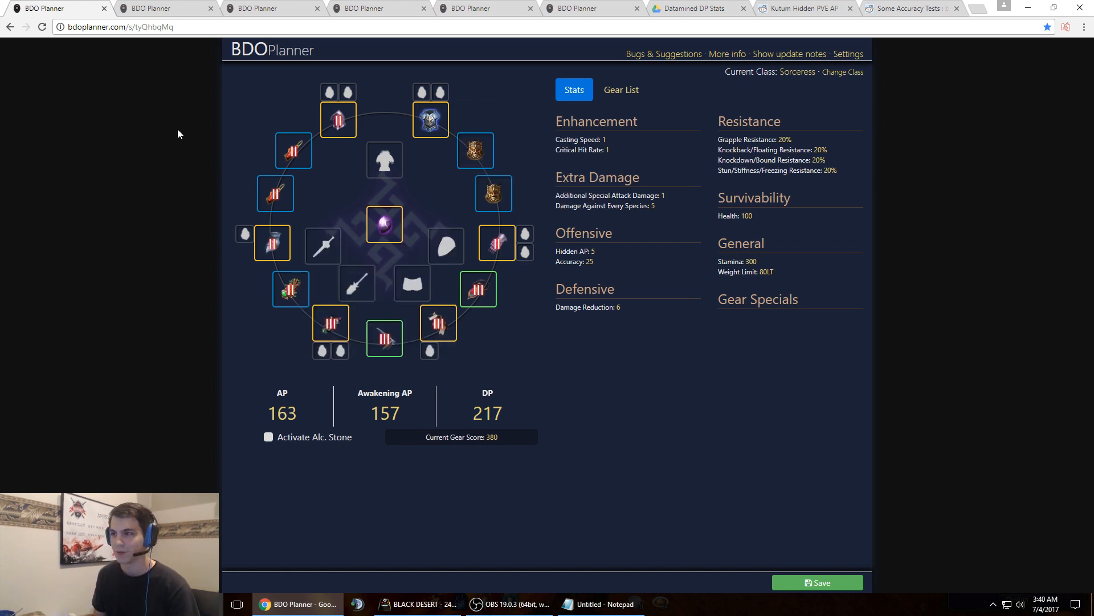
mouse_move(115, 197)
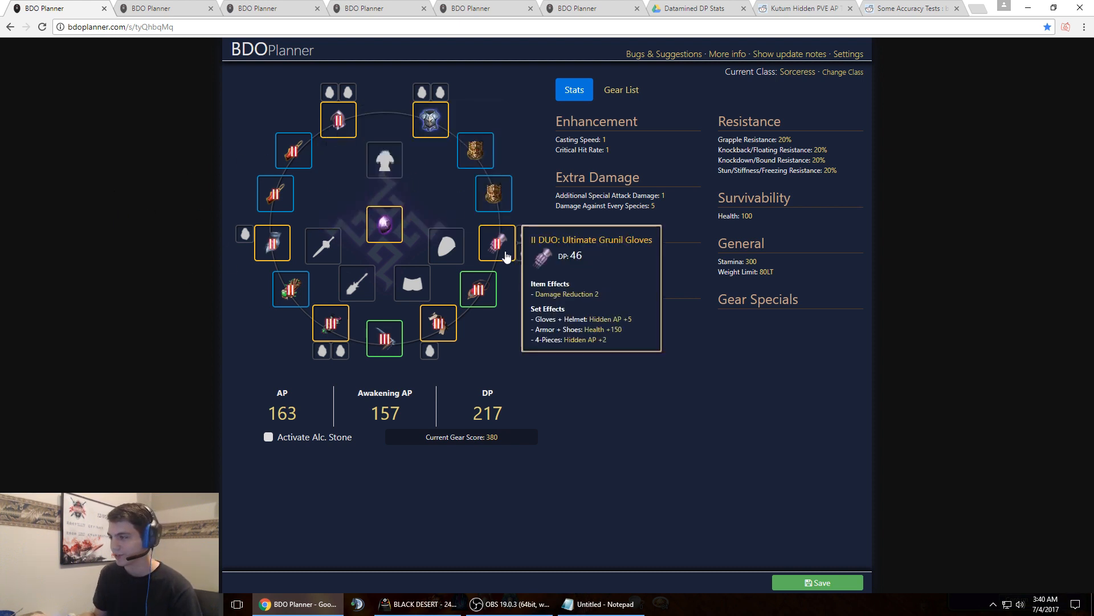
mouse_move(431, 119)
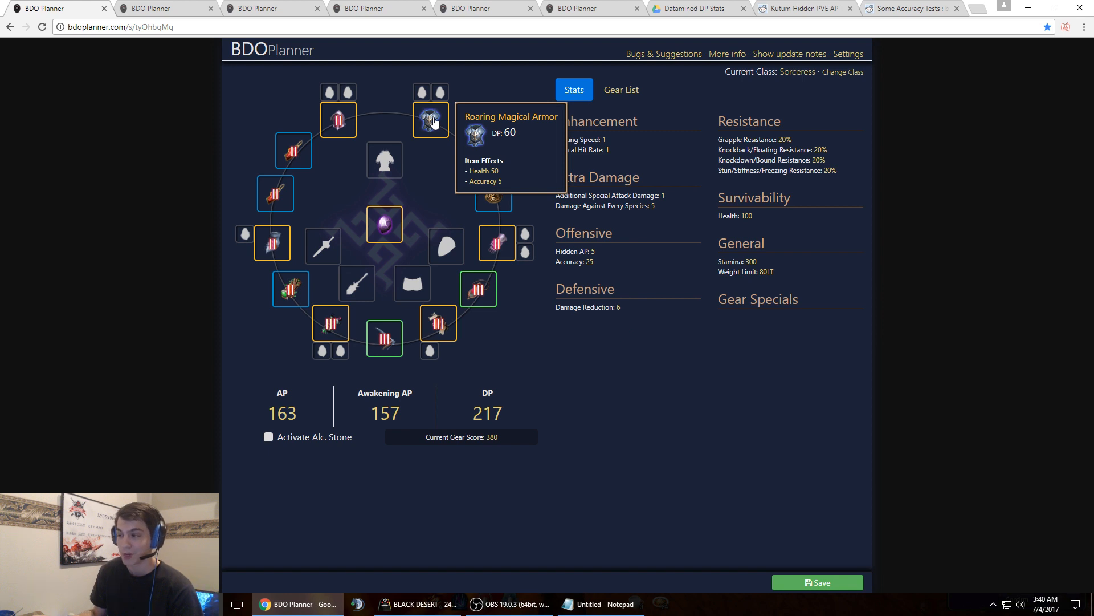
mouse_move(492, 194)
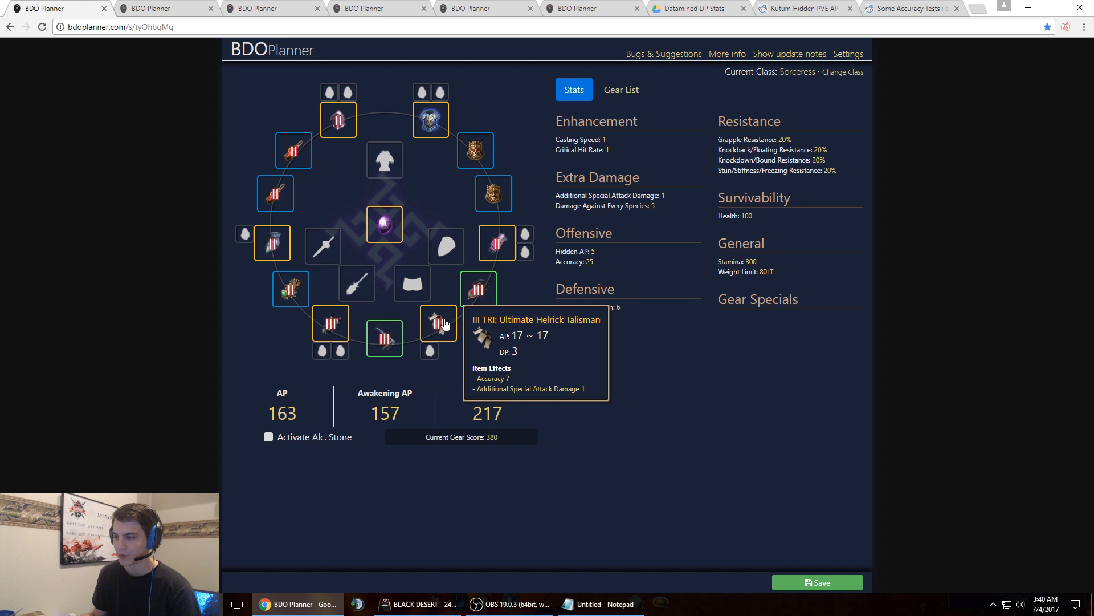
mouse_move(419, 337)
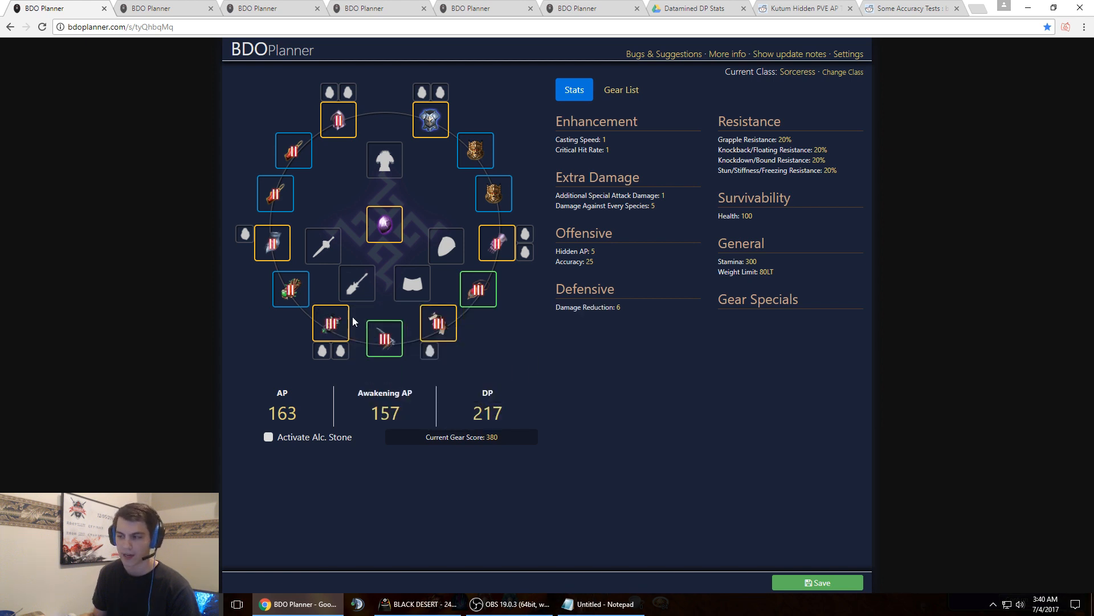
mouse_move(342, 332)
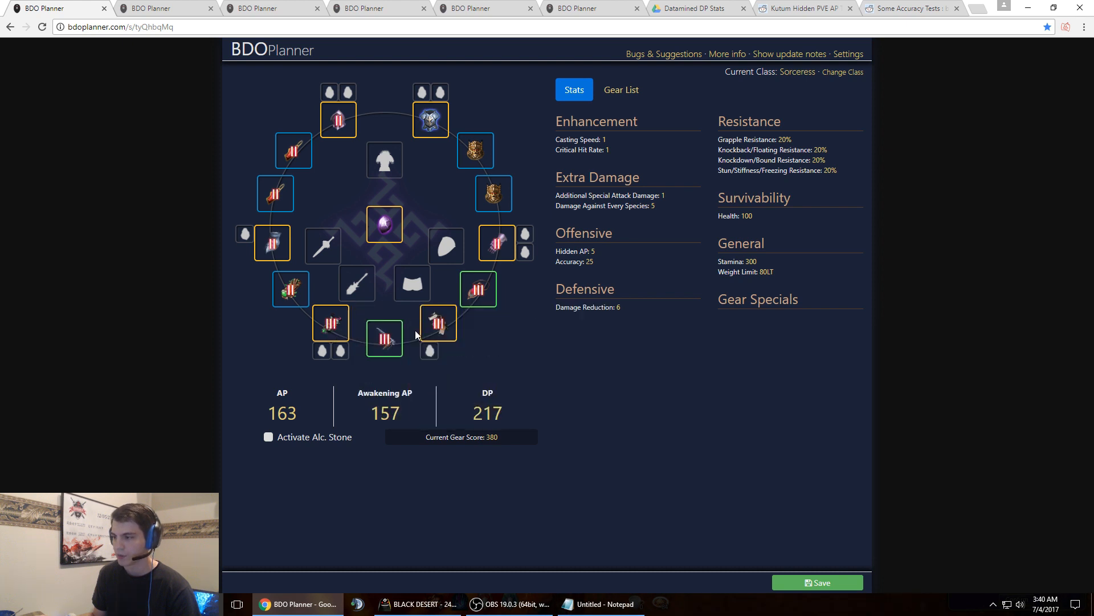
mouse_move(548, 371)
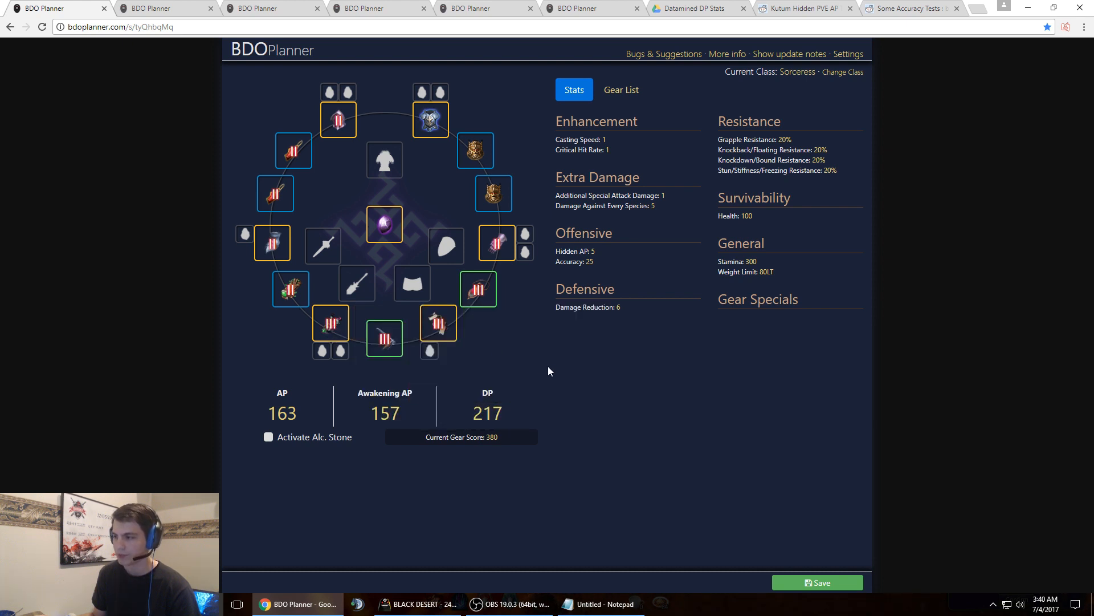
mouse_move(290, 289)
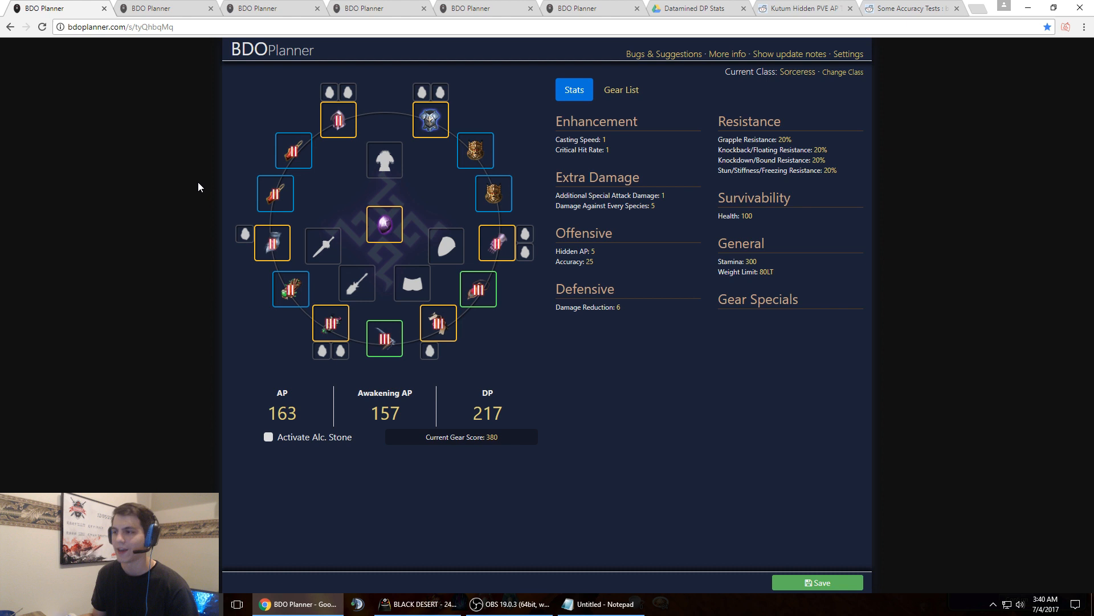
mouse_move(181, 193)
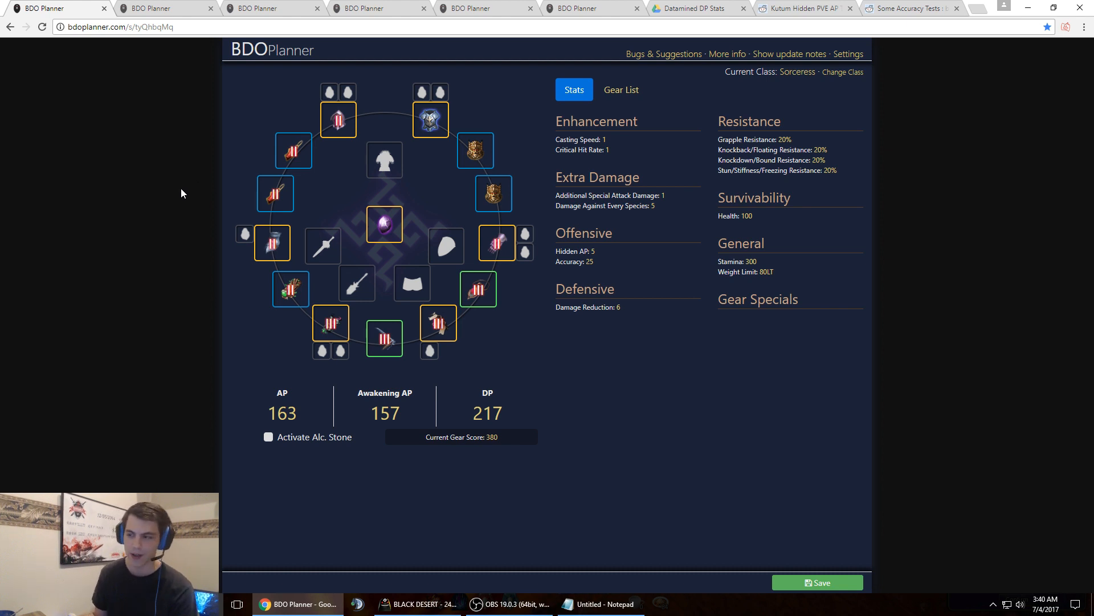
mouse_move(271, 243)
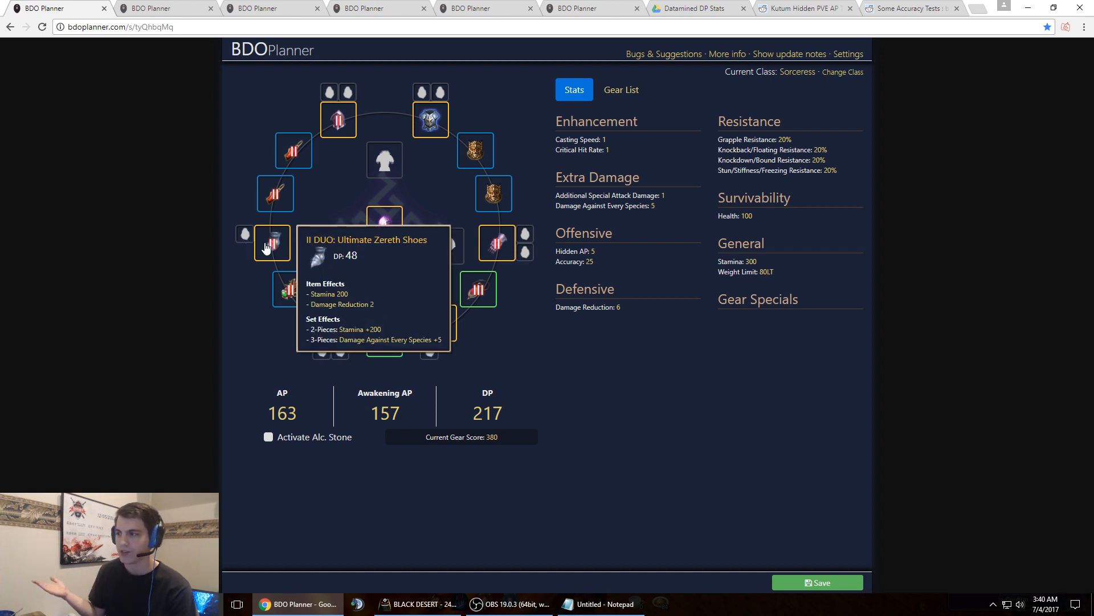
mouse_move(152, 134)
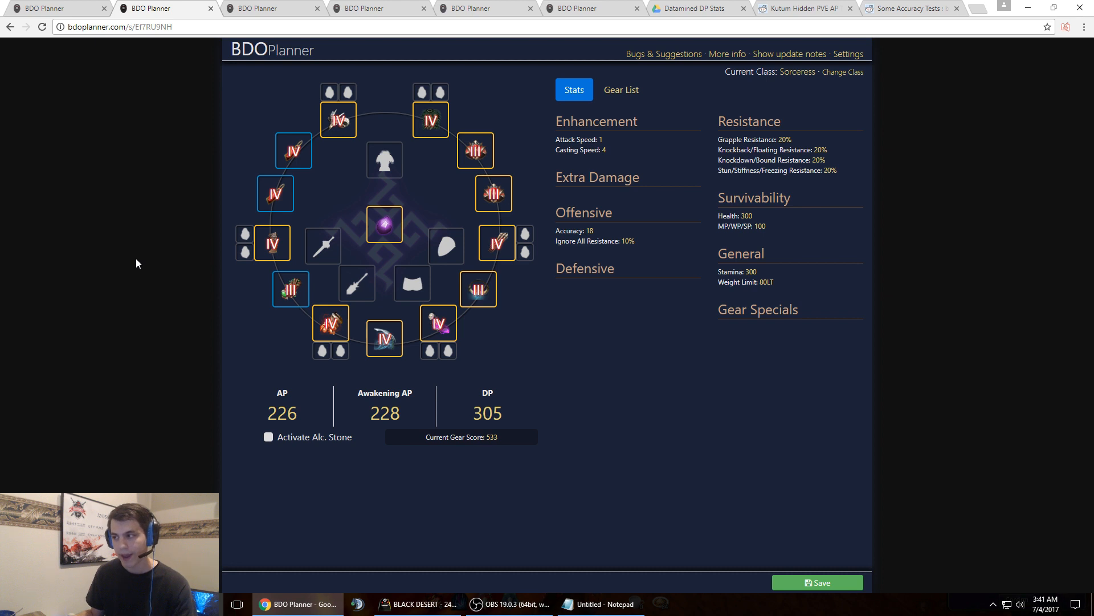
mouse_move(479, 289)
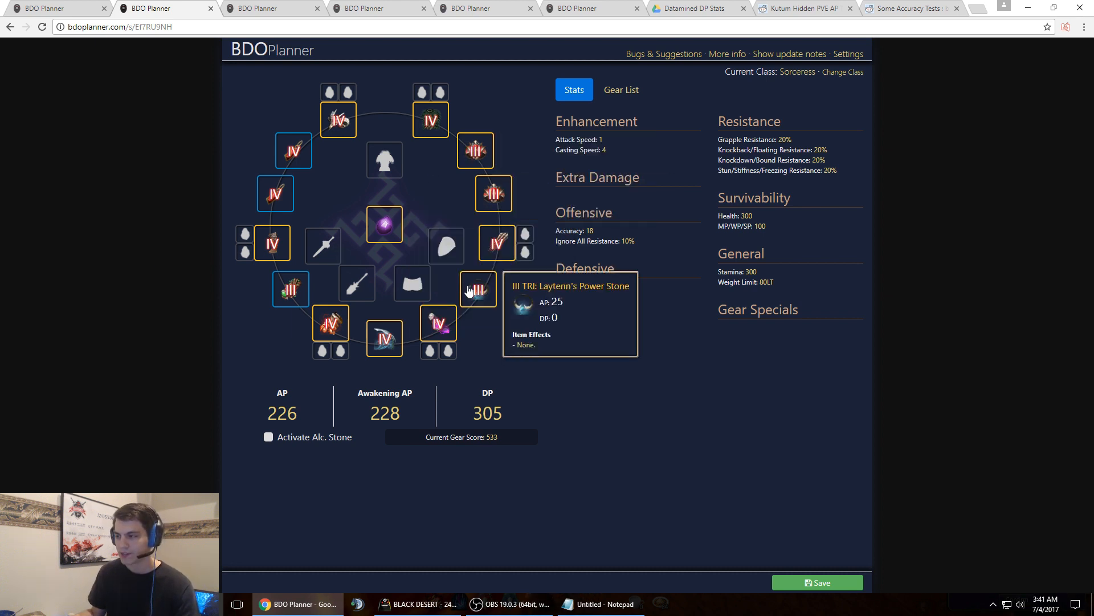
mouse_move(228, 167)
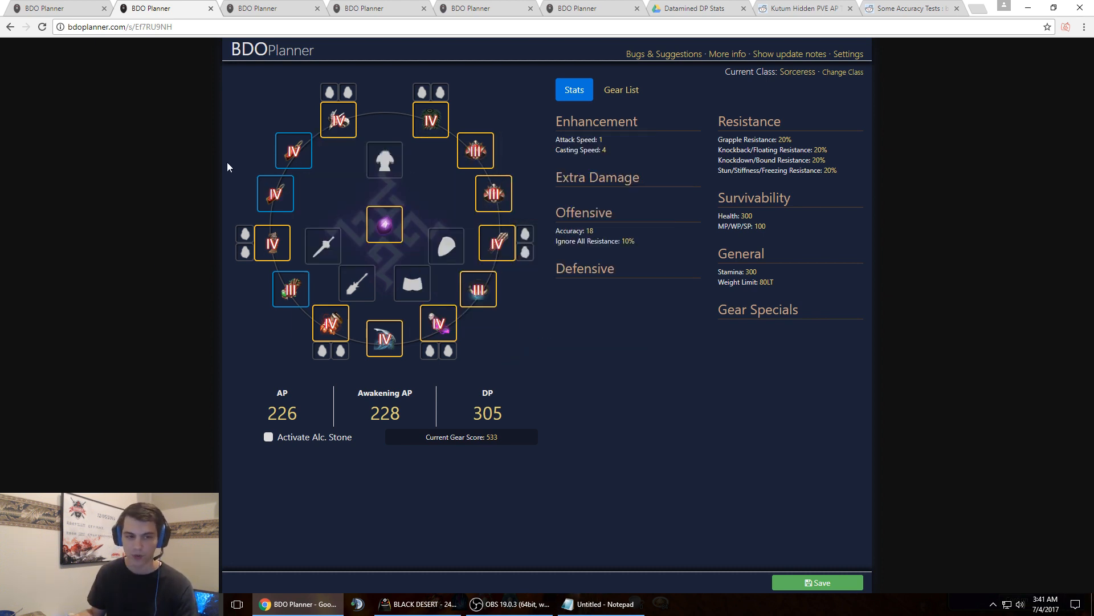
mouse_move(222, 163)
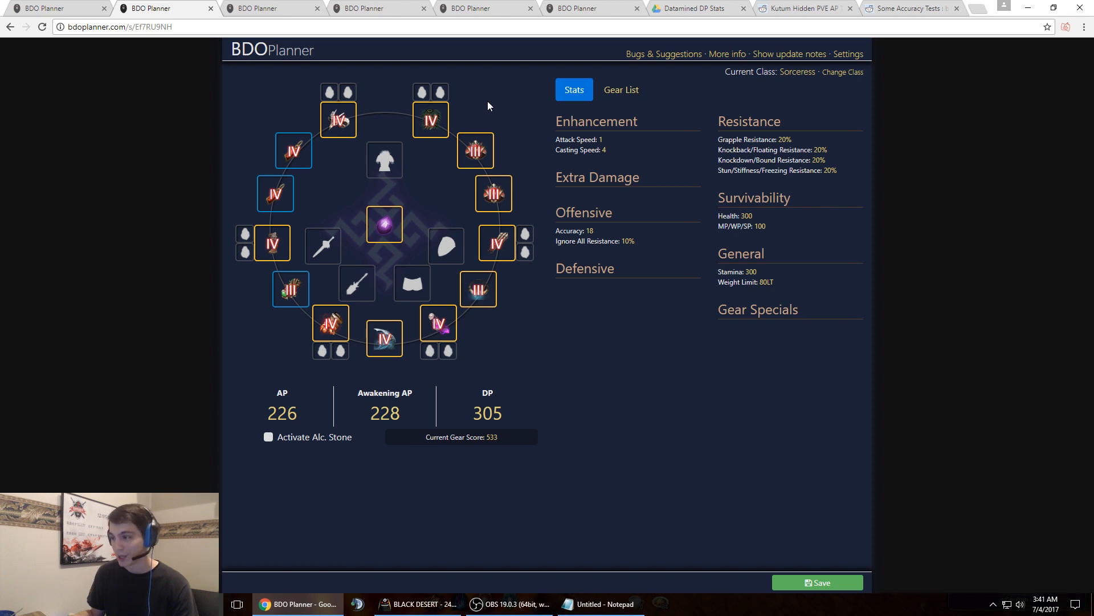
mouse_move(476, 150)
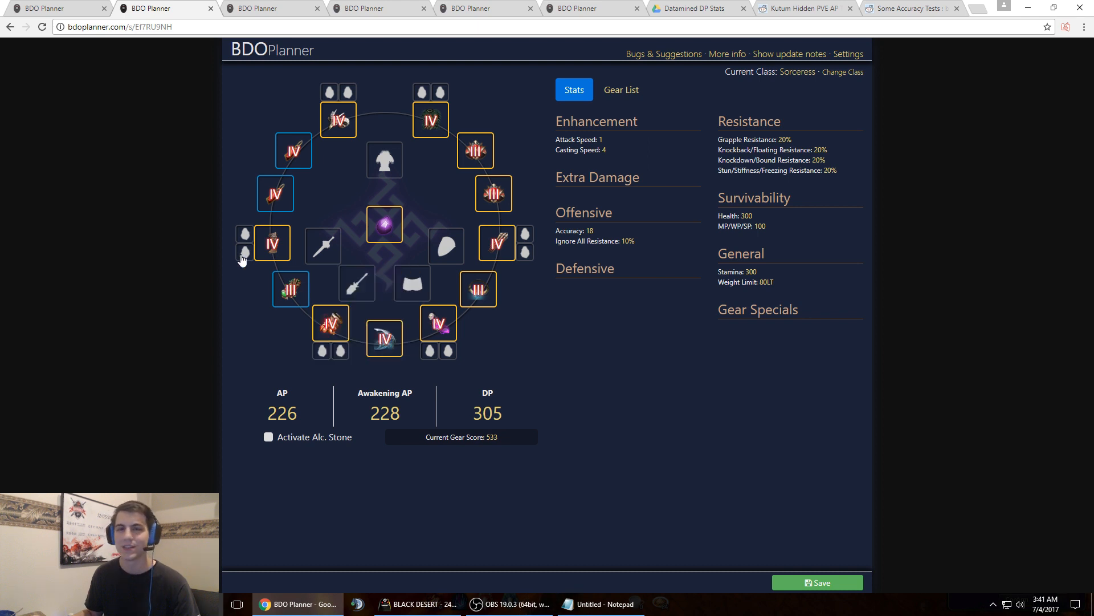
mouse_move(274, 193)
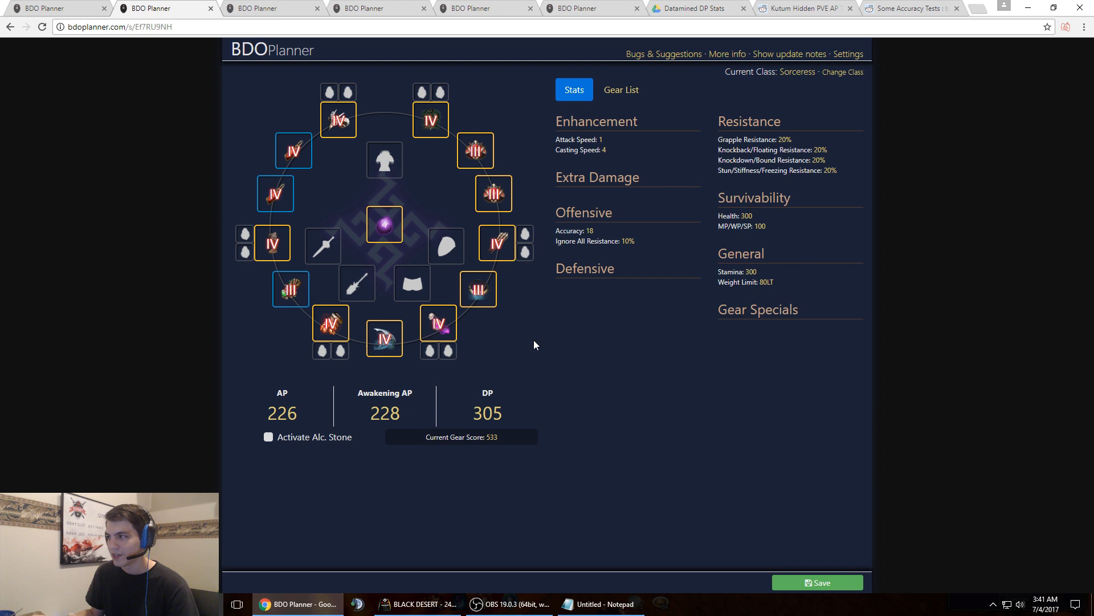
mouse_move(242, 75)
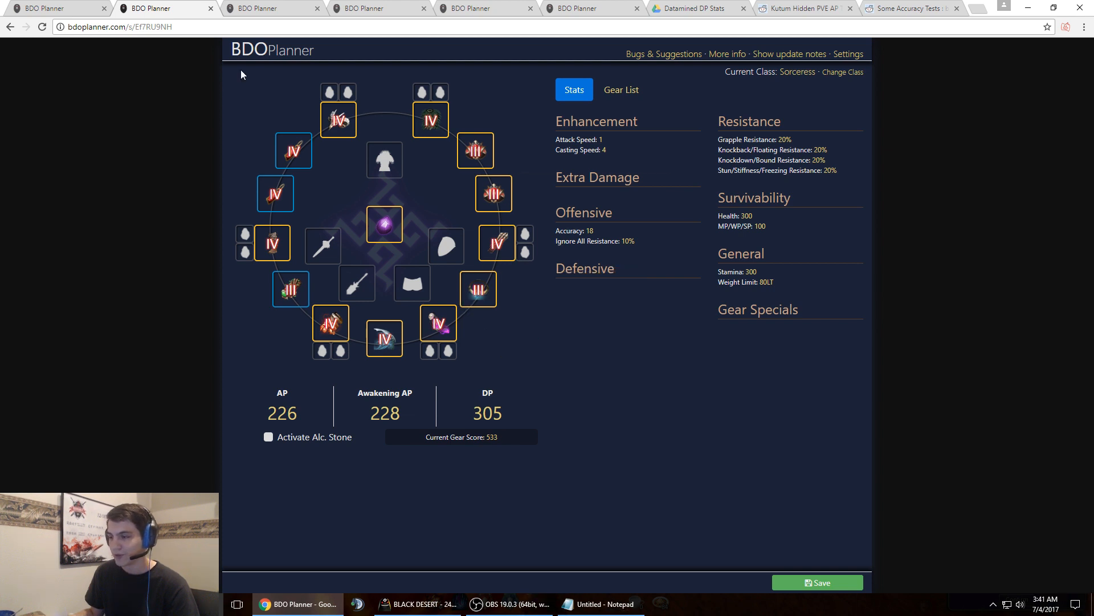
mouse_move(290, 289)
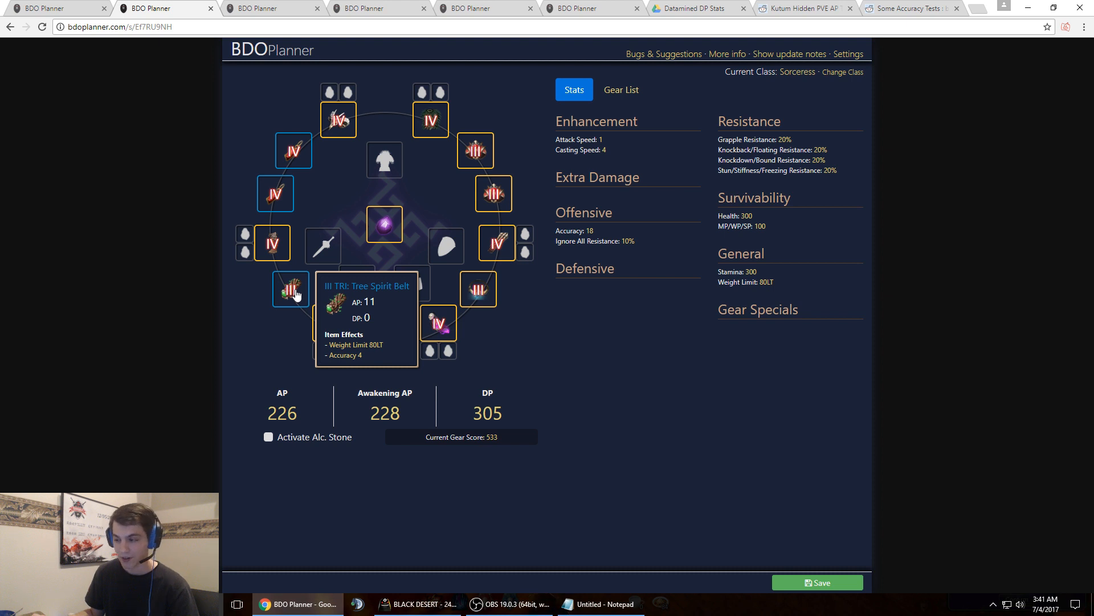
mouse_move(292, 150)
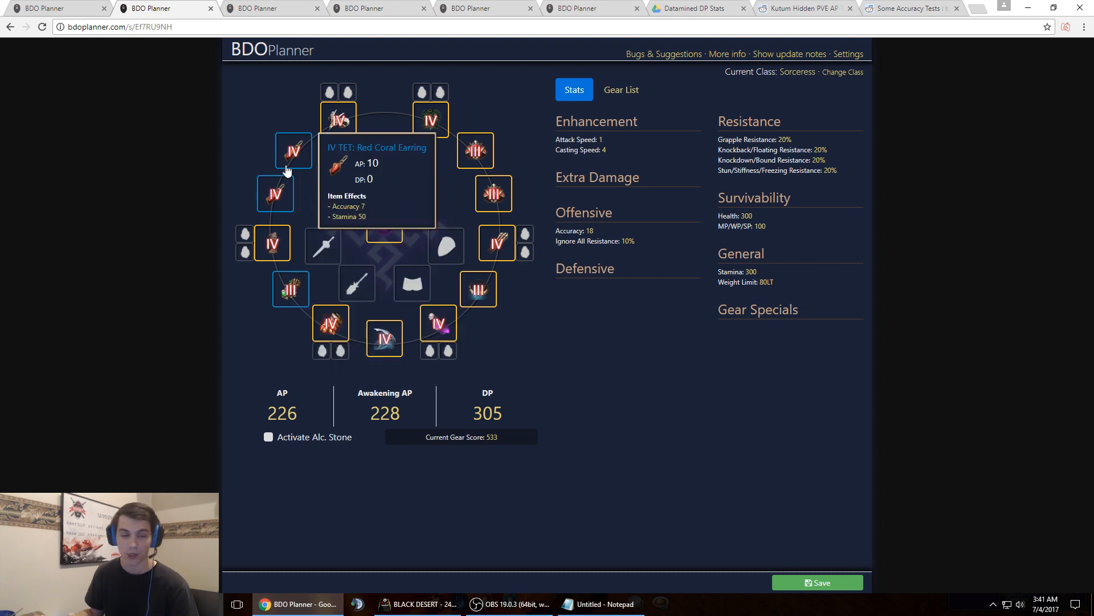
mouse_move(274, 152)
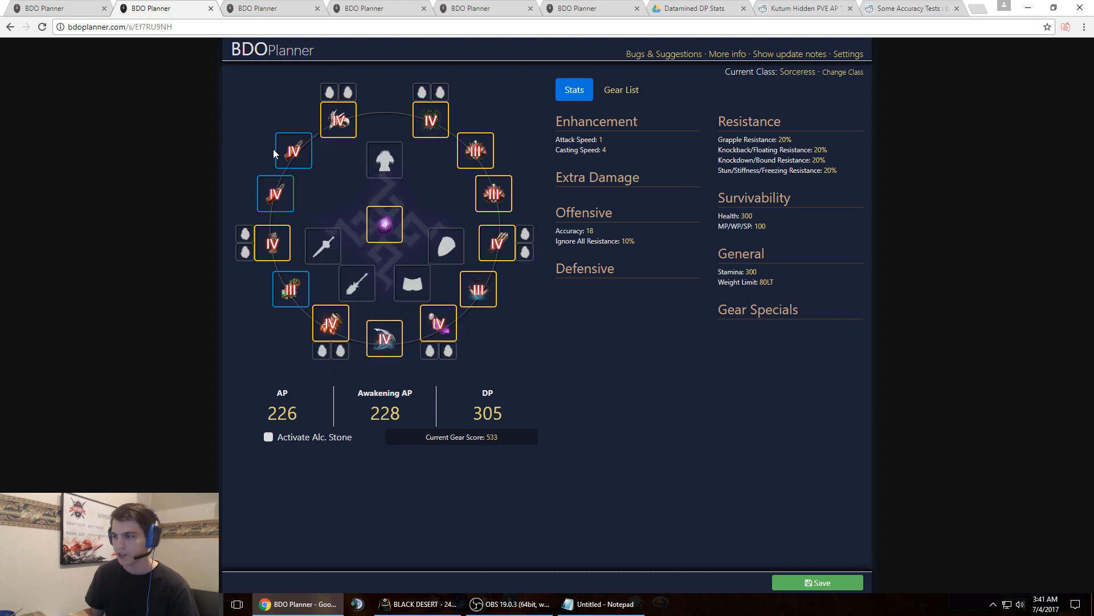
mouse_move(291, 288)
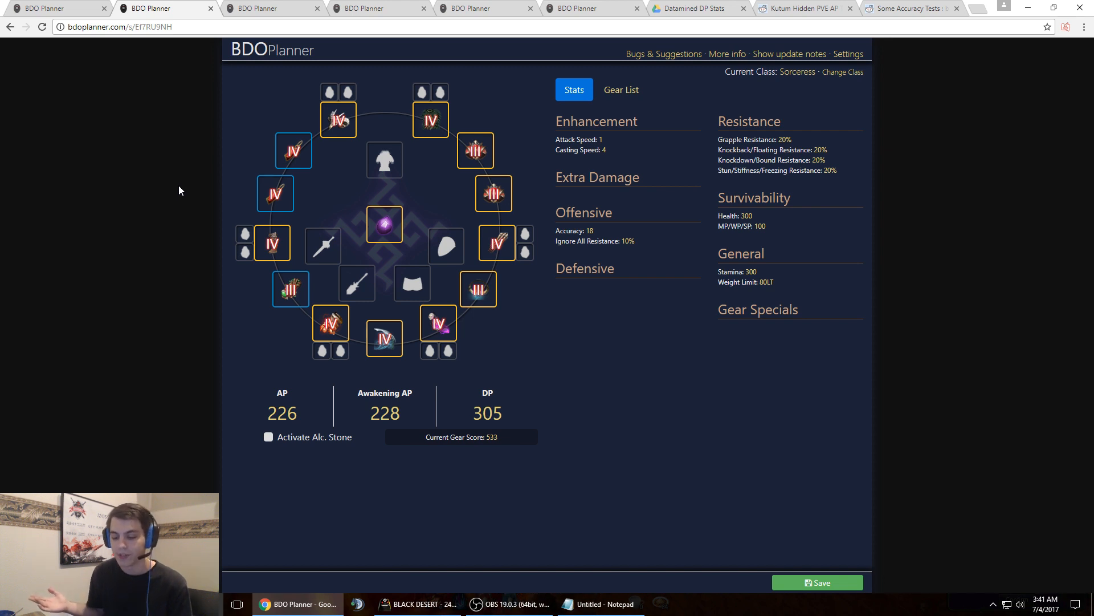
mouse_move(179, 190)
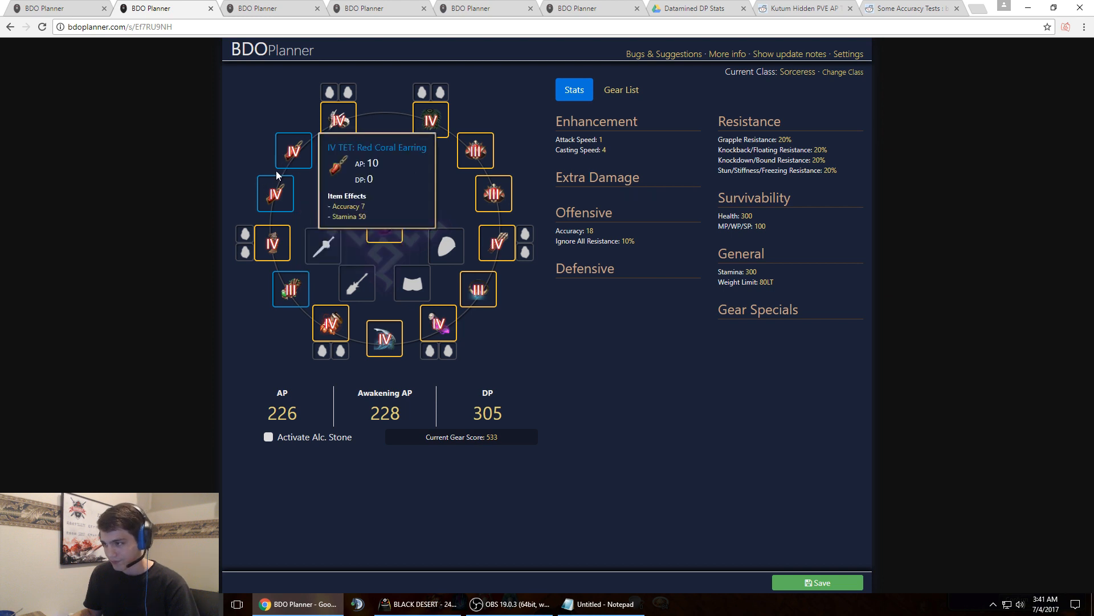
mouse_move(290, 289)
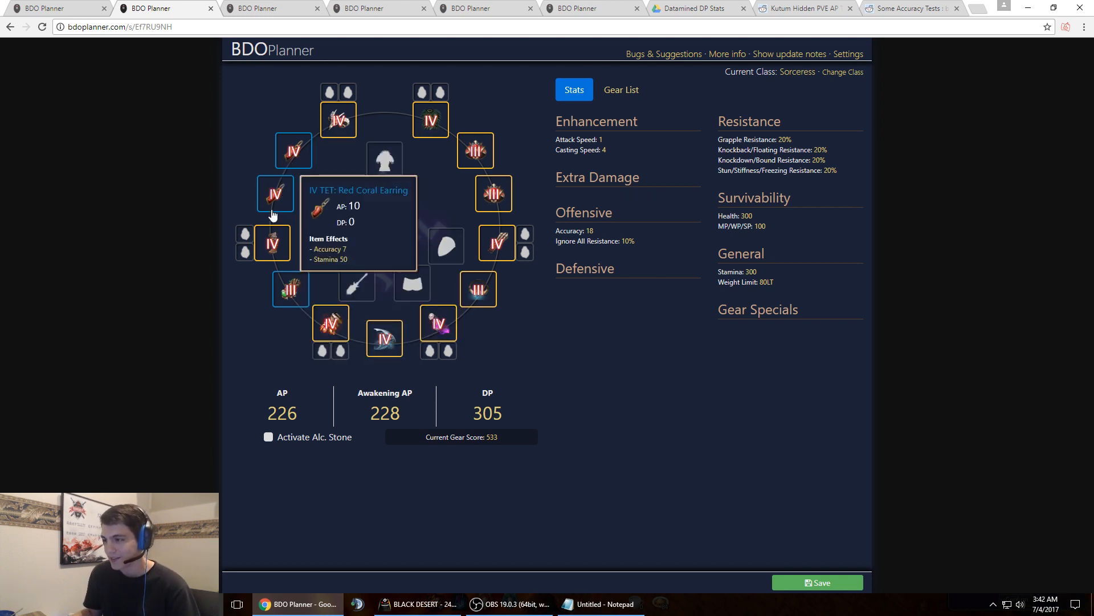
mouse_move(179, 177)
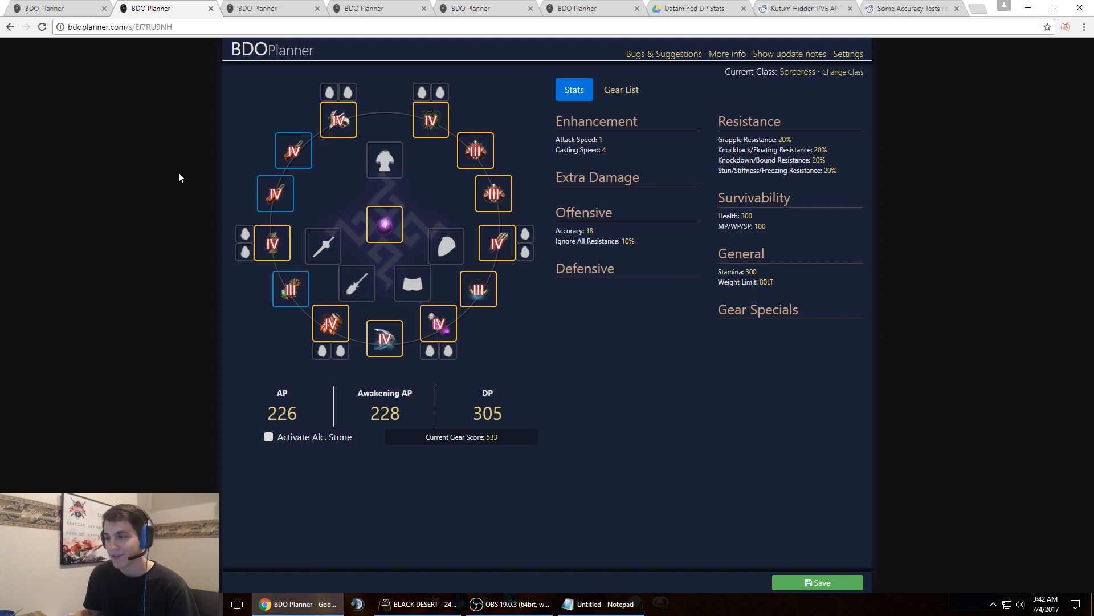
mouse_move(438, 323)
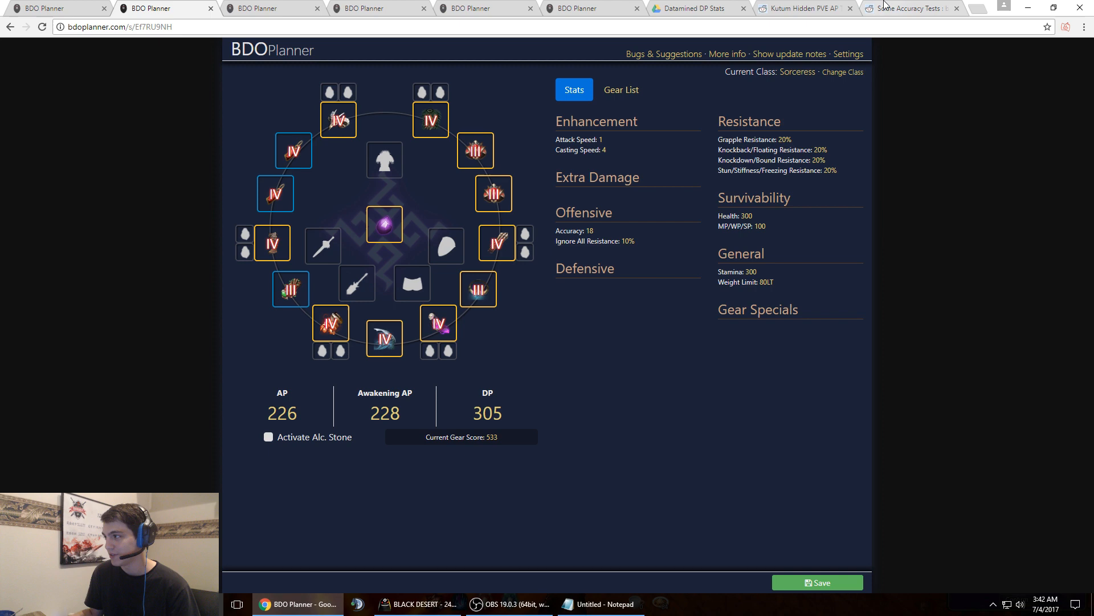
left_click(911, 9)
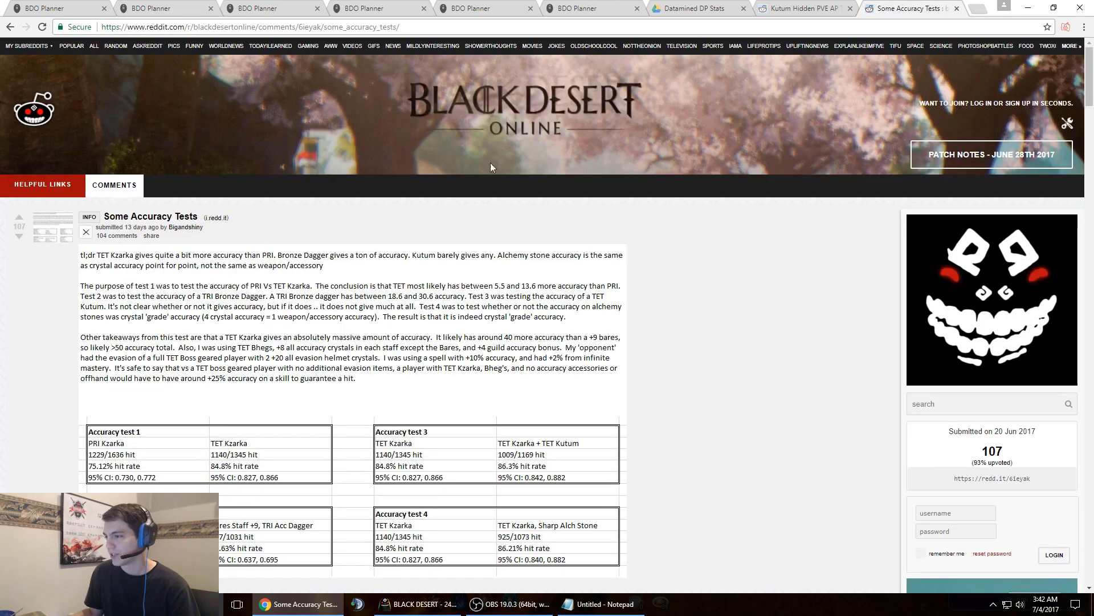
mouse_move(370, 216)
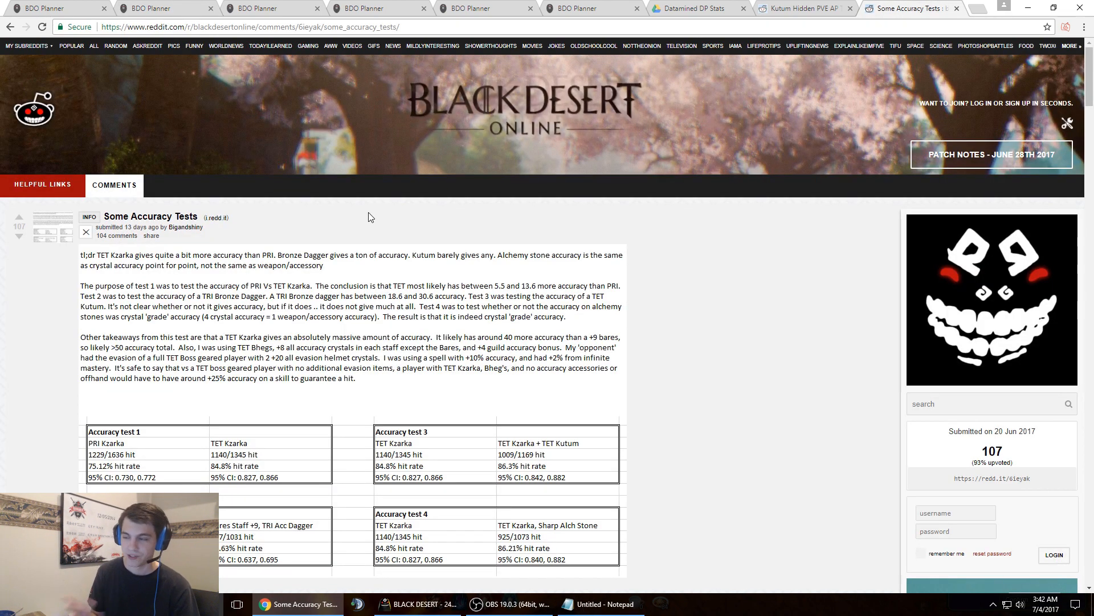
mouse_move(345, 236)
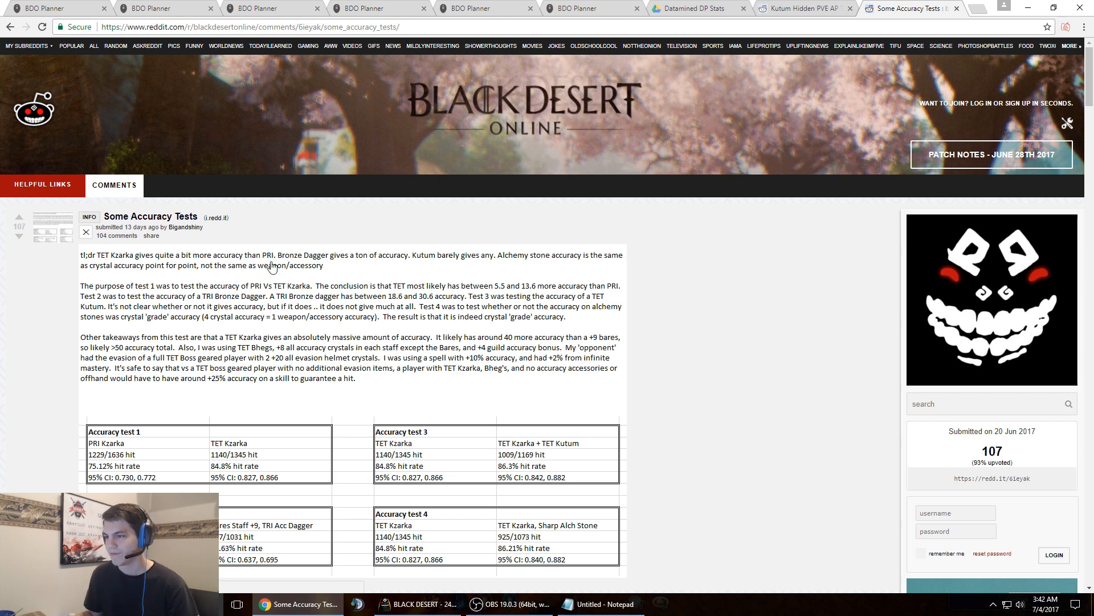
left_click(802, 8)
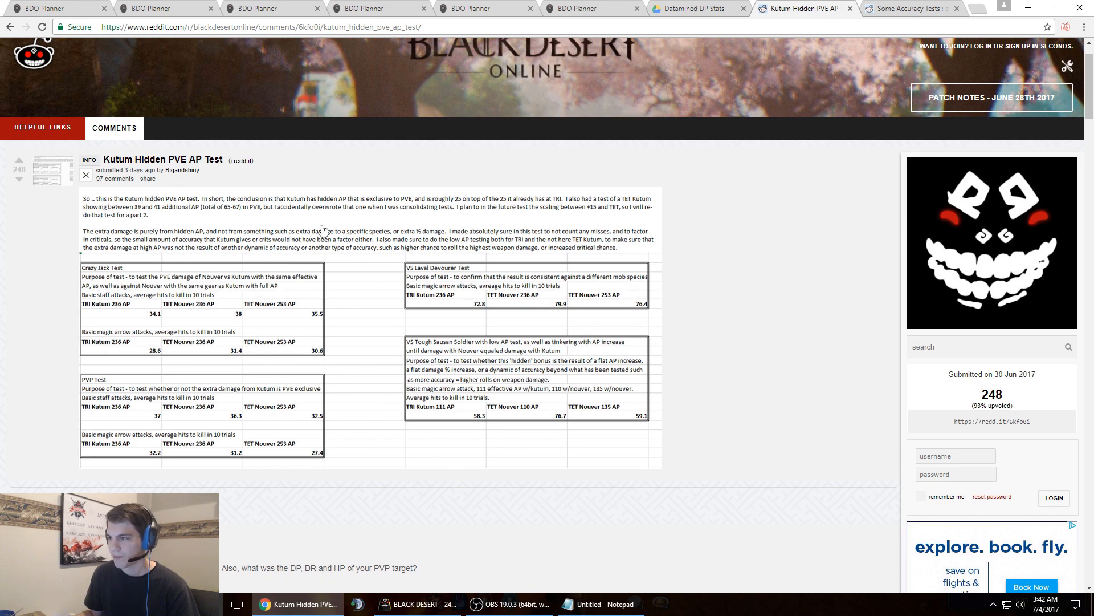
scroll("down", 3)
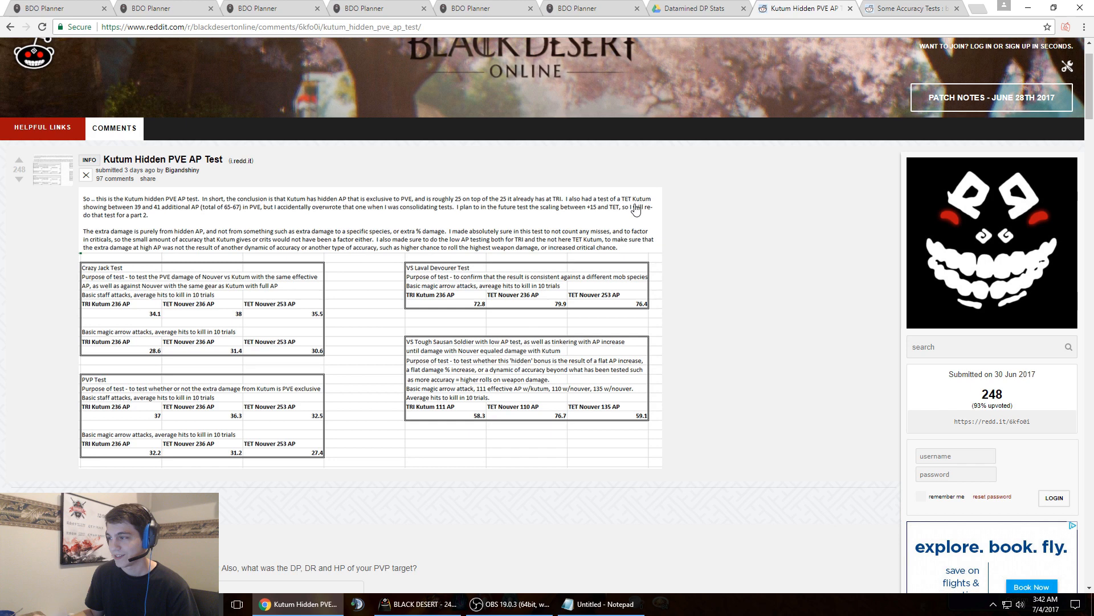
mouse_move(225, 215)
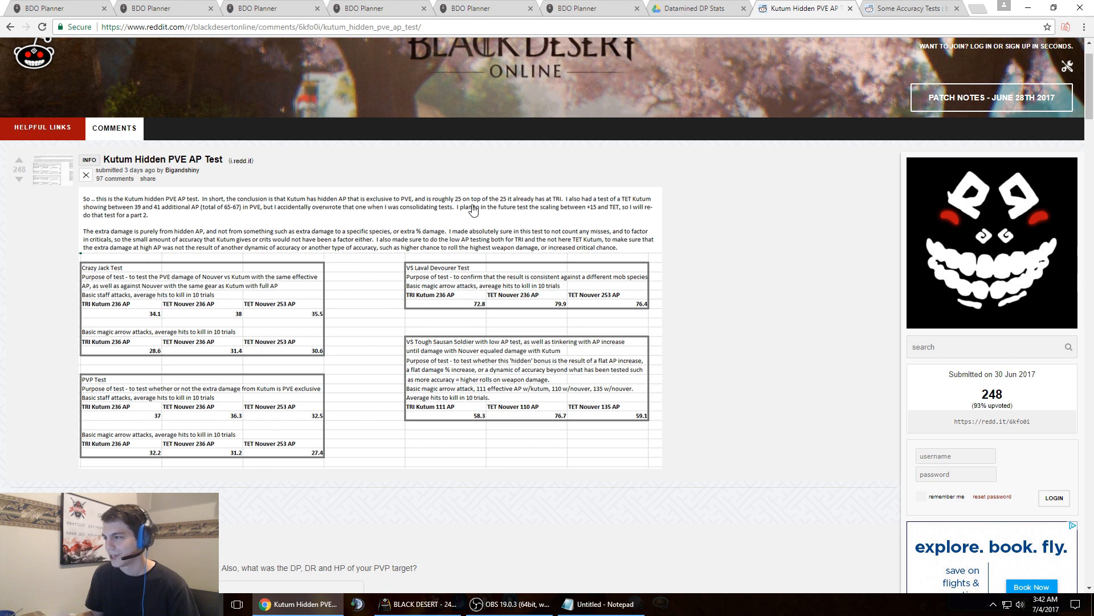
mouse_move(314, 215)
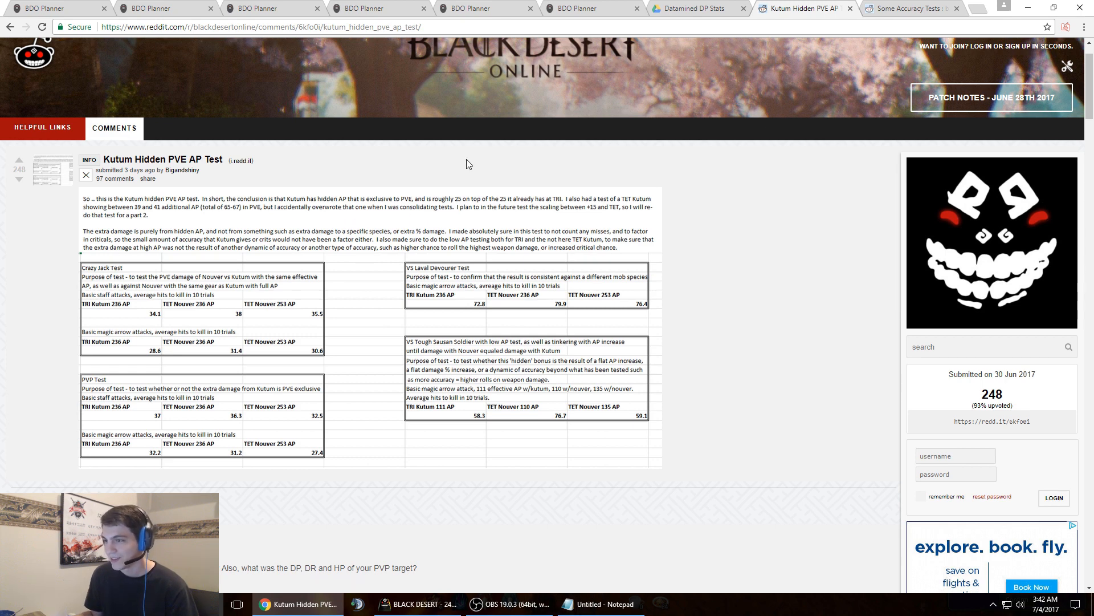
left_click(165, 8)
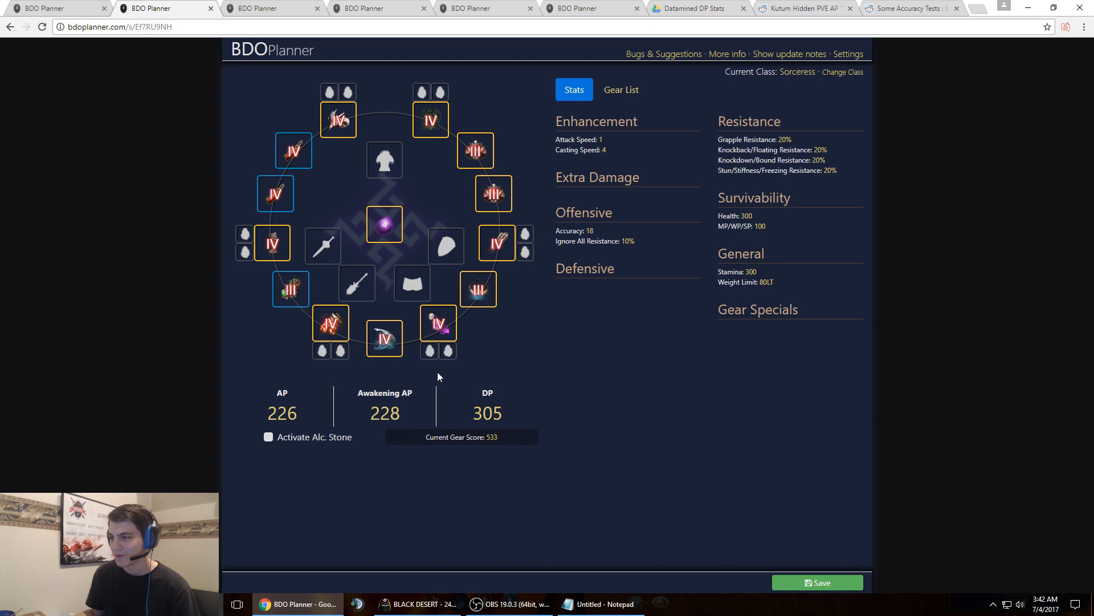
mouse_move(438, 323)
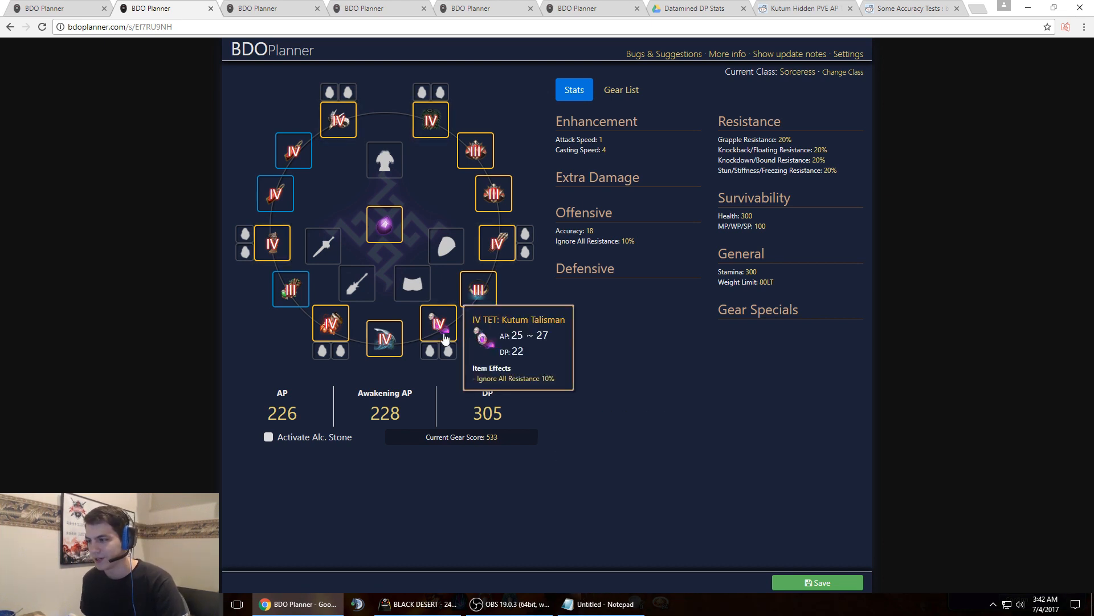
mouse_move(509, 333)
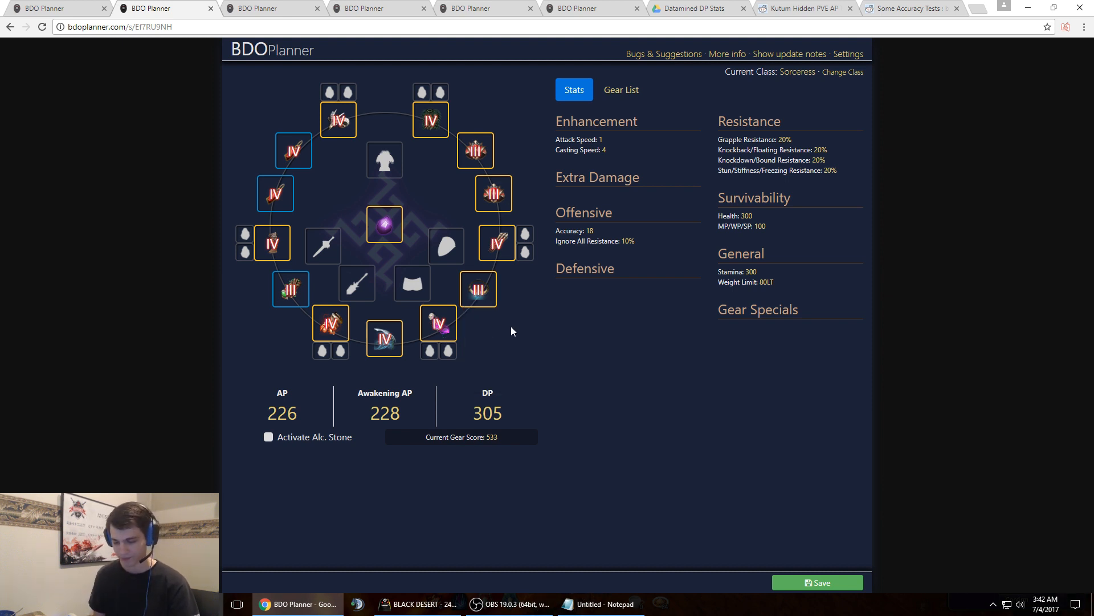
mouse_move(517, 332)
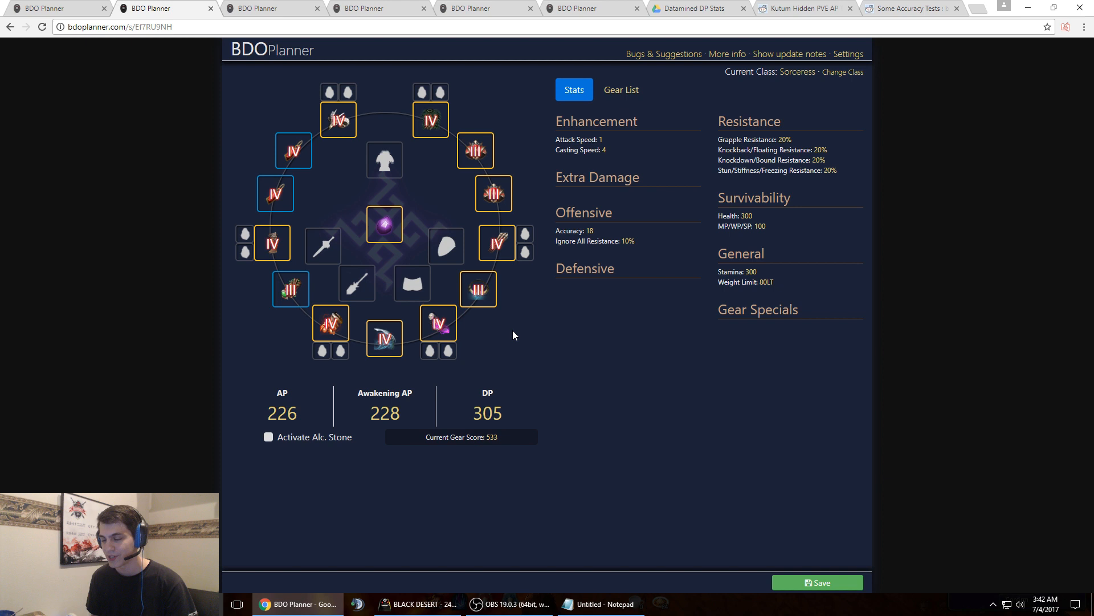
mouse_move(438, 324)
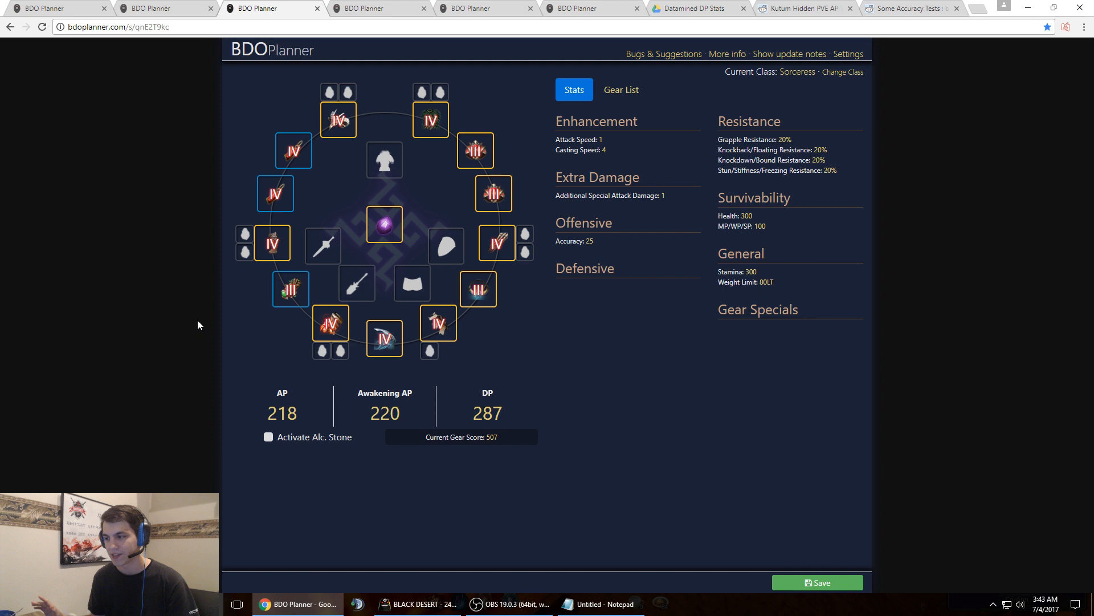
mouse_move(164, 251)
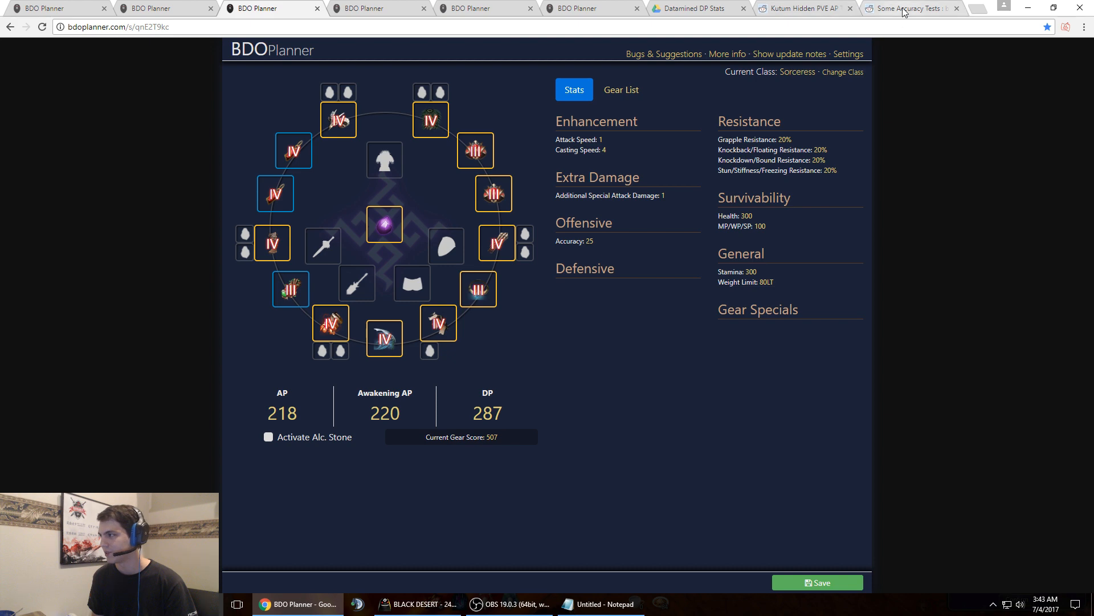
Bring up the Reddit 'Some Accuracy Tests' post comparing Kzarka, Kutum and alchemy stone accuracy.
left_click(907, 8)
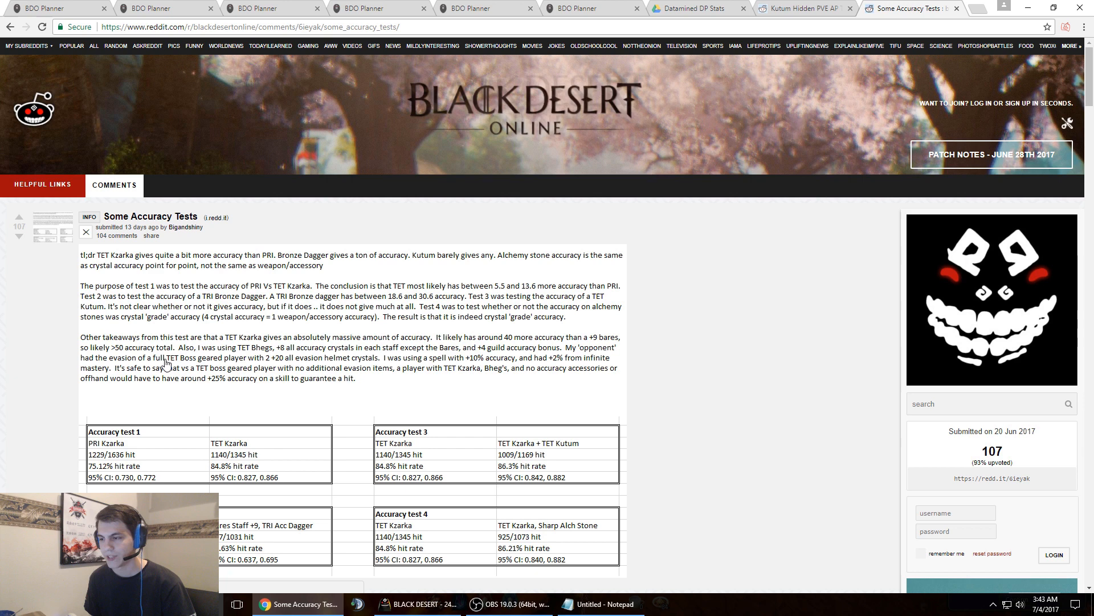
mouse_move(282, 366)
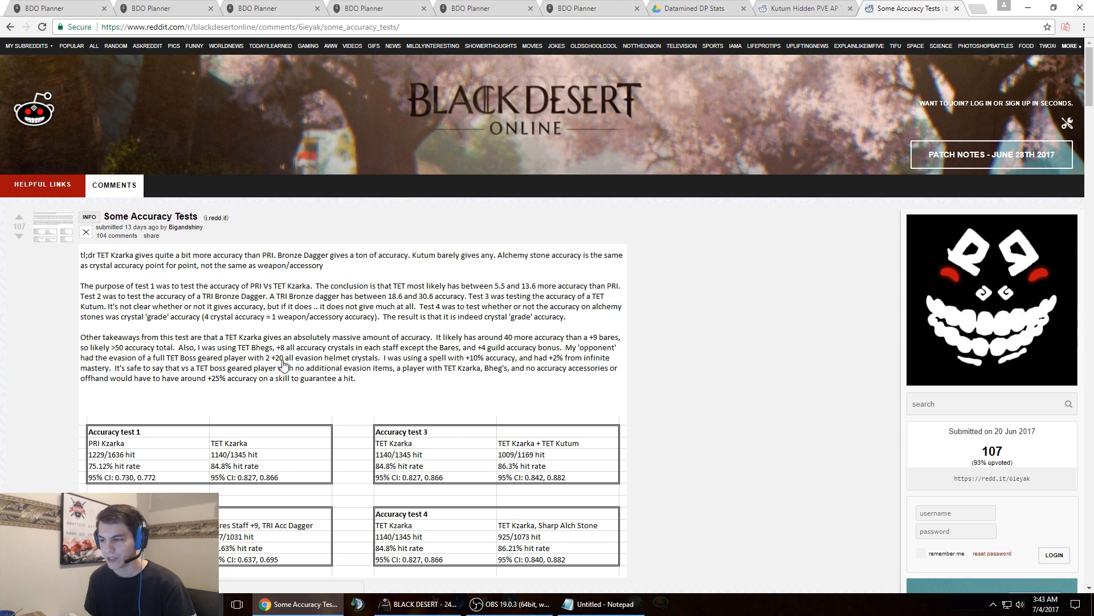
mouse_move(252, 356)
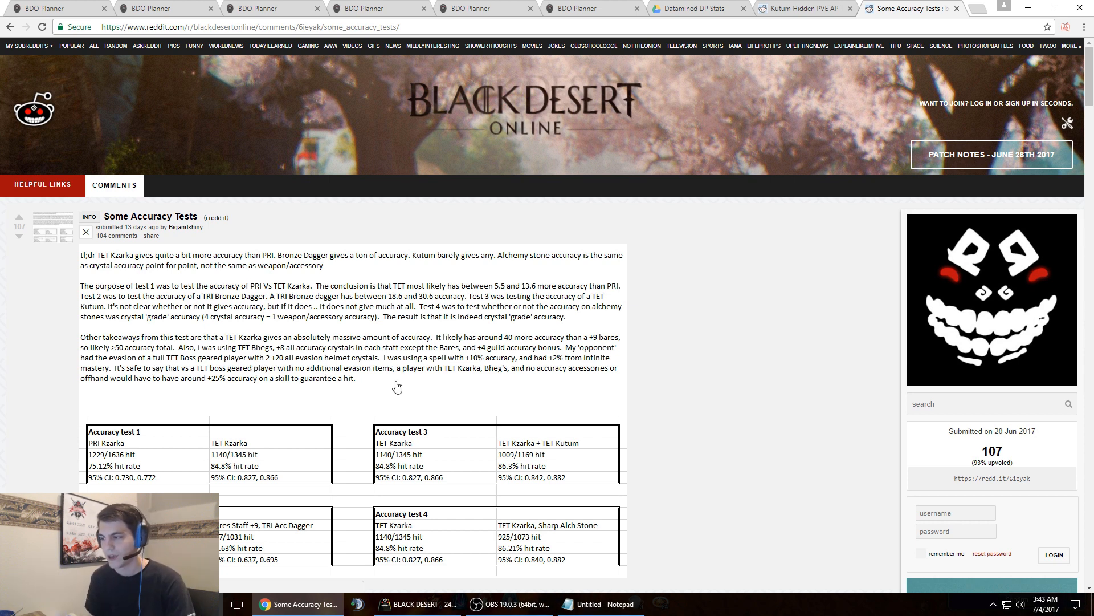
mouse_move(212, 385)
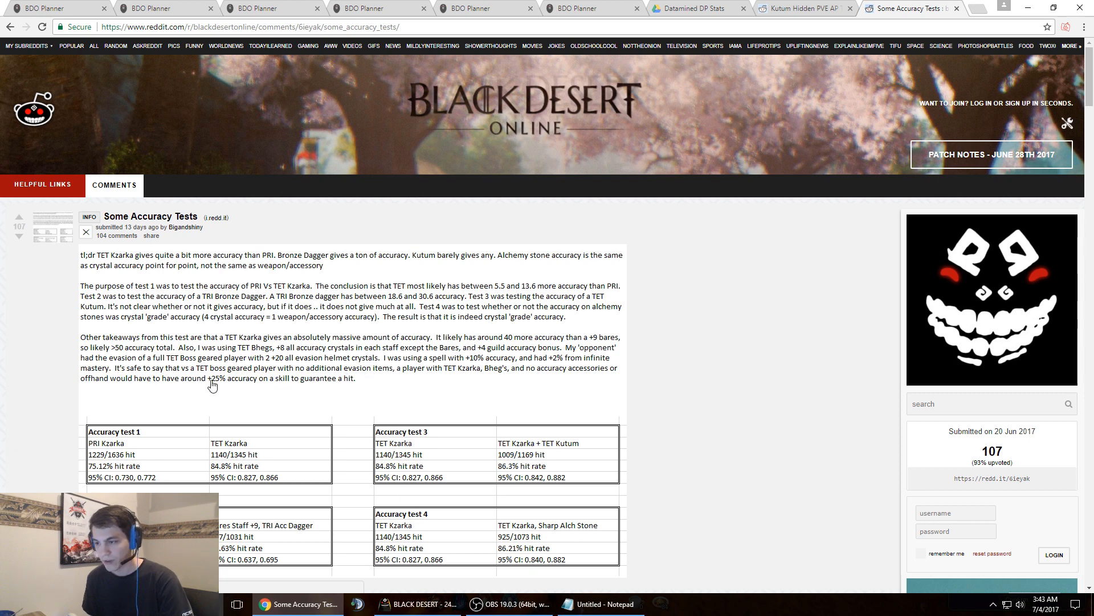
mouse_move(501, 379)
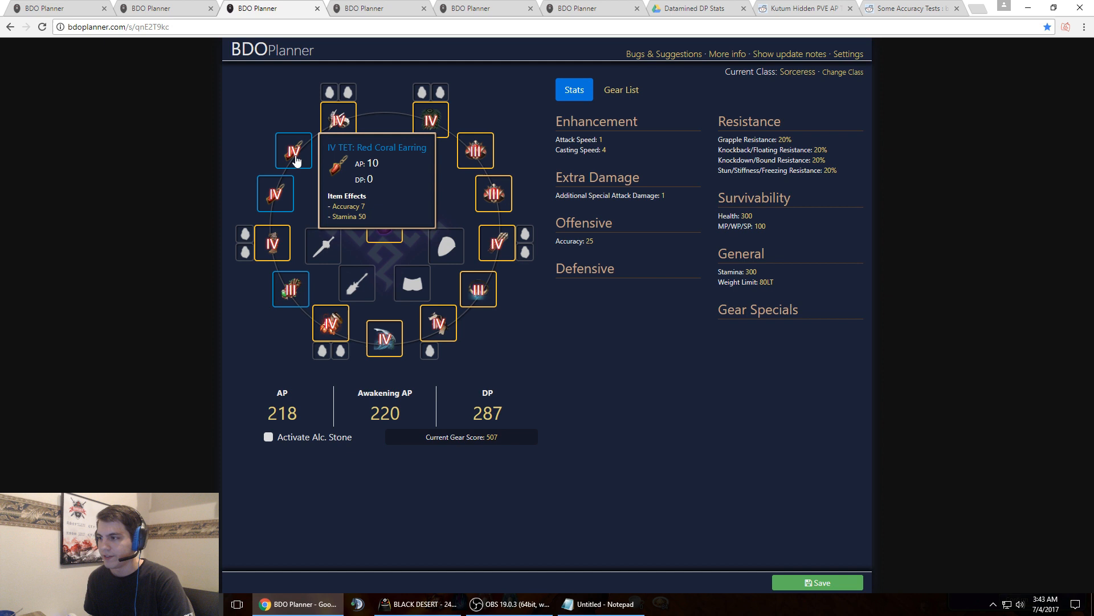
mouse_move(437, 328)
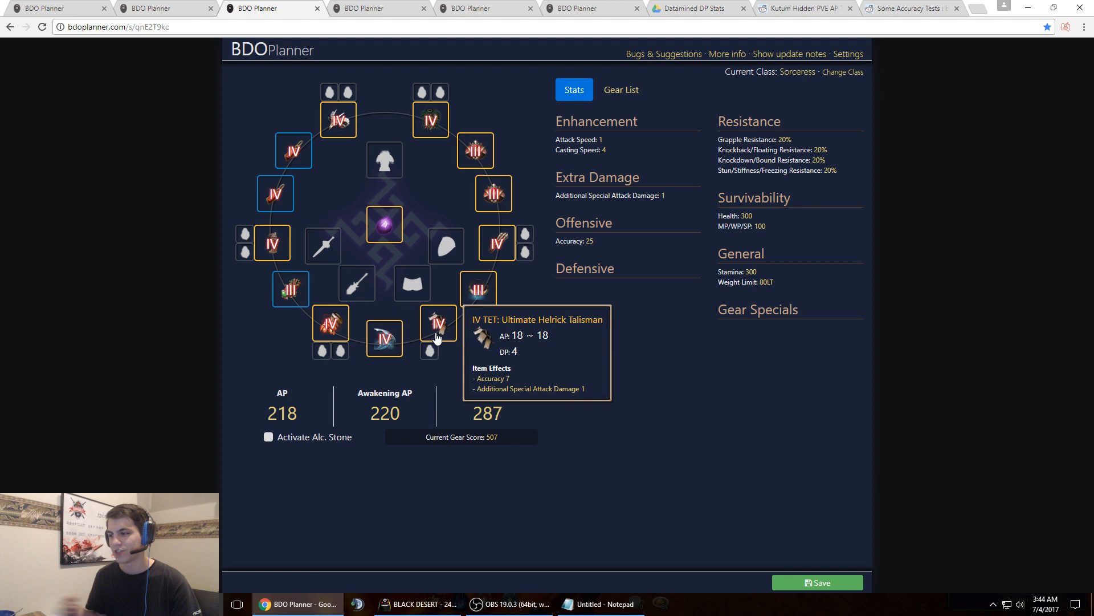
mouse_move(142, 165)
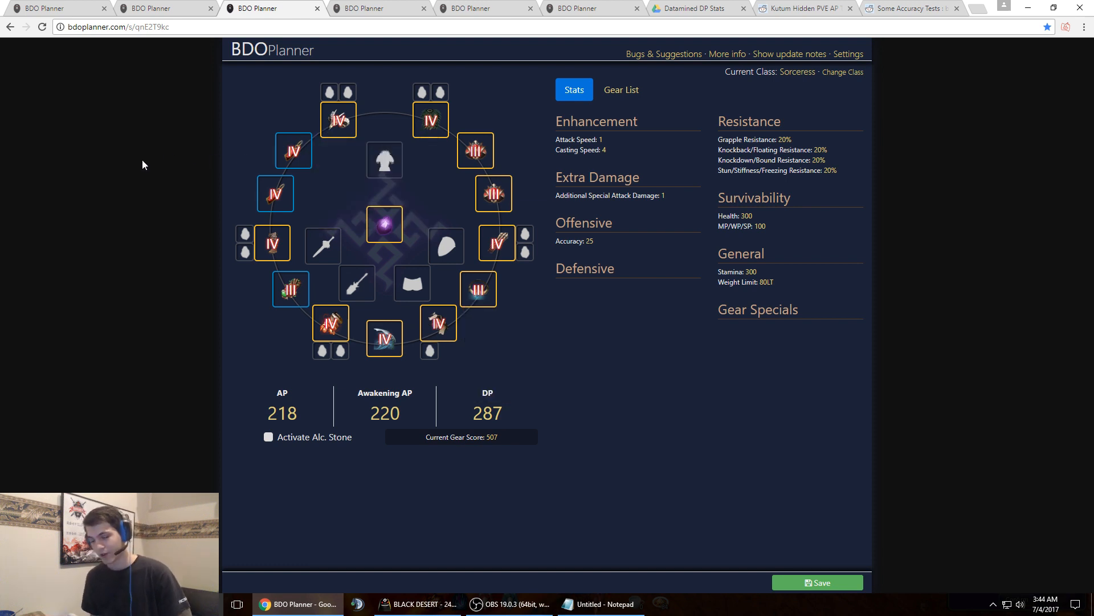
mouse_move(307, 270)
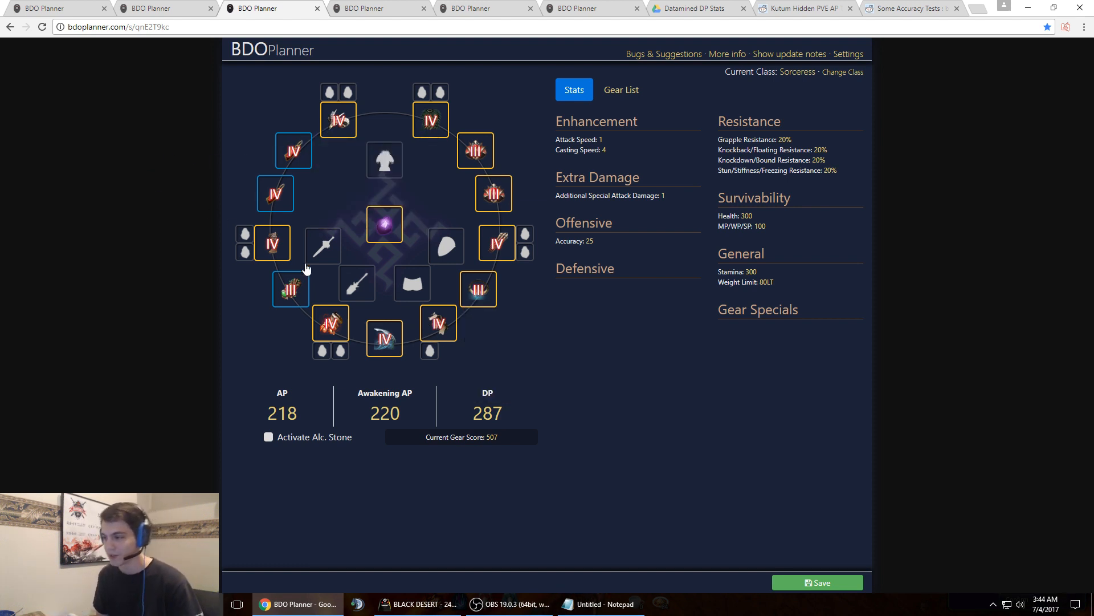
mouse_move(437, 323)
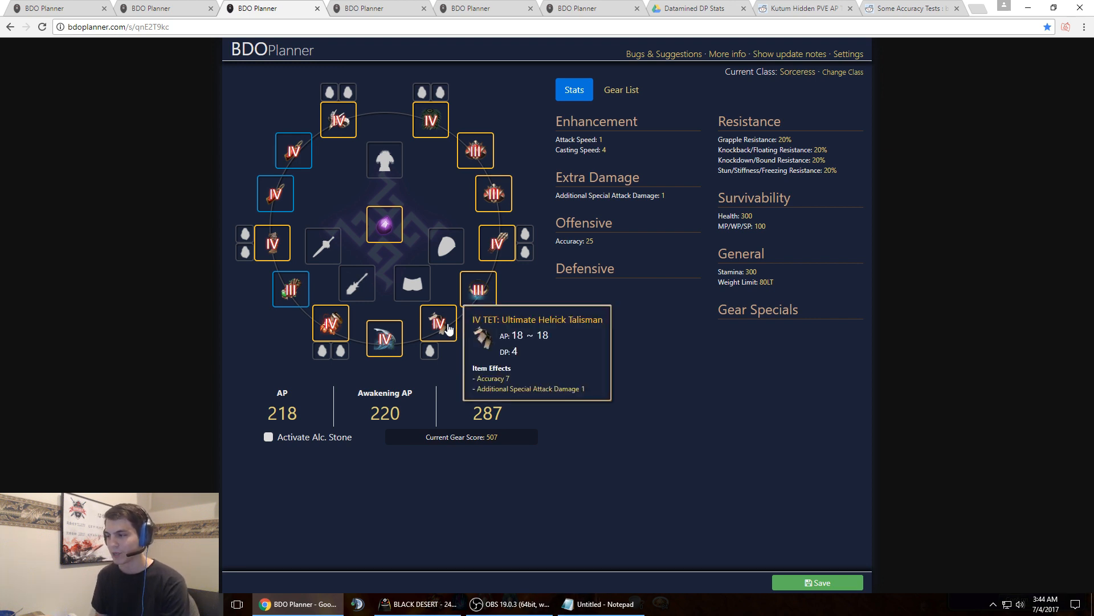
mouse_move(460, 324)
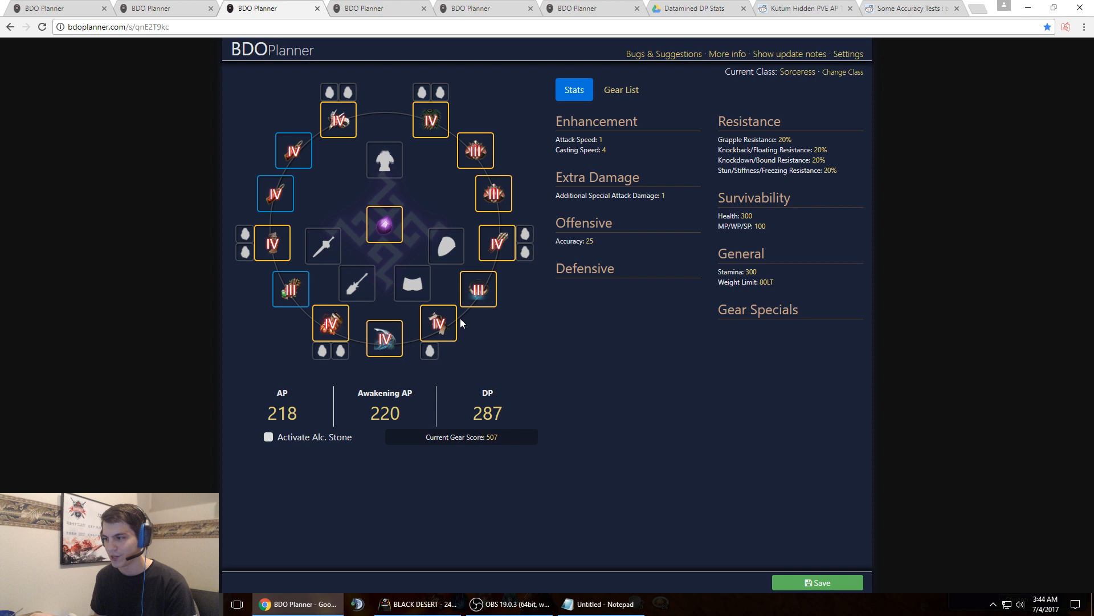
mouse_move(438, 329)
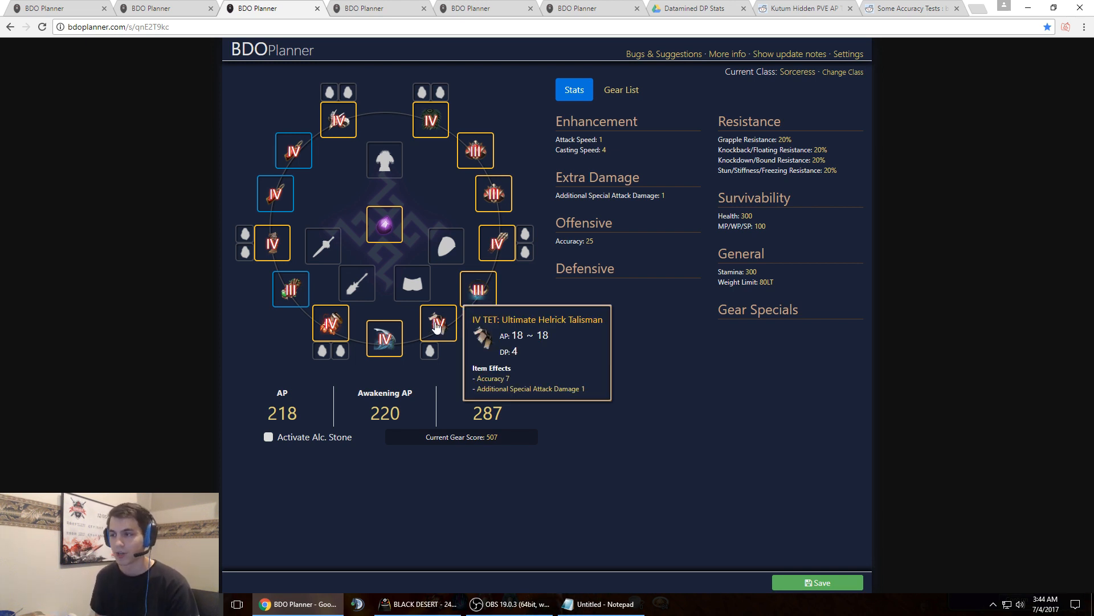
mouse_move(590, 330)
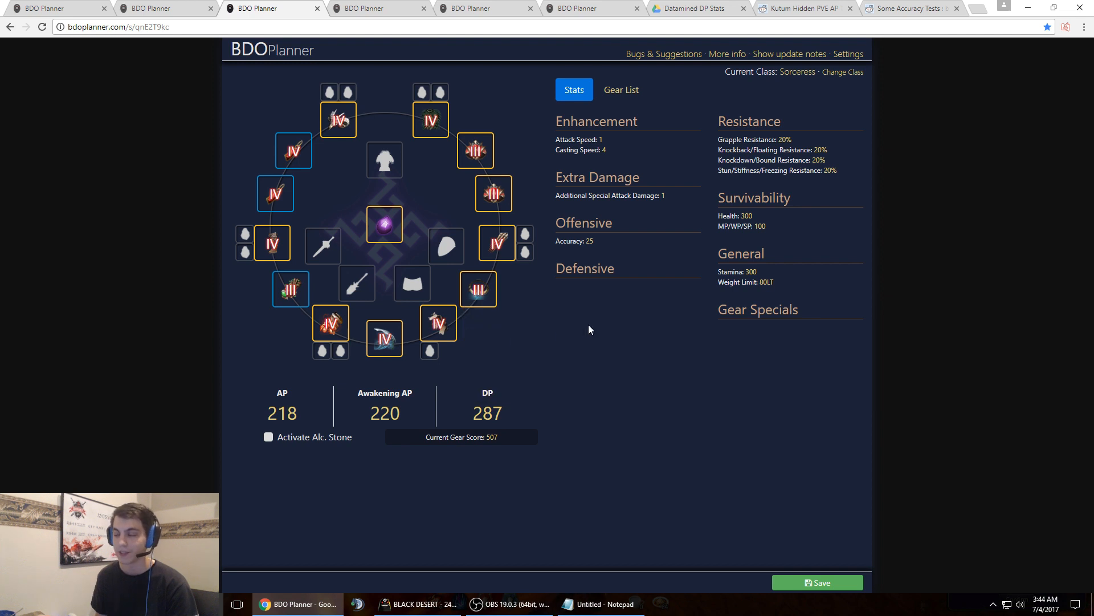
mouse_move(556, 333)
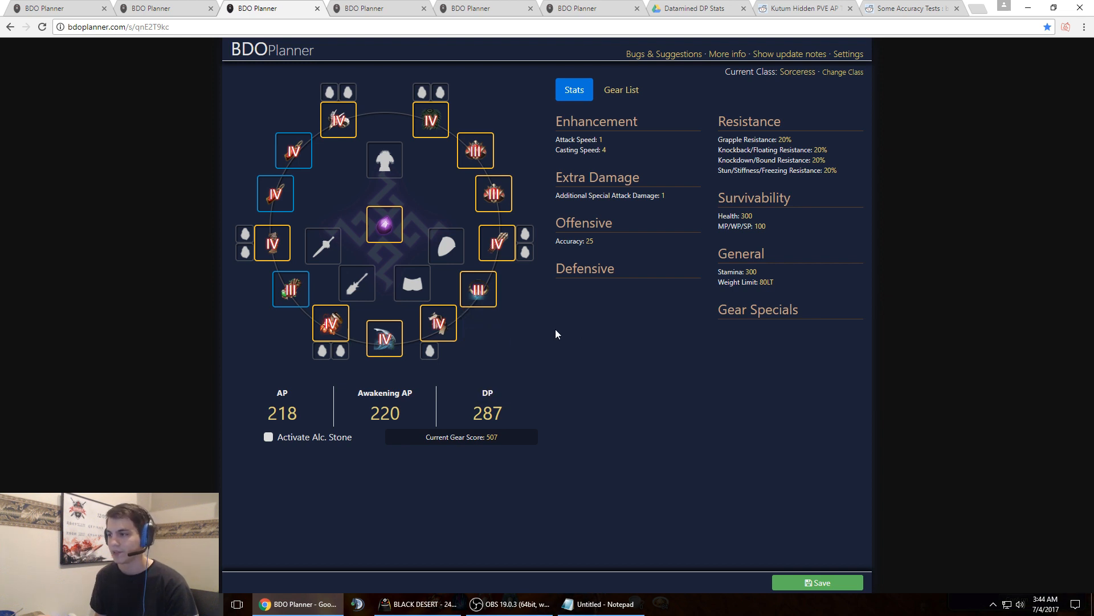
mouse_move(438, 323)
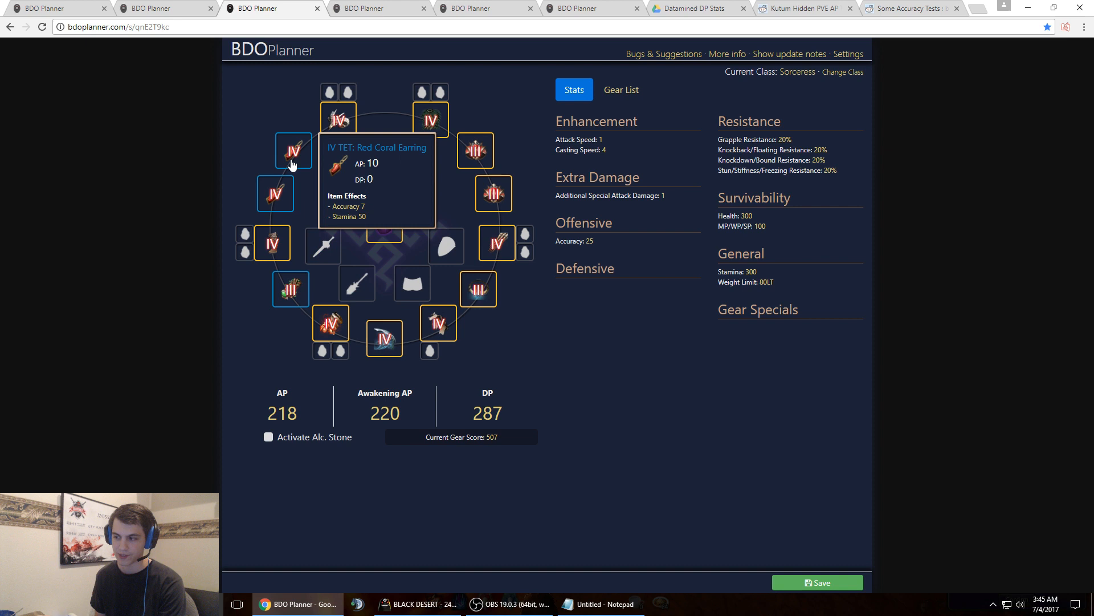
mouse_move(290, 289)
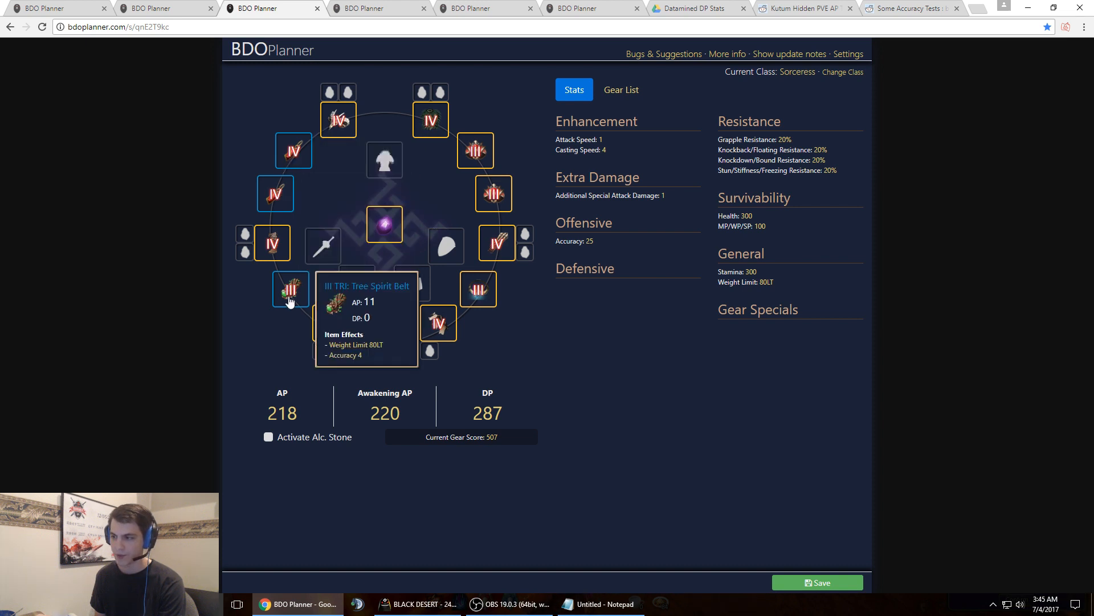
mouse_move(275, 194)
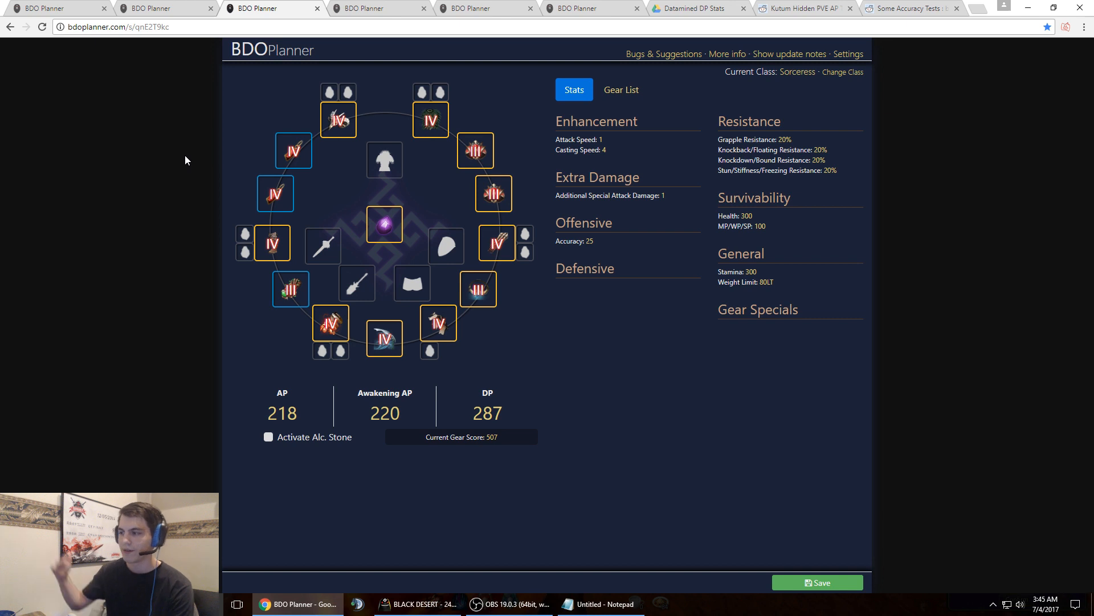
mouse_move(158, 155)
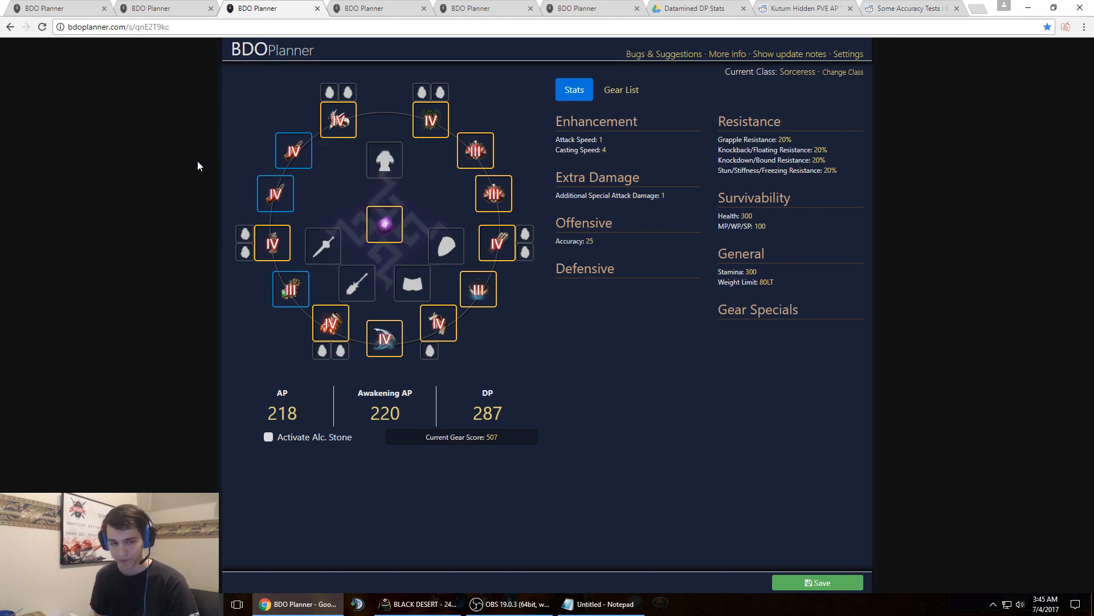
mouse_move(196, 190)
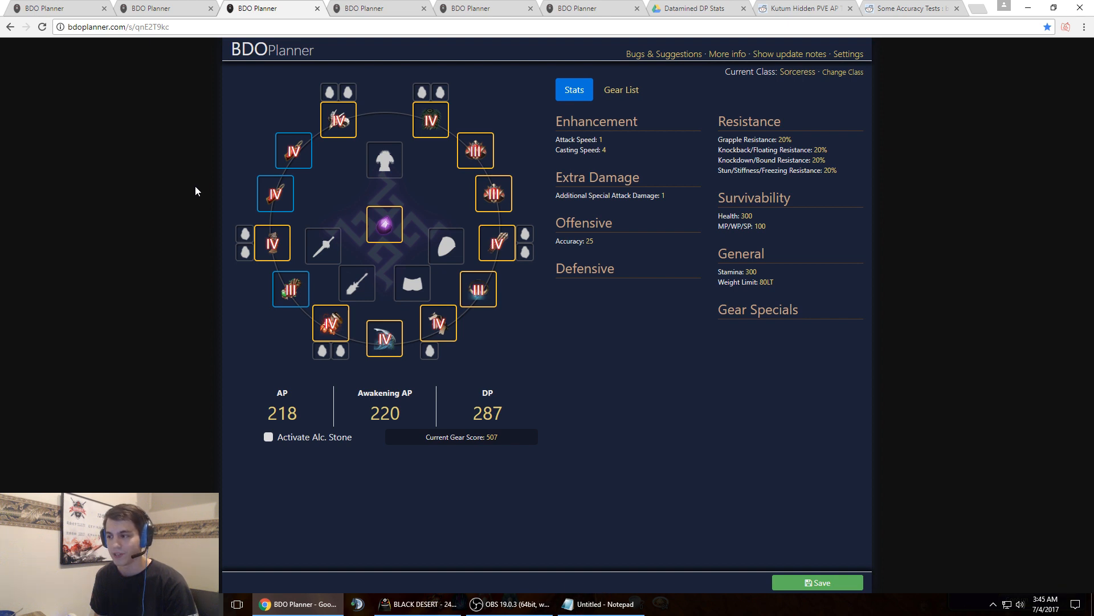
mouse_move(303, 211)
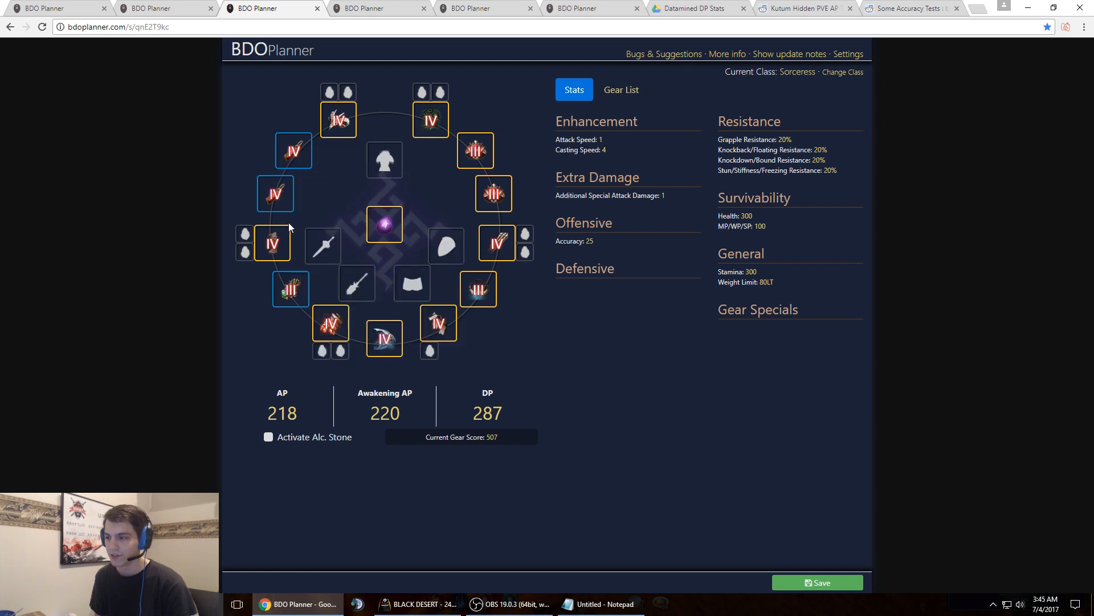
mouse_move(152, 286)
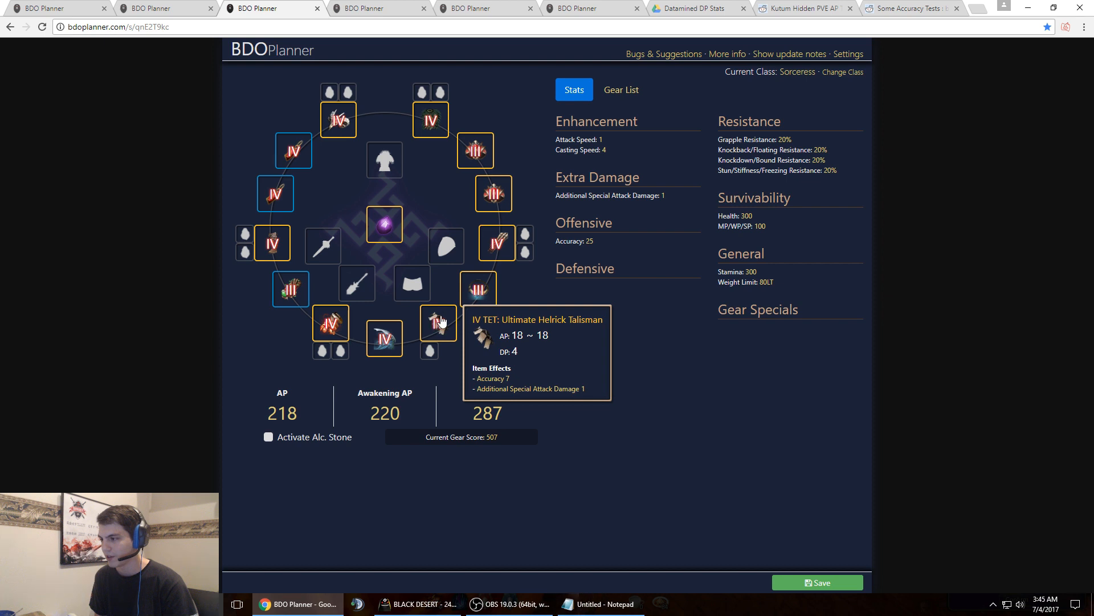
mouse_move(276, 265)
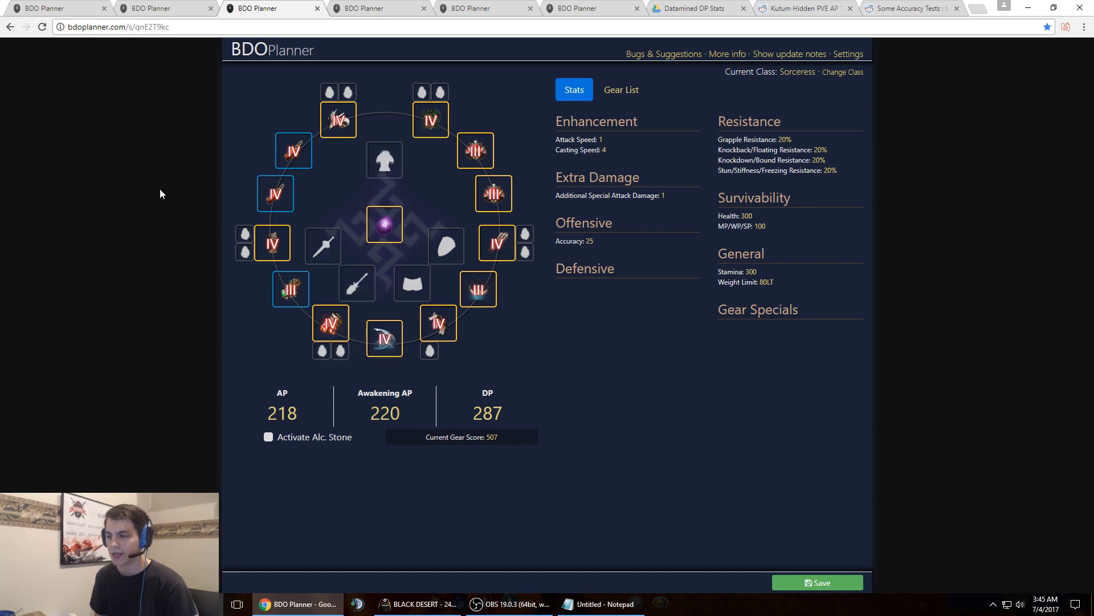
mouse_move(274, 193)
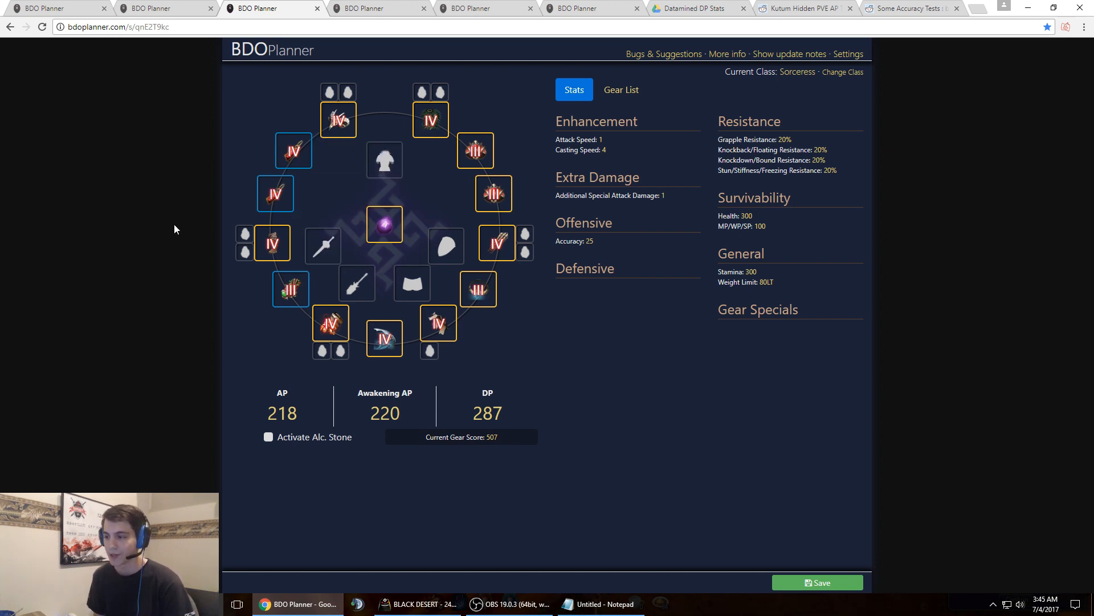
mouse_move(290, 288)
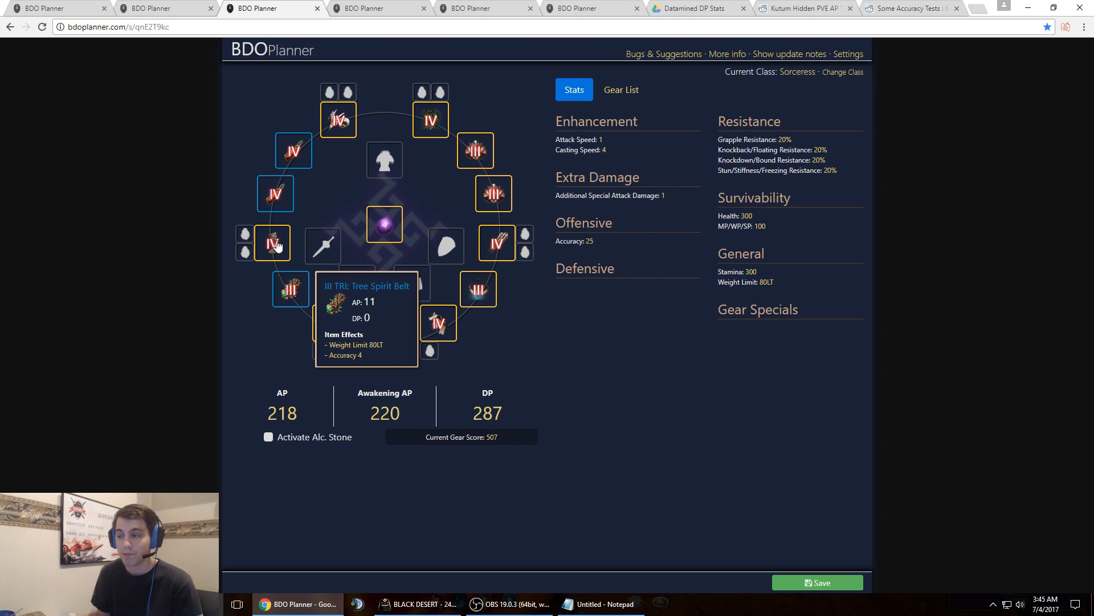
mouse_move(275, 193)
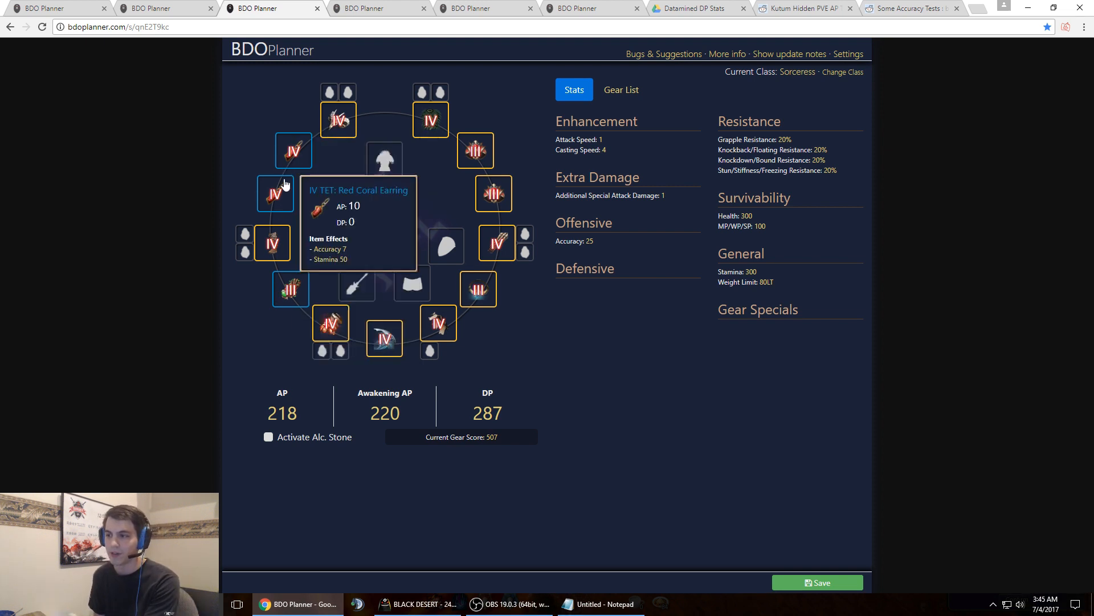
mouse_move(154, 220)
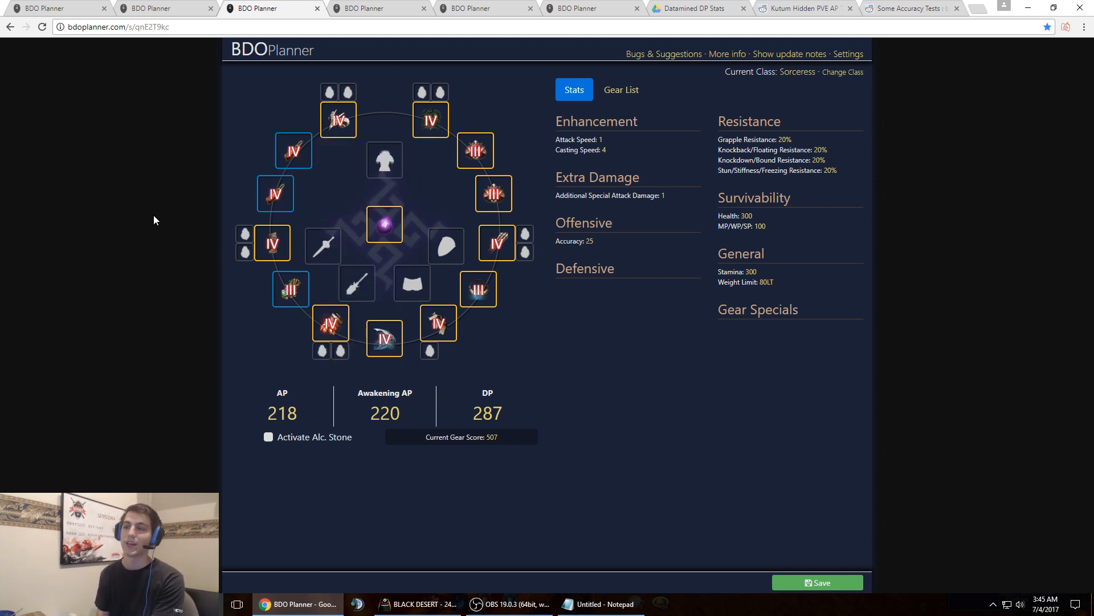
mouse_move(152, 211)
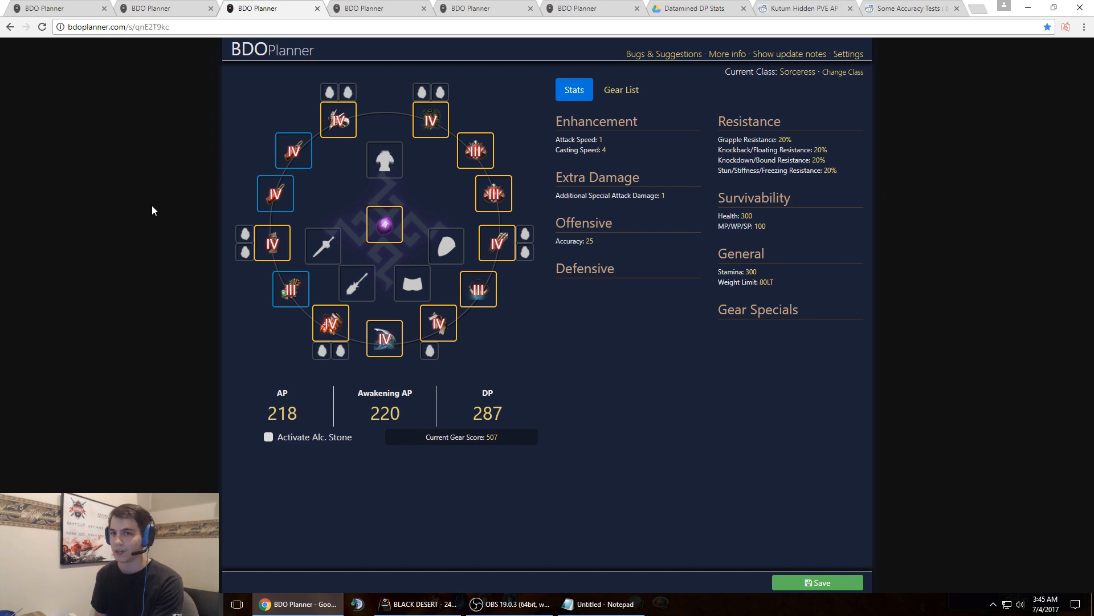
mouse_move(294, 150)
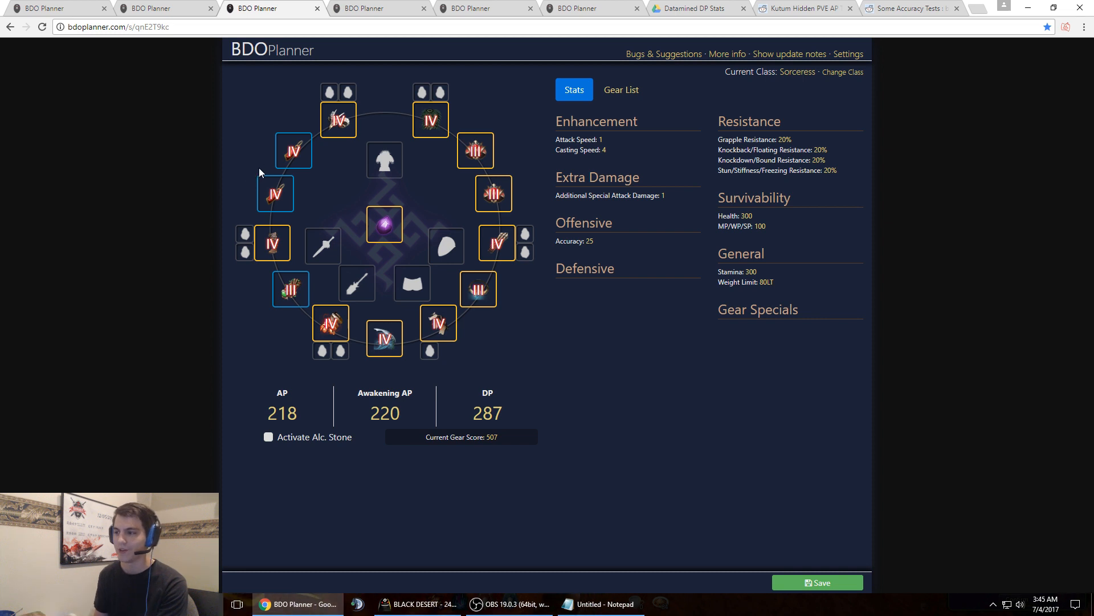
mouse_move(291, 288)
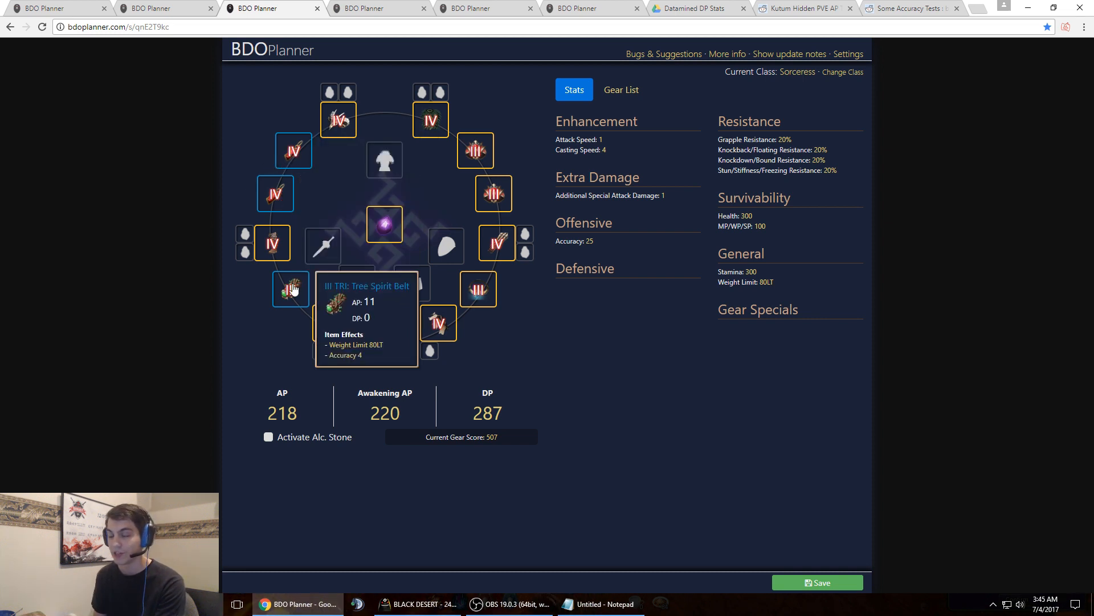
mouse_move(274, 193)
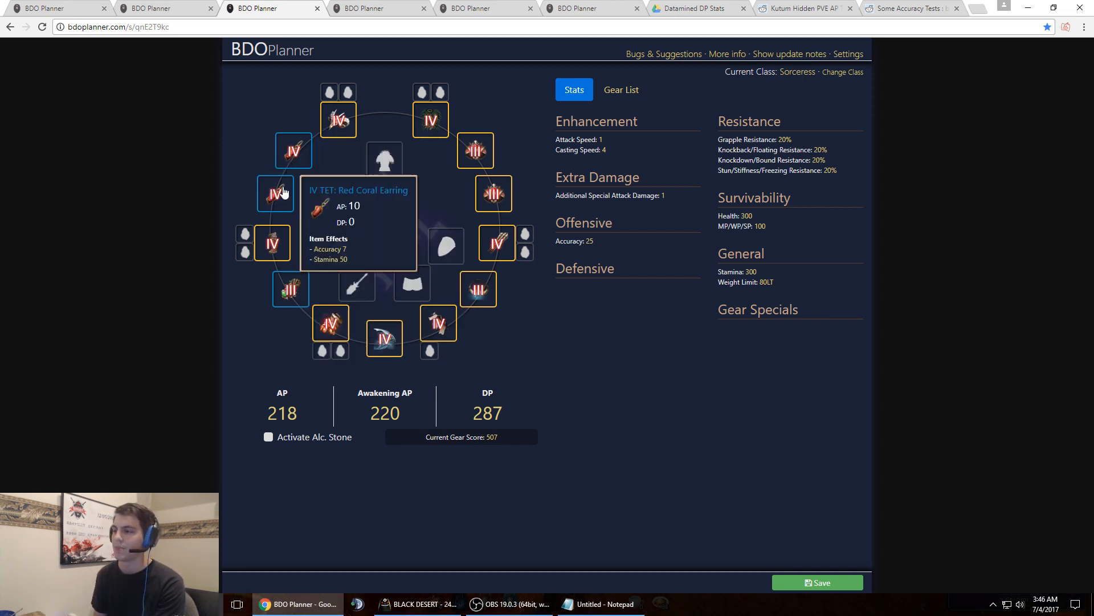
mouse_move(290, 288)
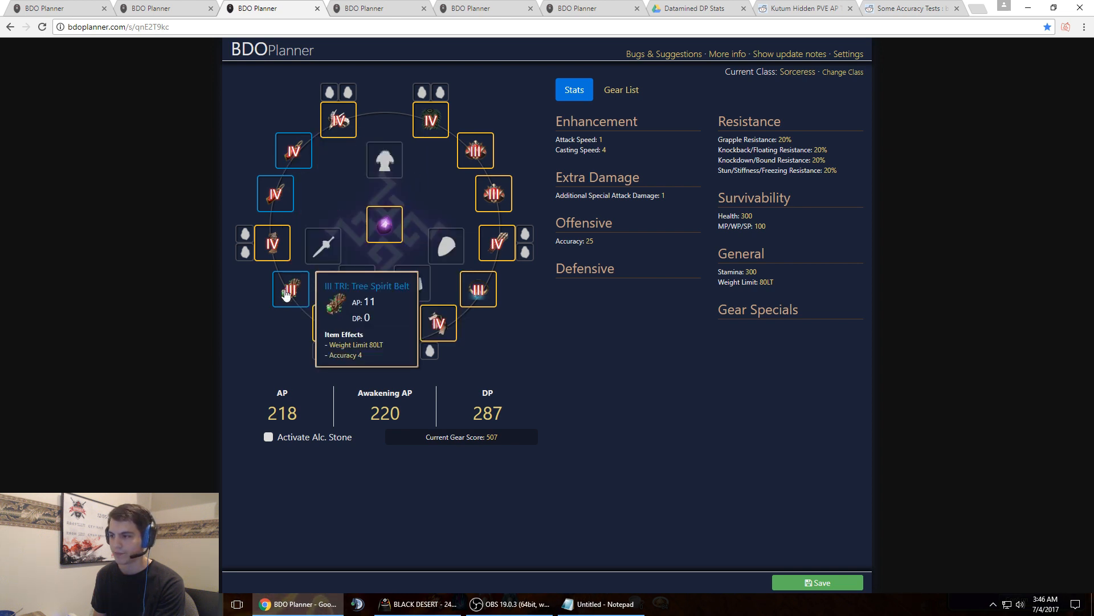
mouse_move(436, 324)
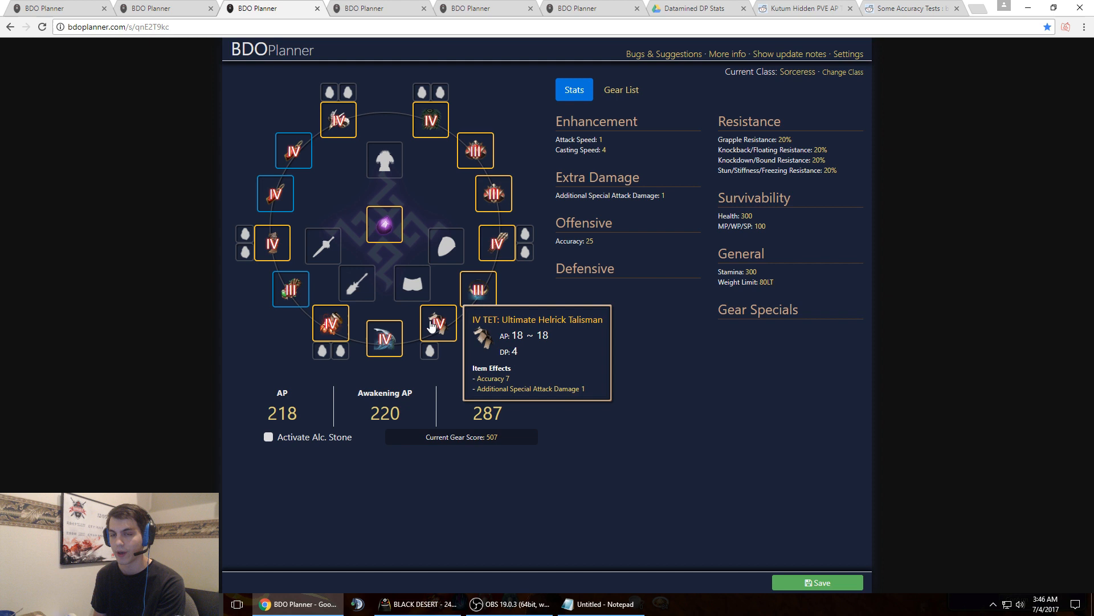
mouse_move(454, 330)
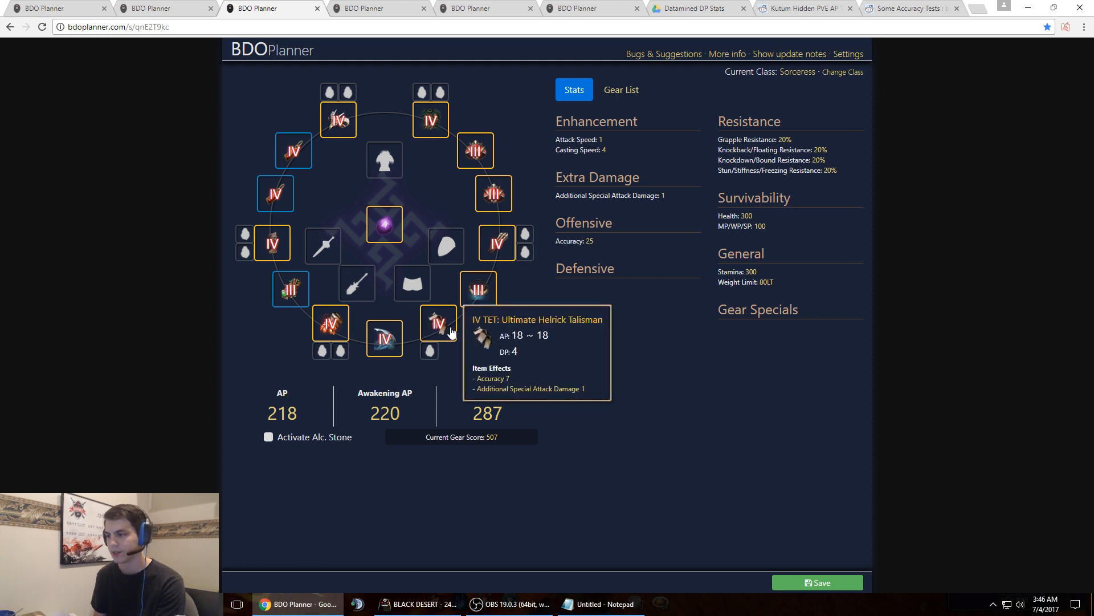
mouse_move(491, 338)
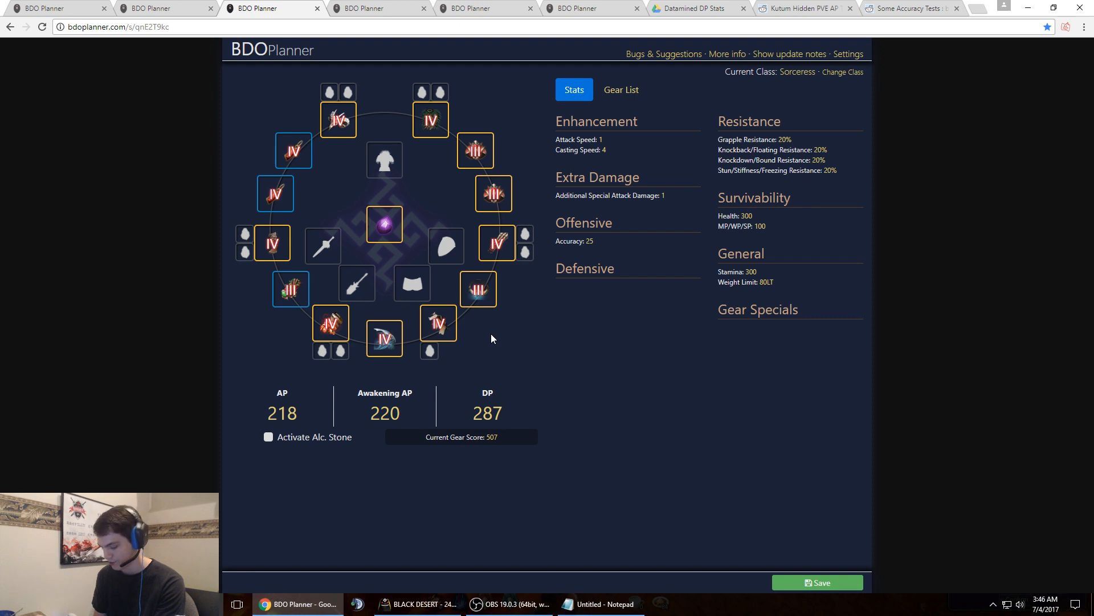
mouse_move(476, 342)
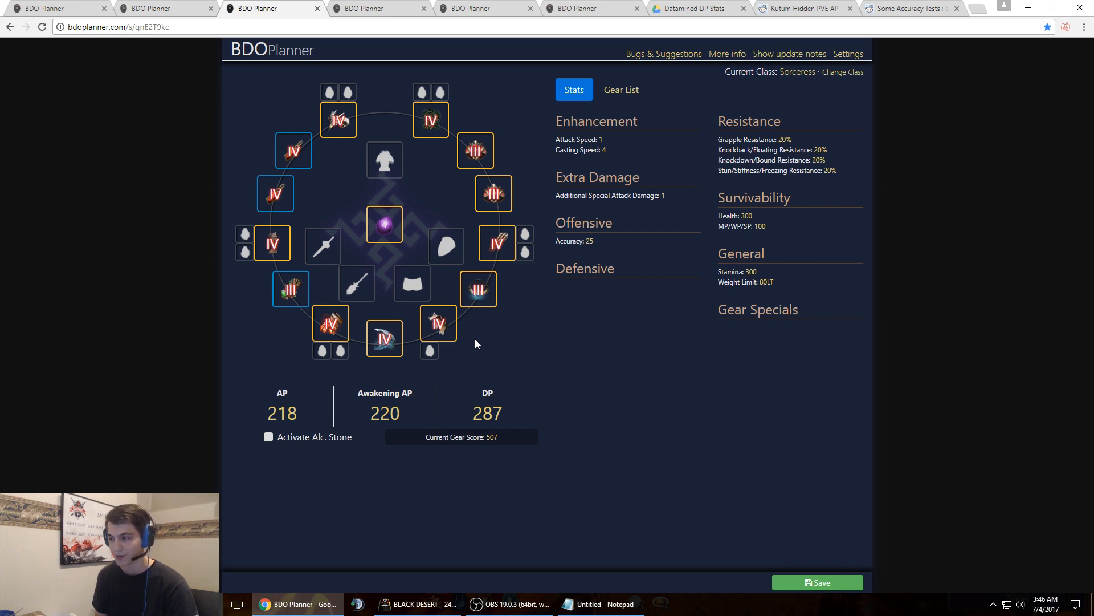
mouse_move(290, 288)
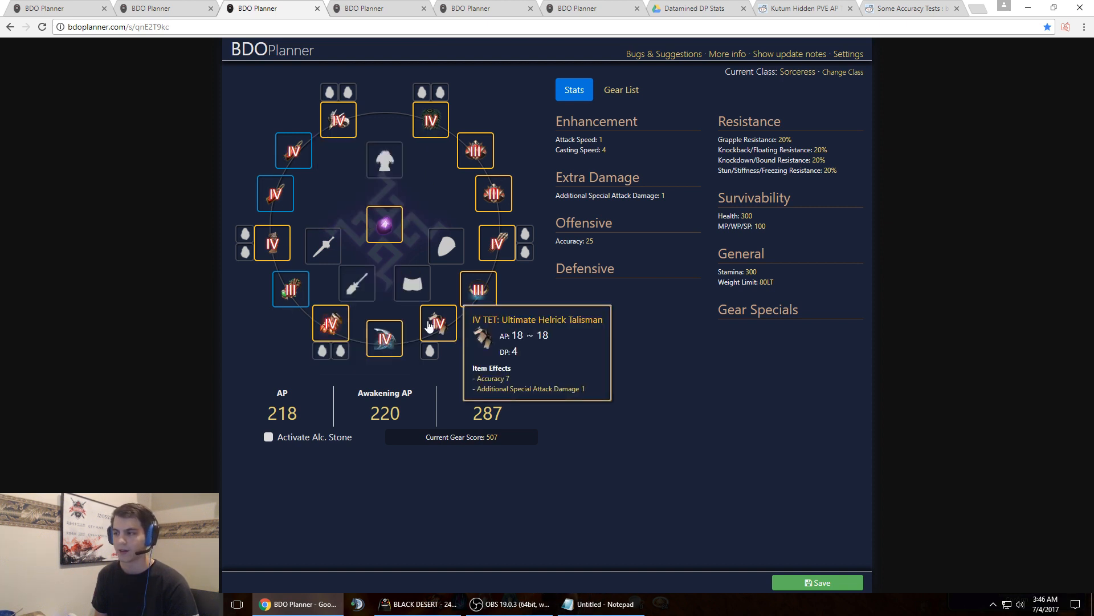
mouse_move(486, 331)
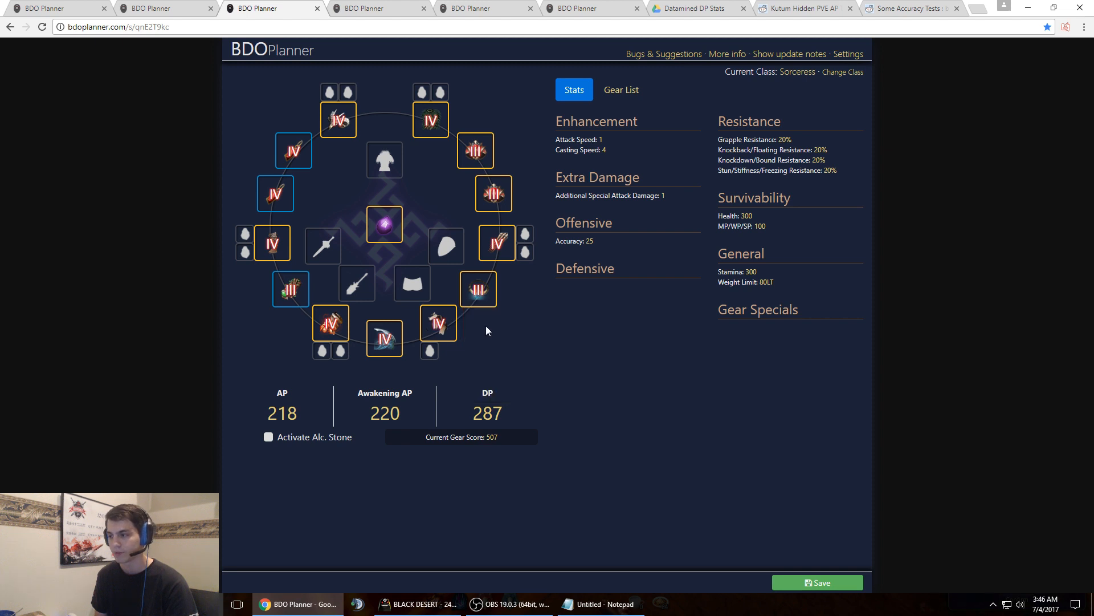
mouse_move(475, 336)
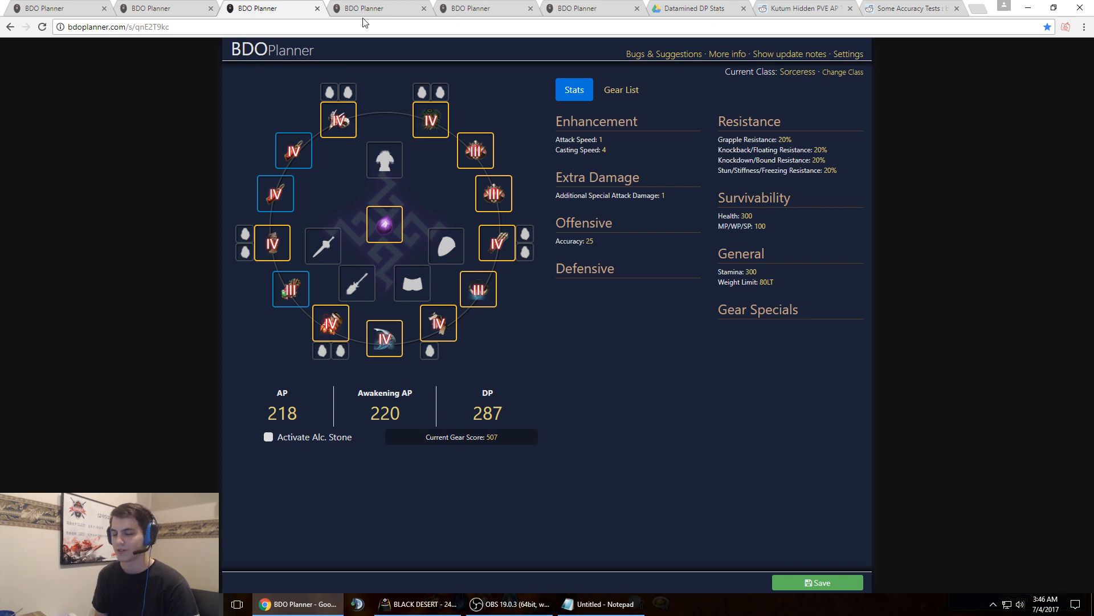
mouse_move(189, 100)
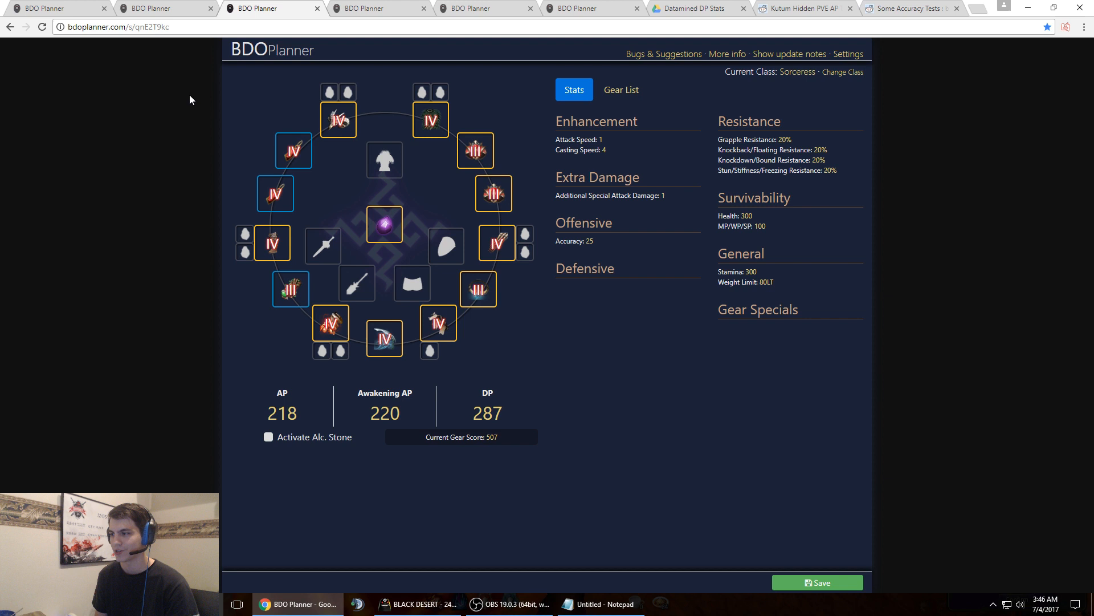
mouse_move(290, 288)
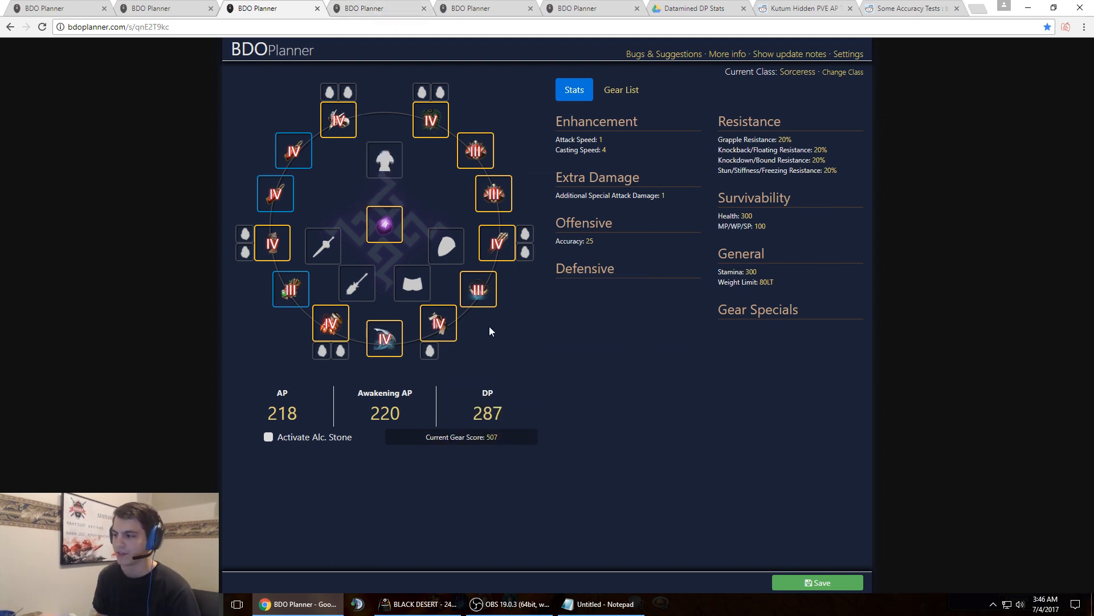
mouse_move(383, 160)
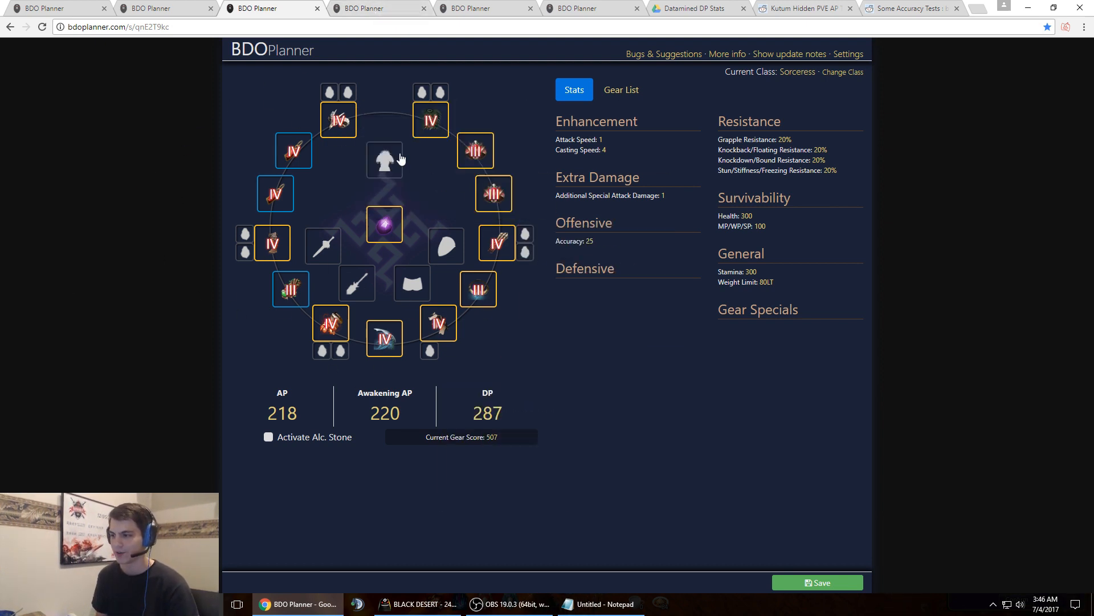
mouse_move(133, 177)
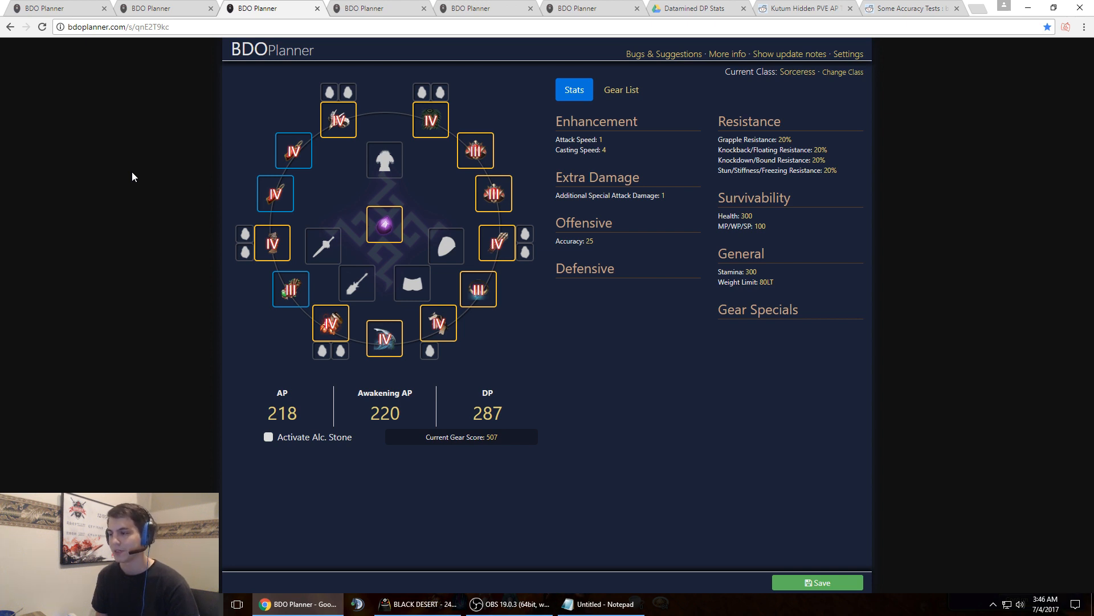
mouse_move(264, 156)
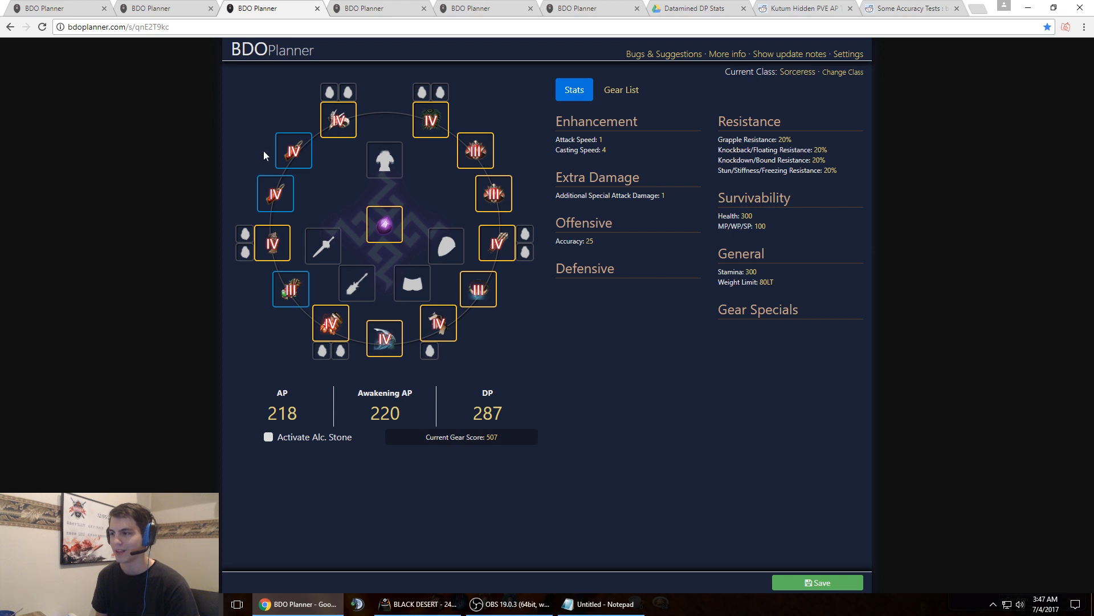
mouse_move(550, 335)
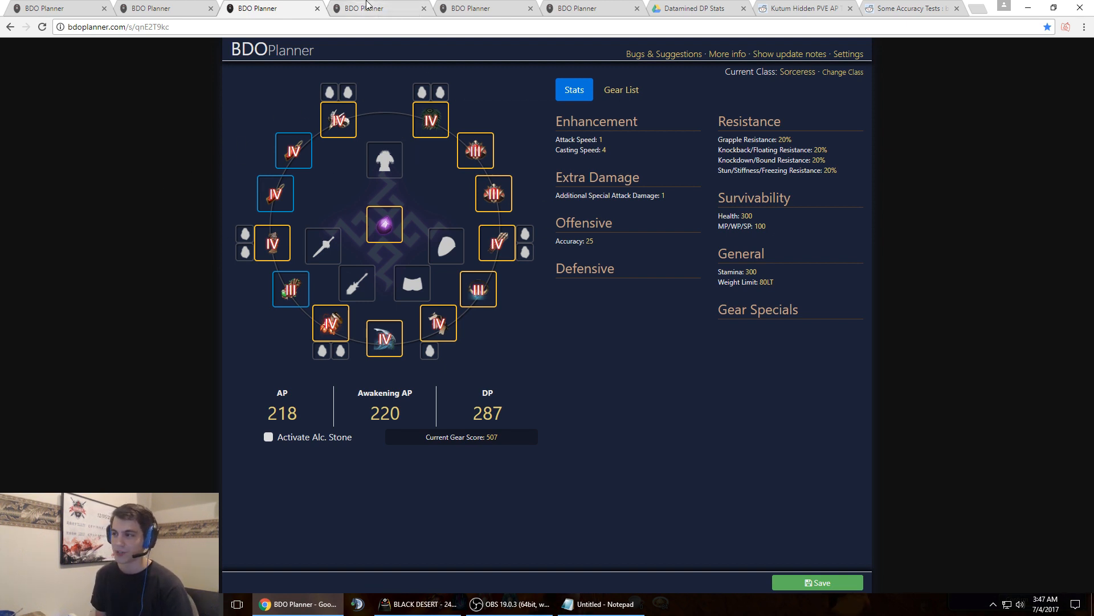
mouse_move(379, 8)
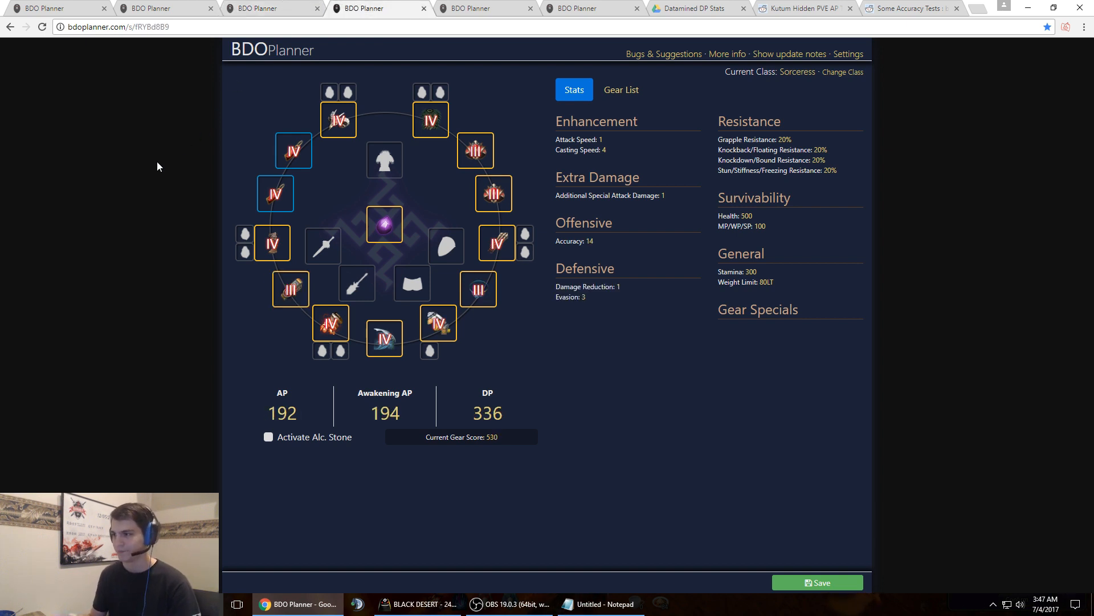
mouse_move(145, 222)
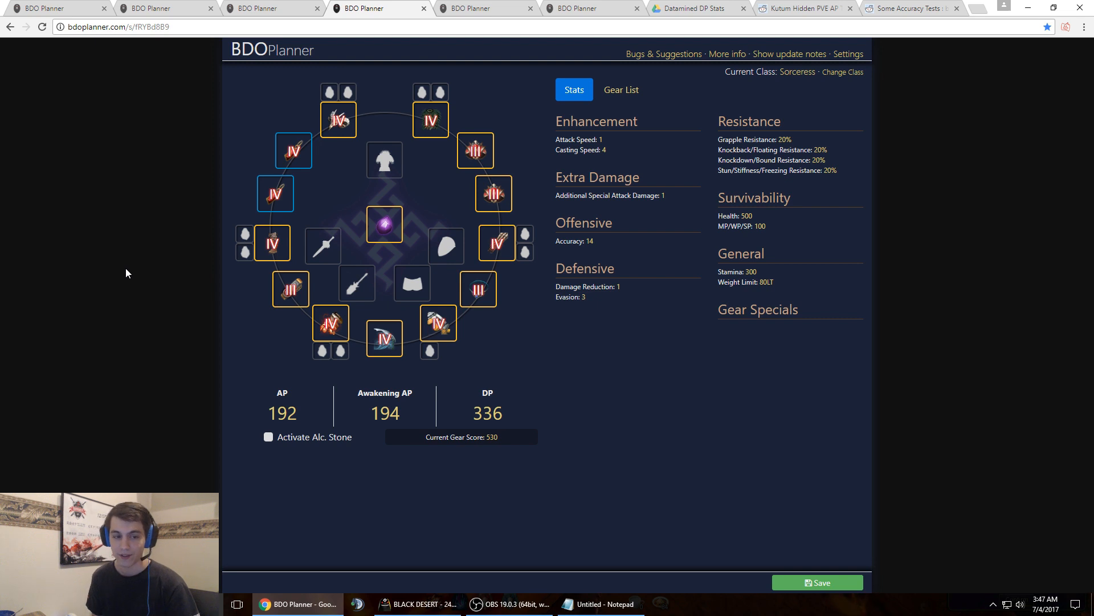
mouse_move(124, 265)
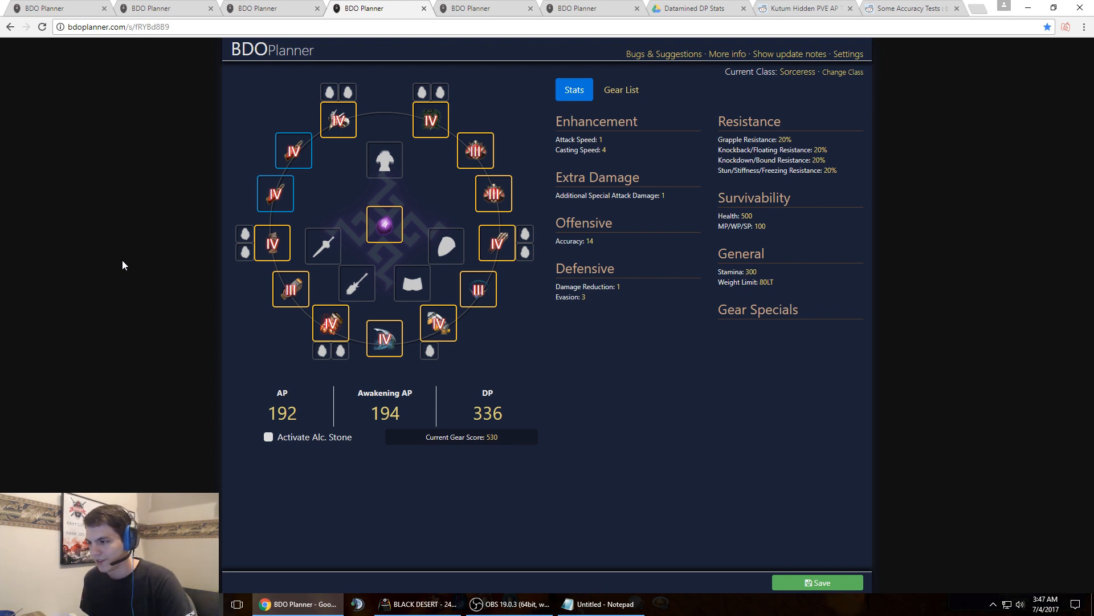
mouse_move(291, 288)
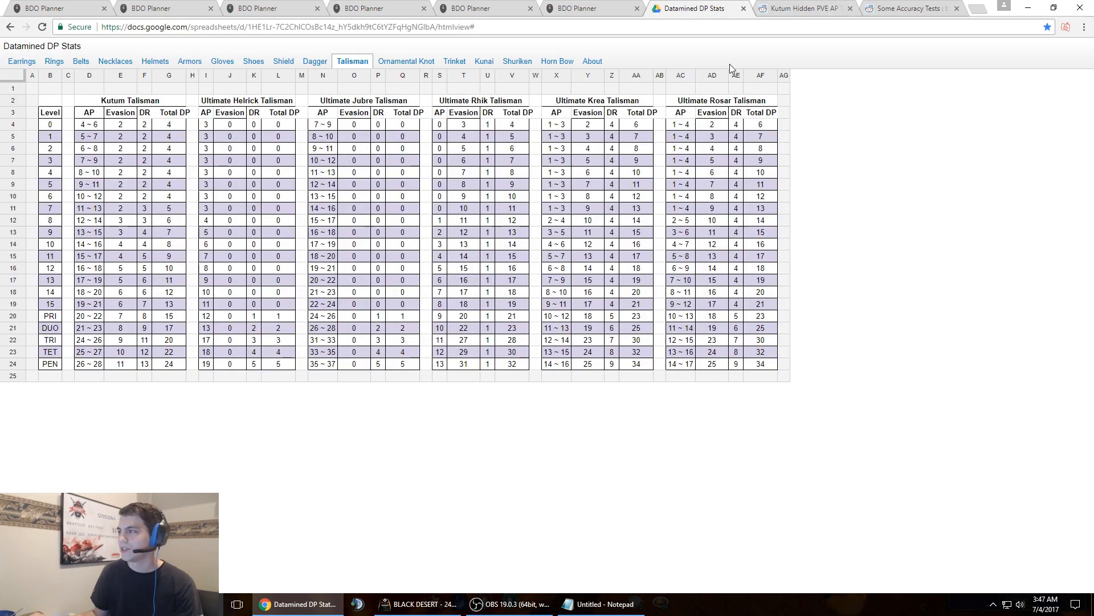
Review the Reddit accuracy tests and the Armors and Talisman DP tables, then return to the 192 AP build.
left_click(907, 8)
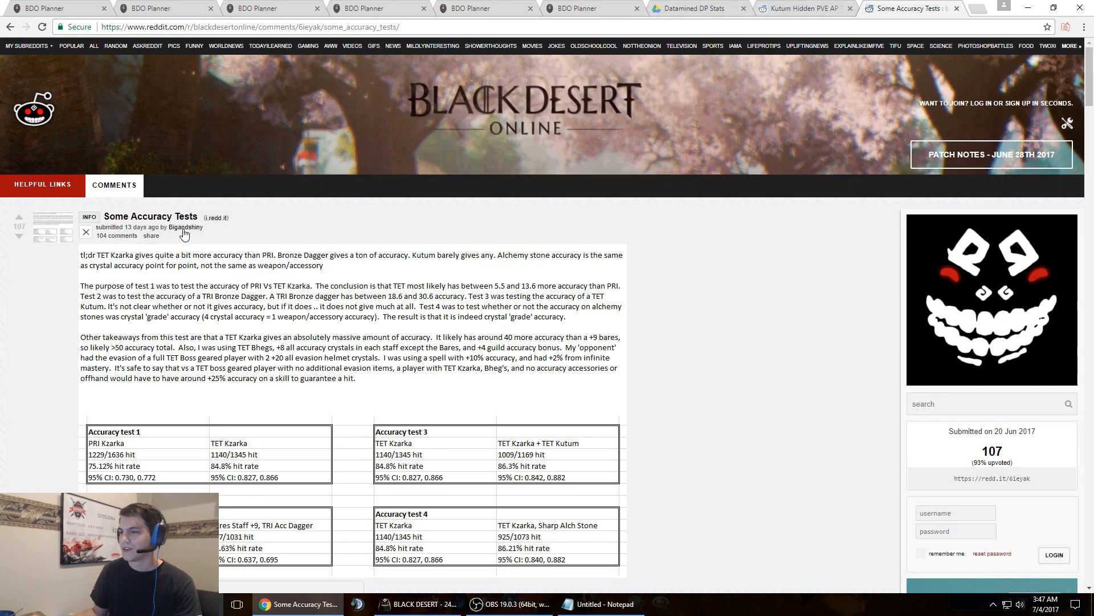
left_click(695, 9)
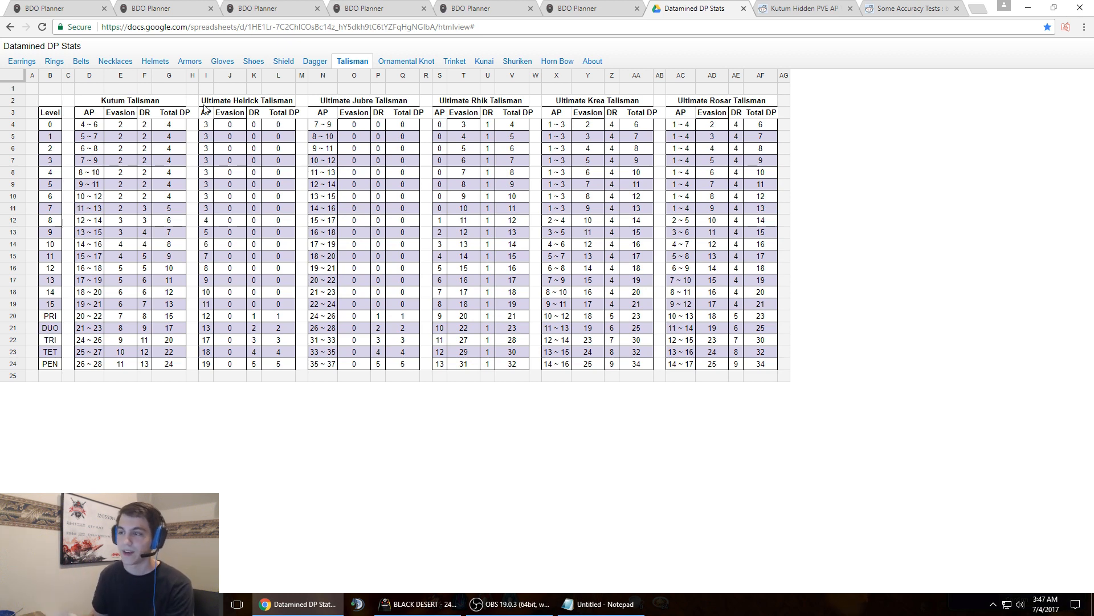
left_click(190, 61)
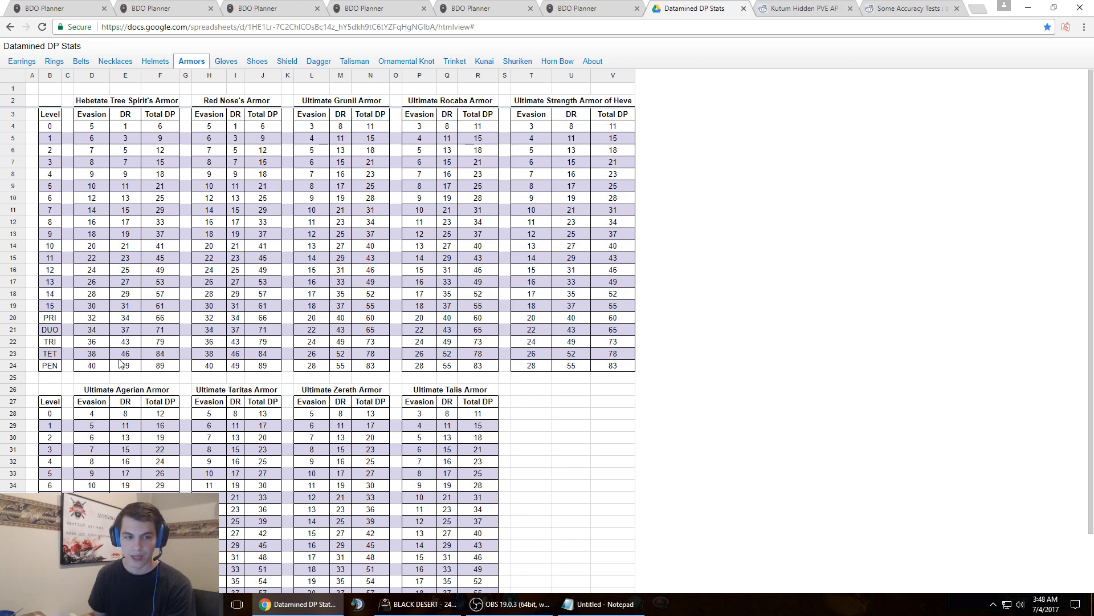
mouse_move(405, 61)
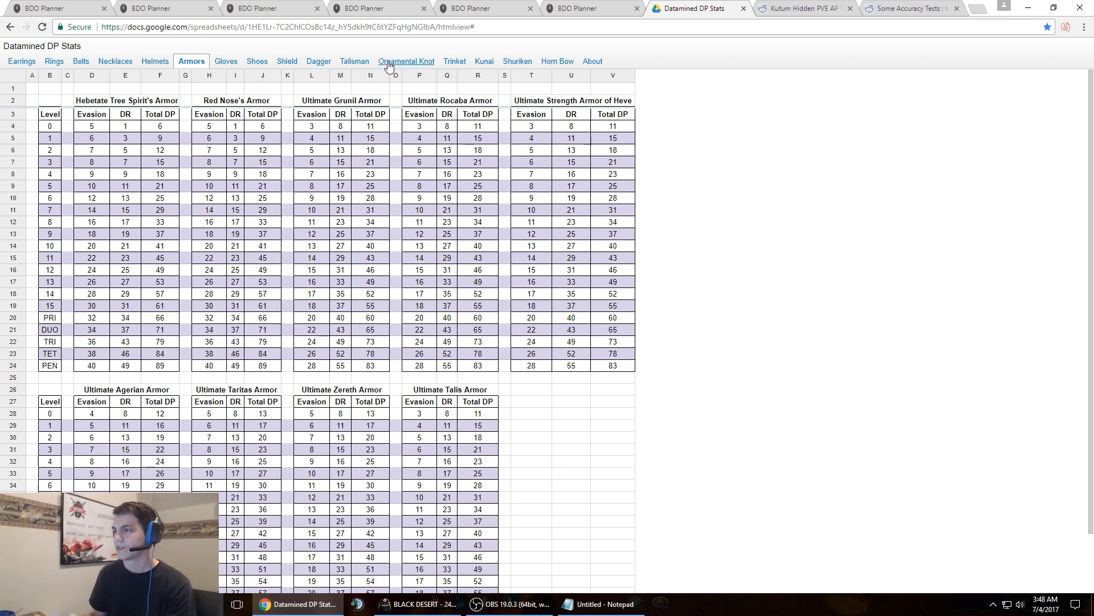
left_click(353, 61)
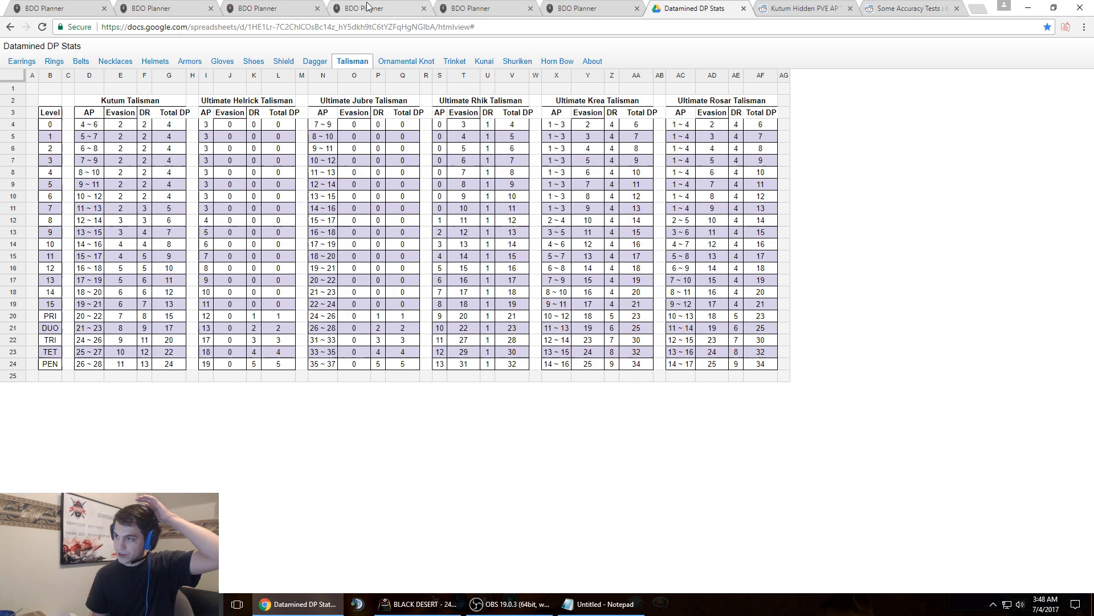
left_click(377, 8)
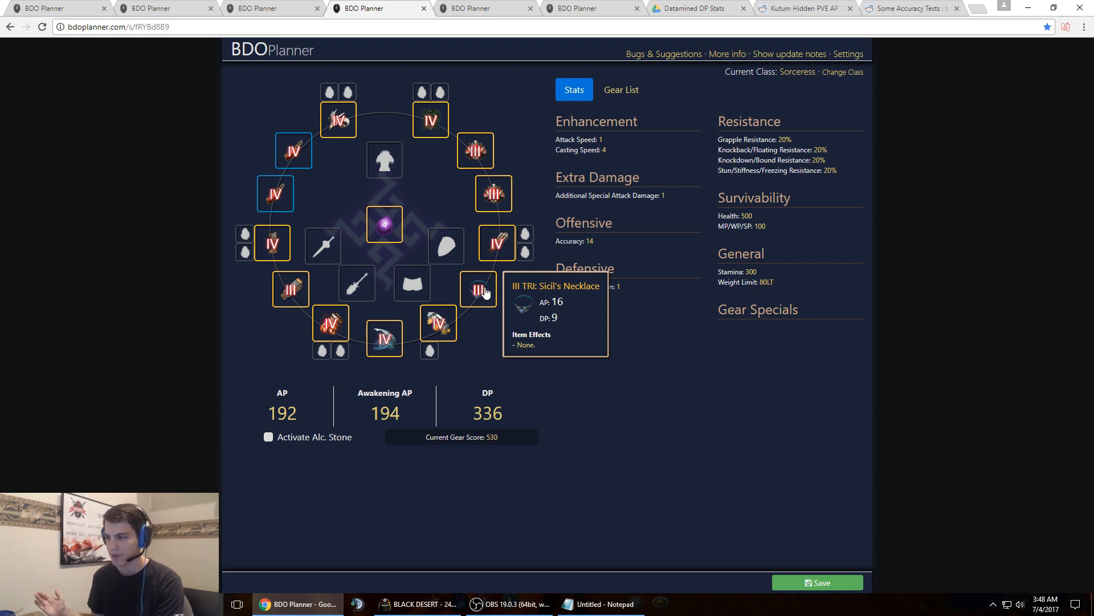
mouse_move(290, 289)
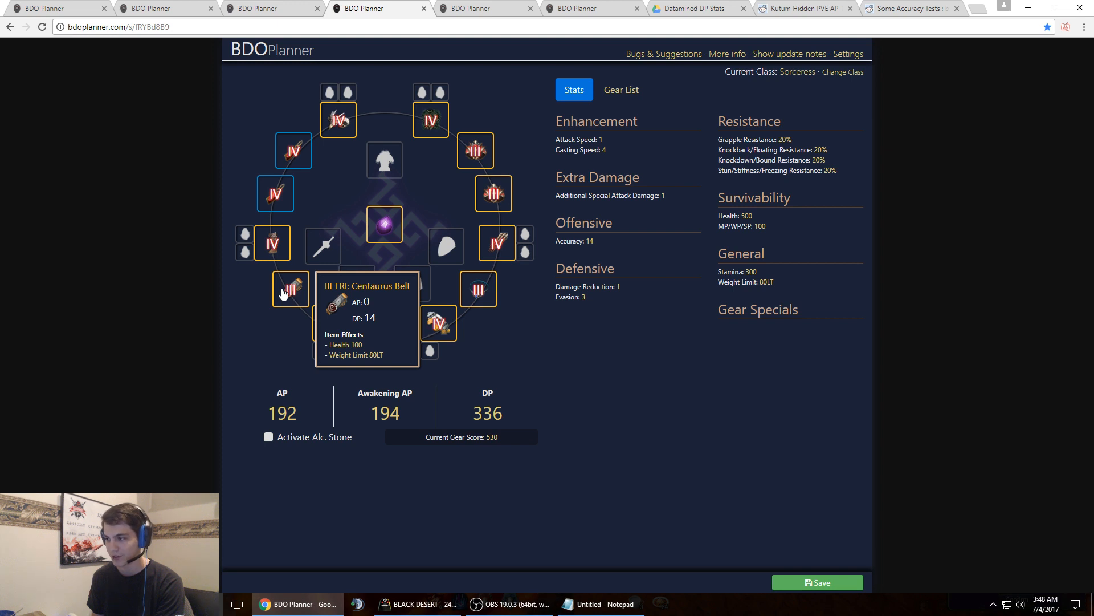
mouse_move(661, 347)
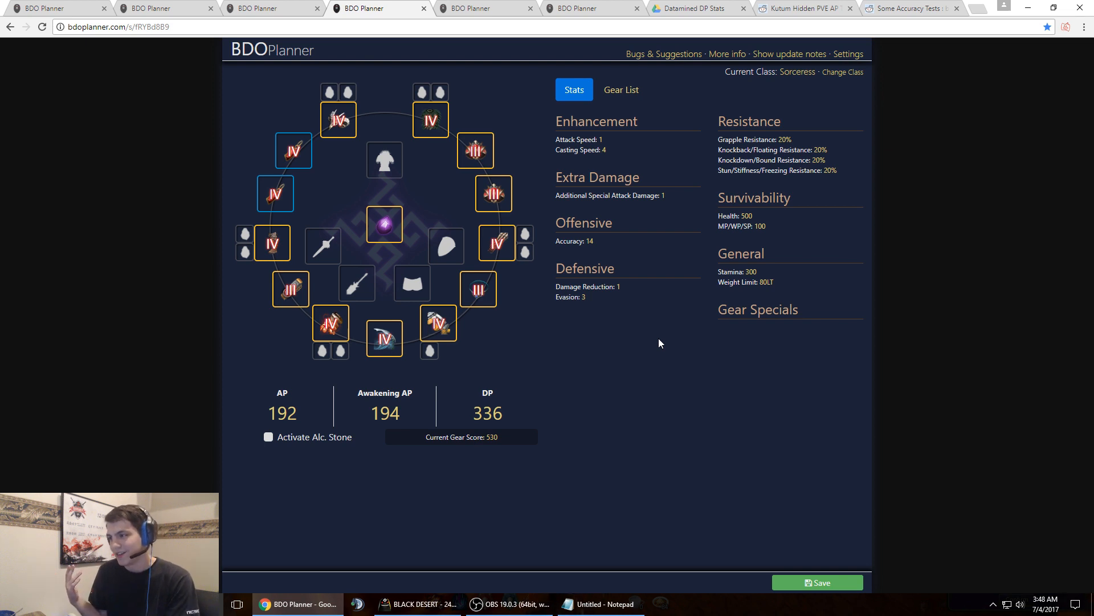
mouse_move(730, 353)
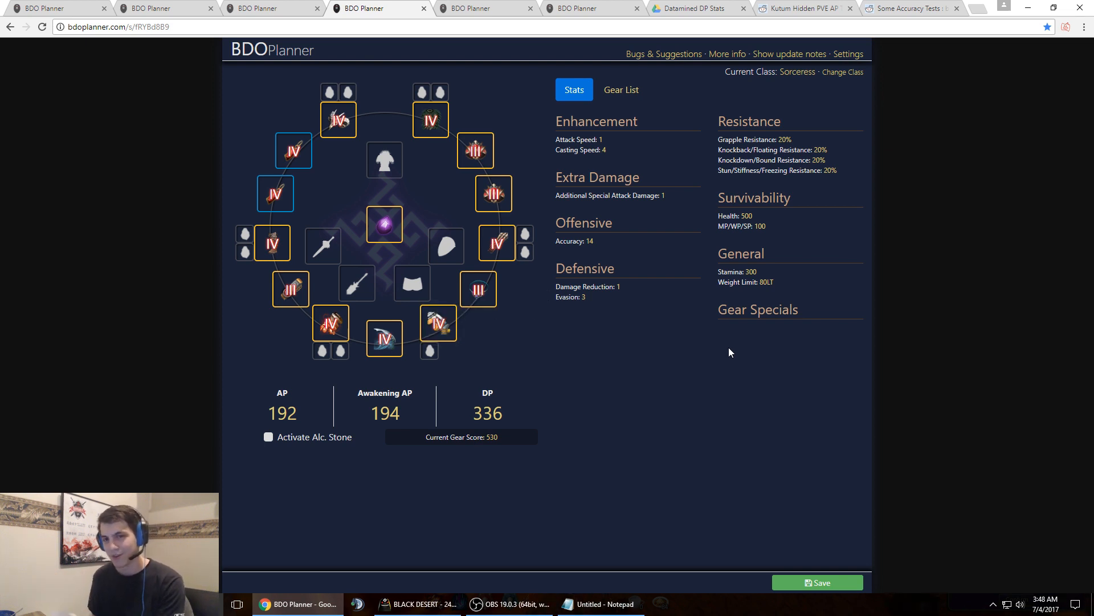
mouse_move(522, 83)
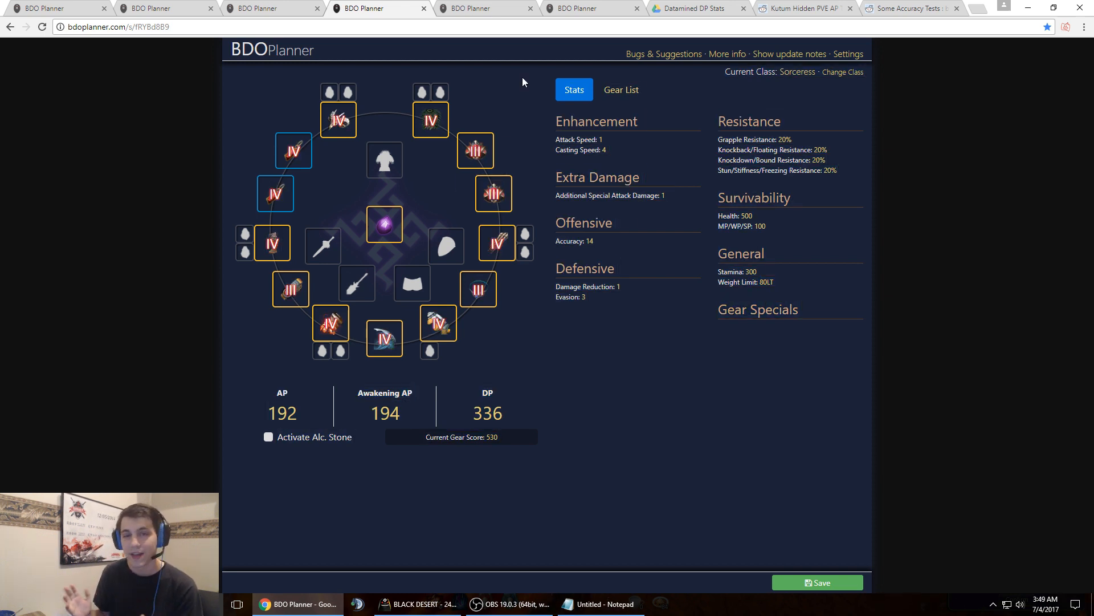
mouse_move(257, 168)
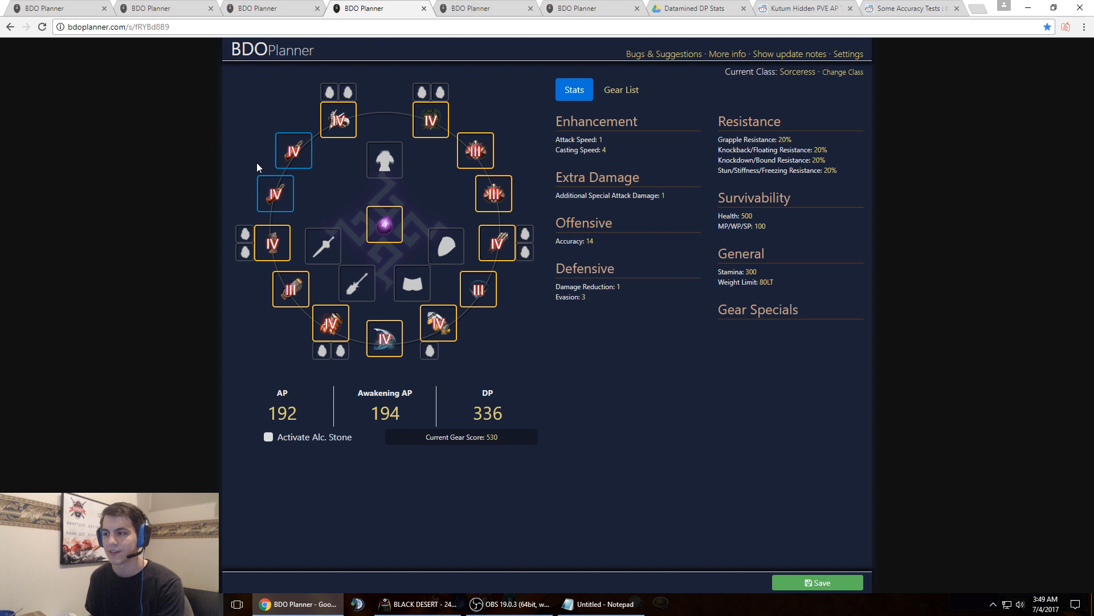
mouse_move(482, 67)
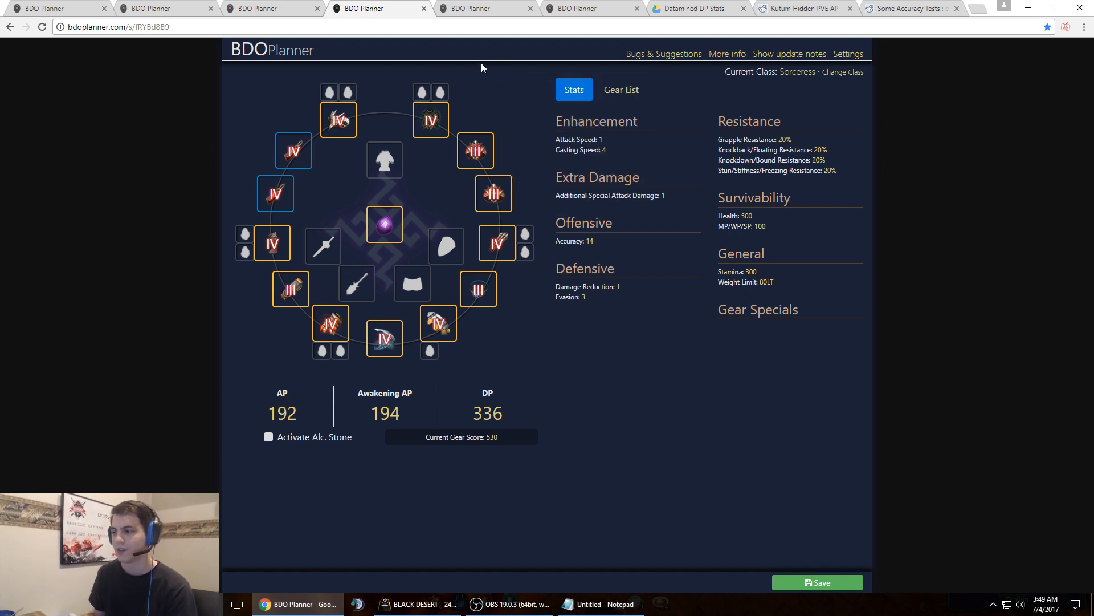
mouse_move(501, 345)
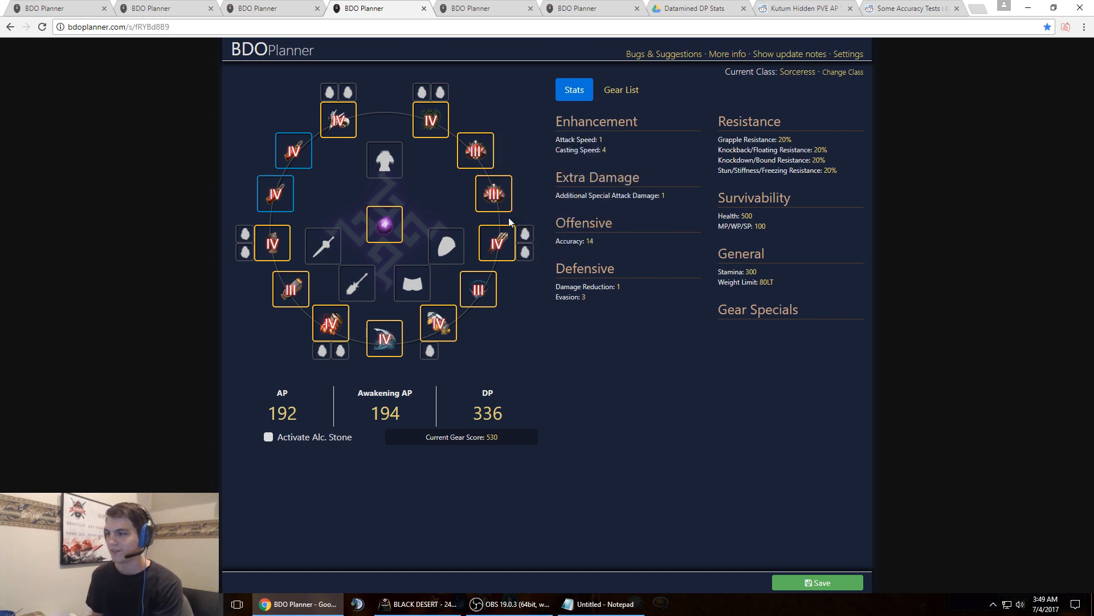
mouse_move(495, 106)
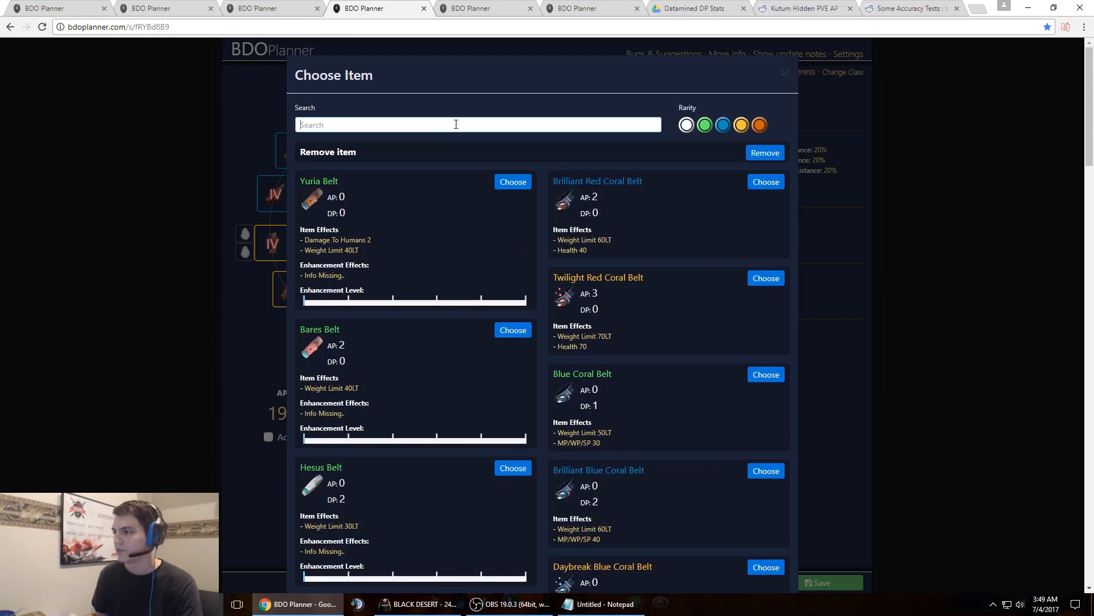
Equip the TRI Tree Spirit Belt for 203 AP and 322 DP, then reopen the belt list.
type("tree")
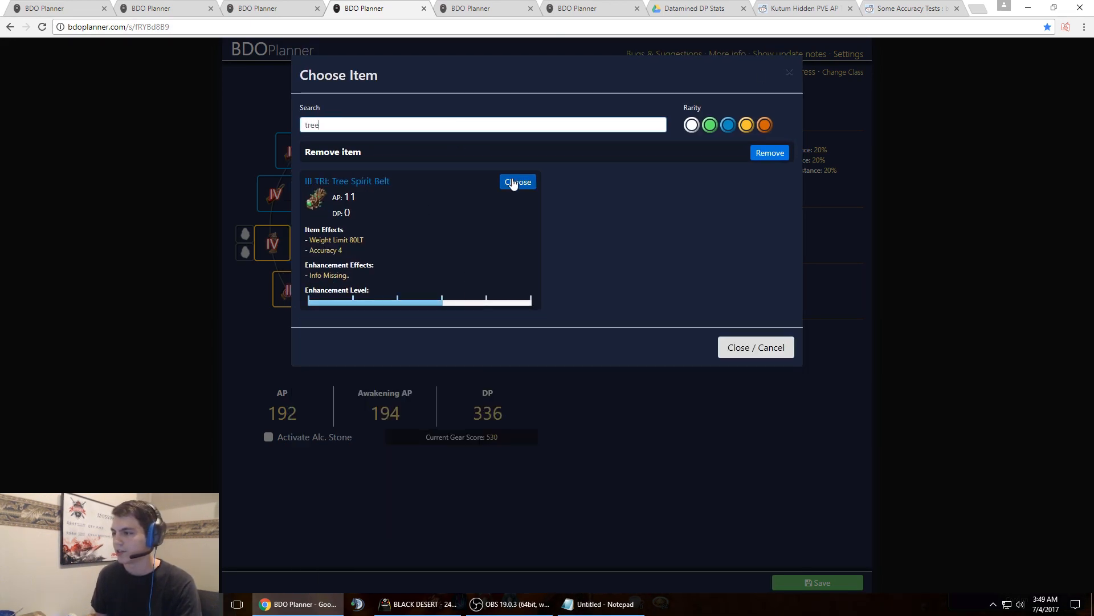
left_click(518, 182)
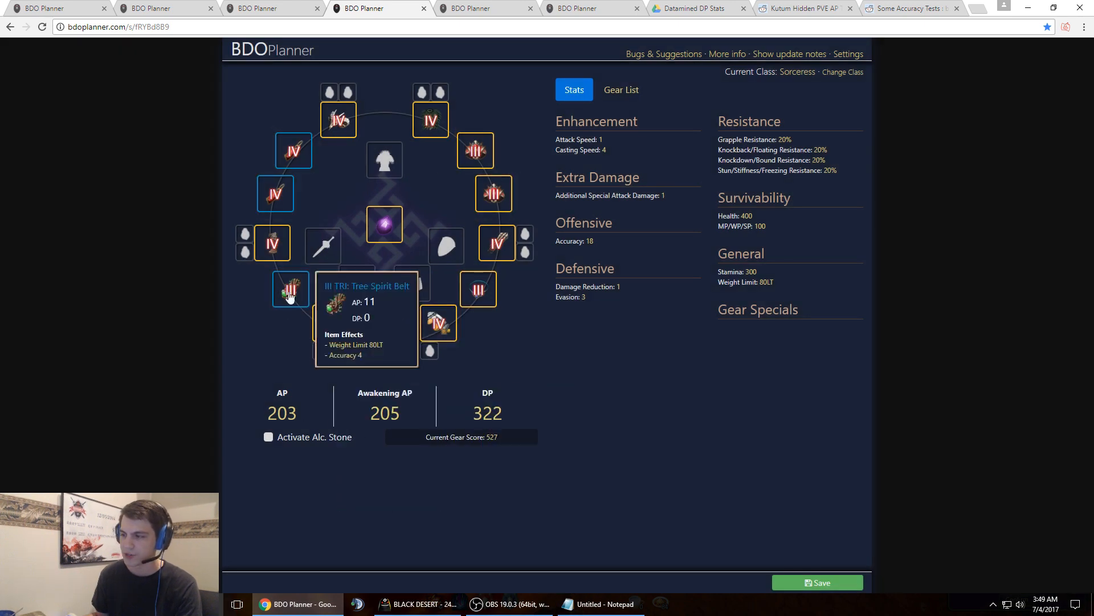
mouse_move(192, 305)
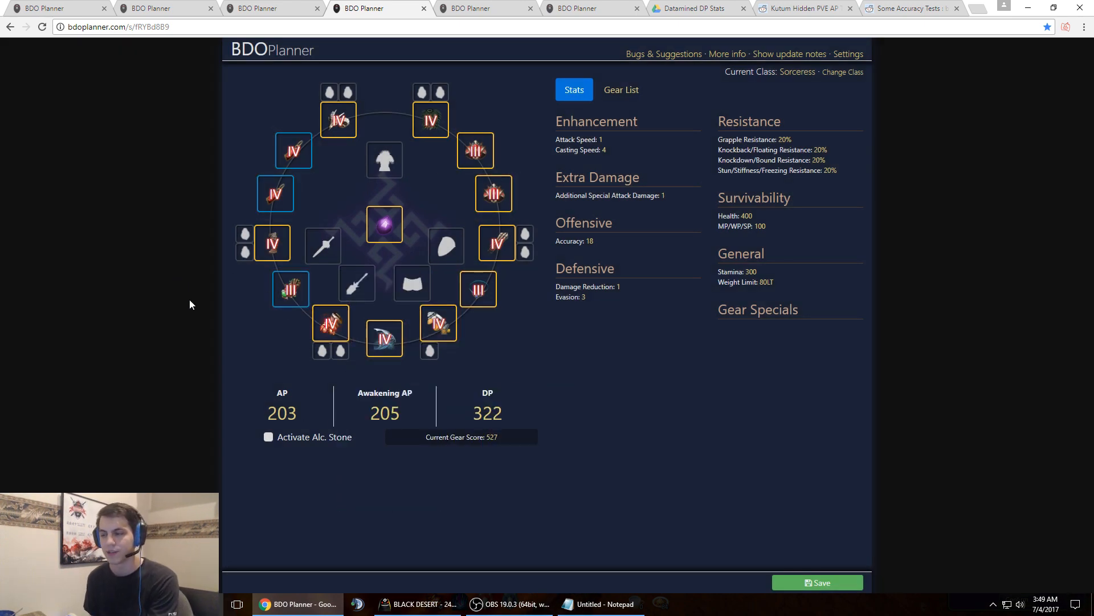
mouse_move(478, 289)
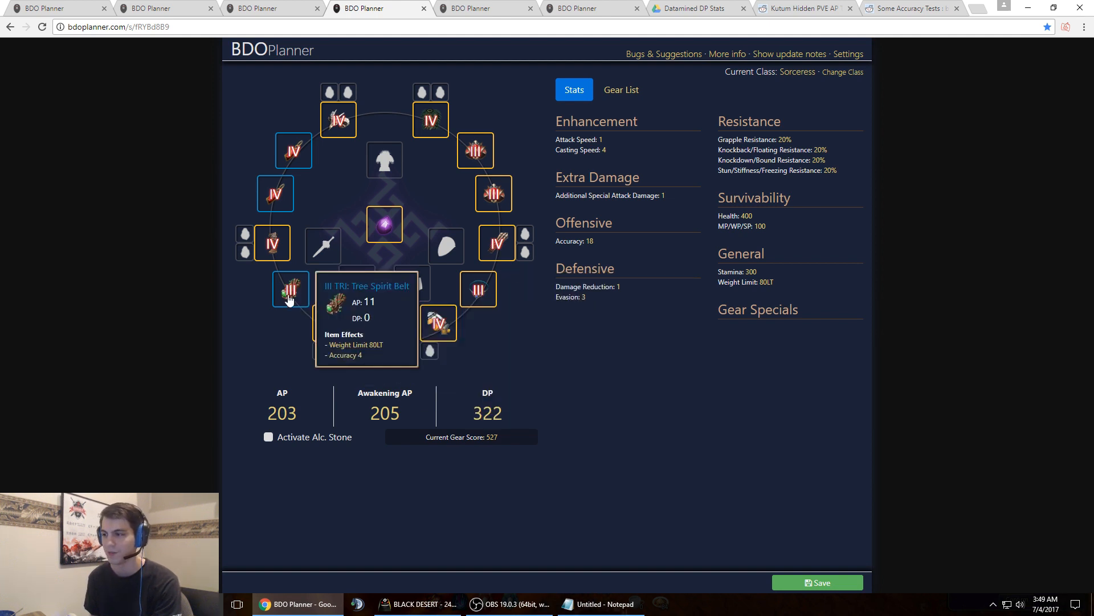
mouse_move(444, 351)
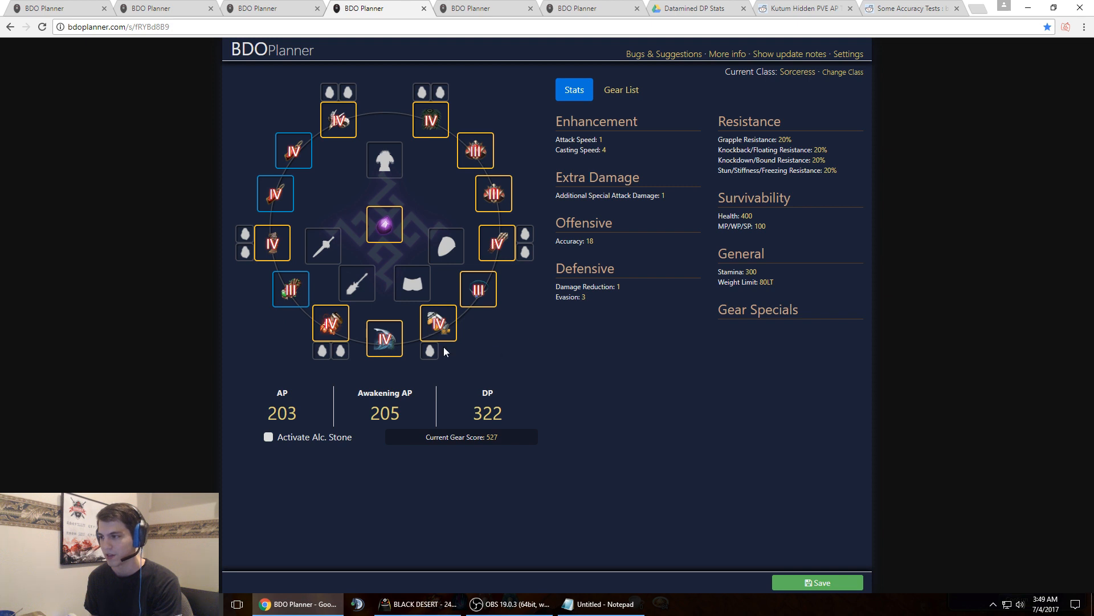
mouse_move(273, 242)
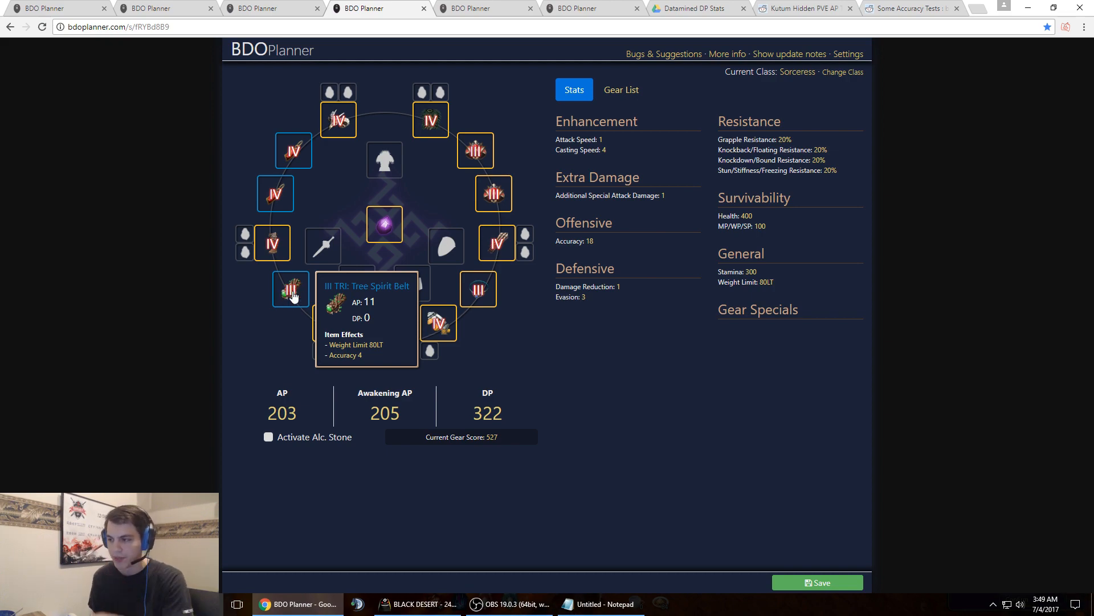
left_click(290, 288)
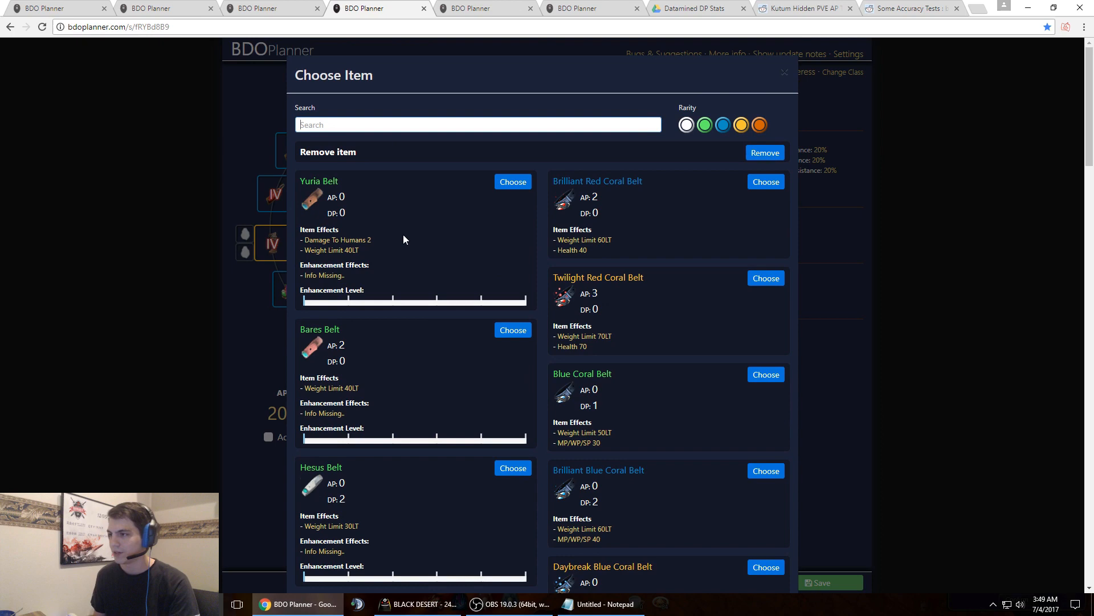
Replace the belt with TRI Centaurus Belt, giving 192 AP, 336 DP and 500 health.
type("Cent")
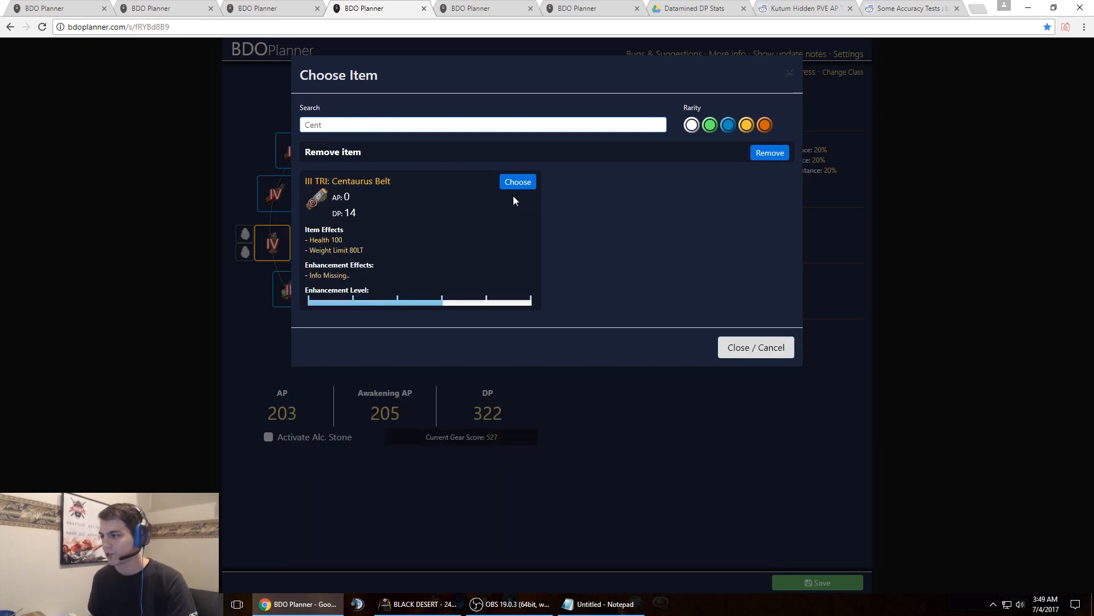
left_click(518, 181)
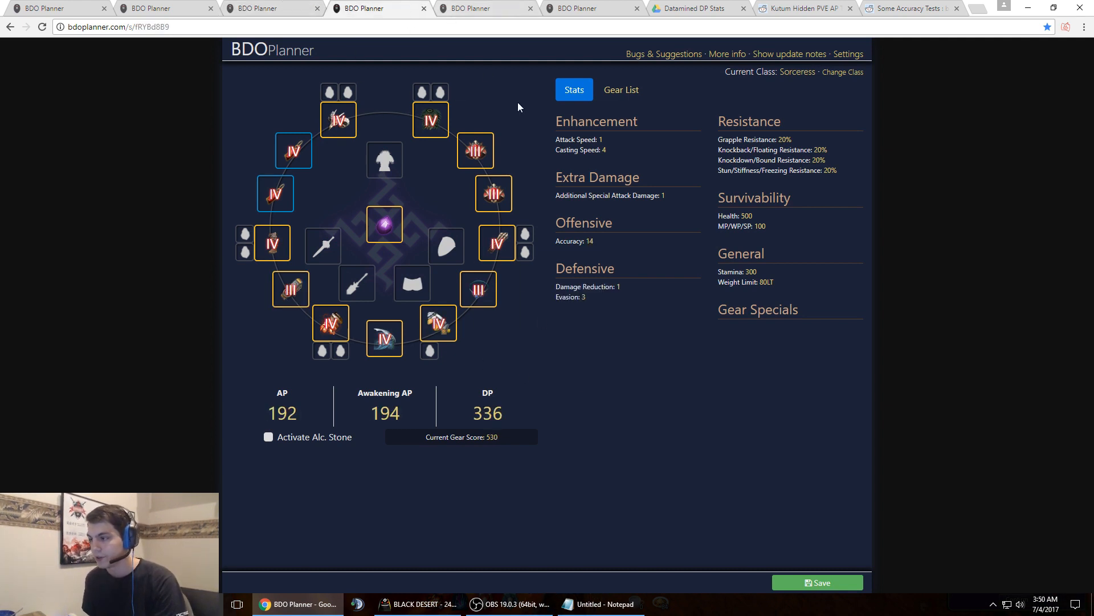
mouse_move(414, 243)
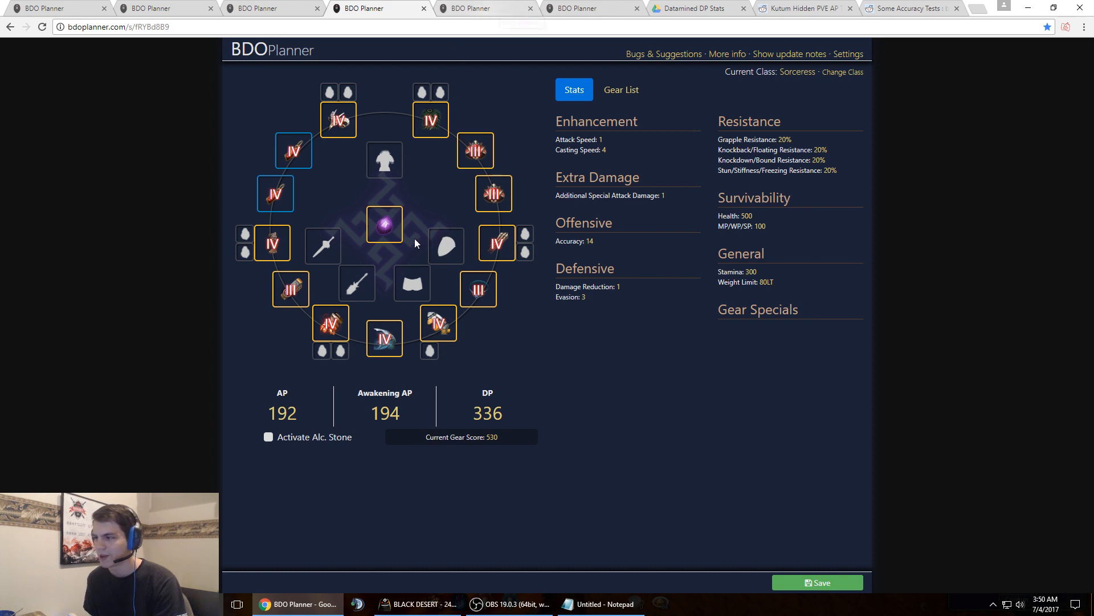
mouse_move(383, 224)
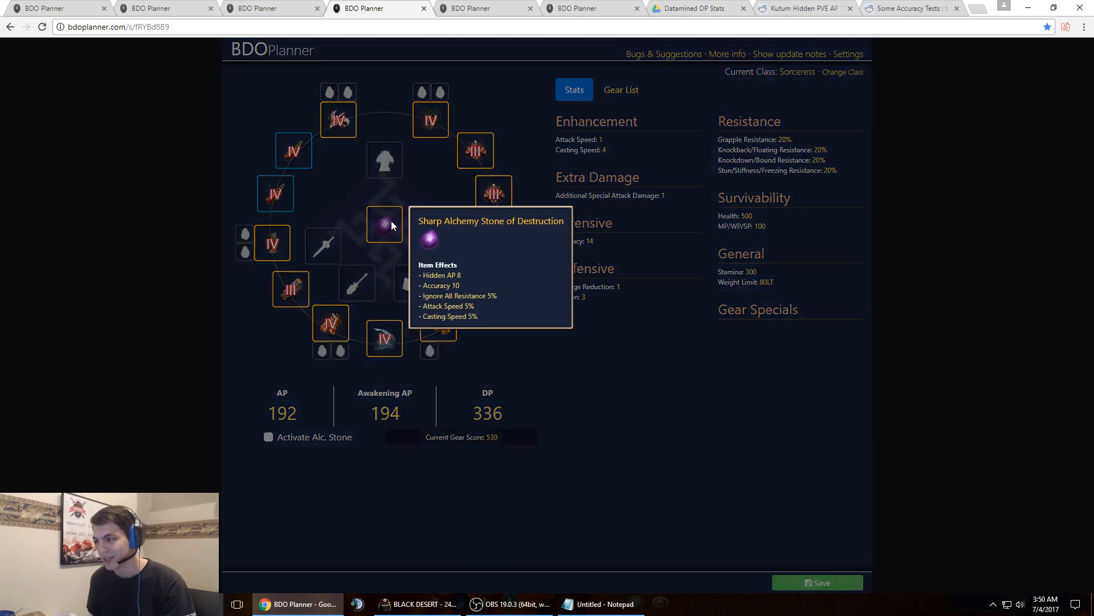
Open the alchemy stone slot's item list of Destruction and Protection stones.
left_click(384, 224)
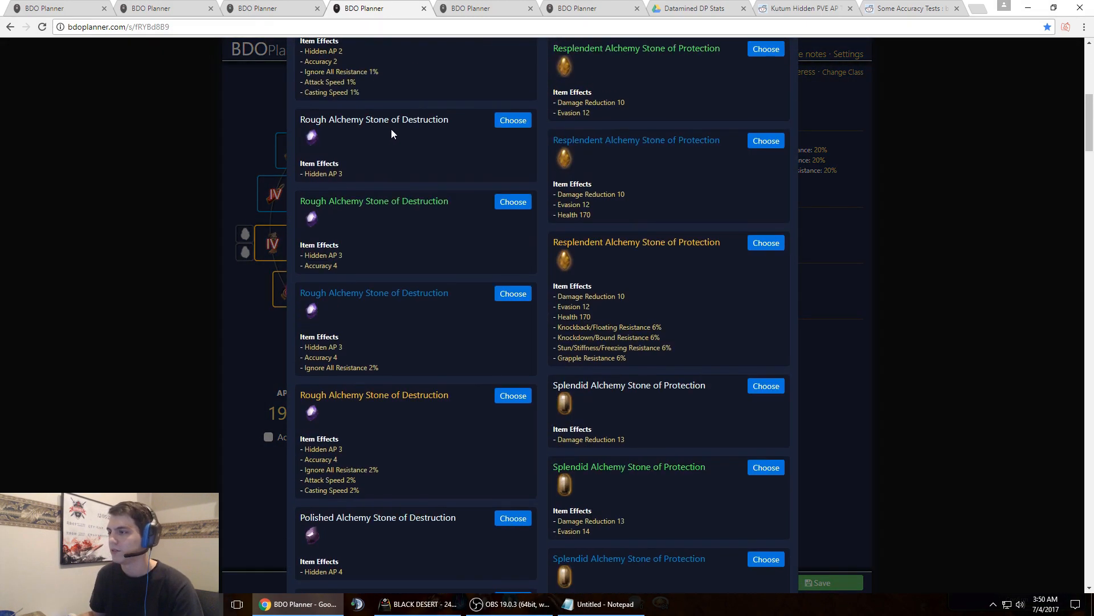
Compare the Sharp Alchemy Stones and close the list, keeping the Sharp Stone of Destruction.
type("Sharp")
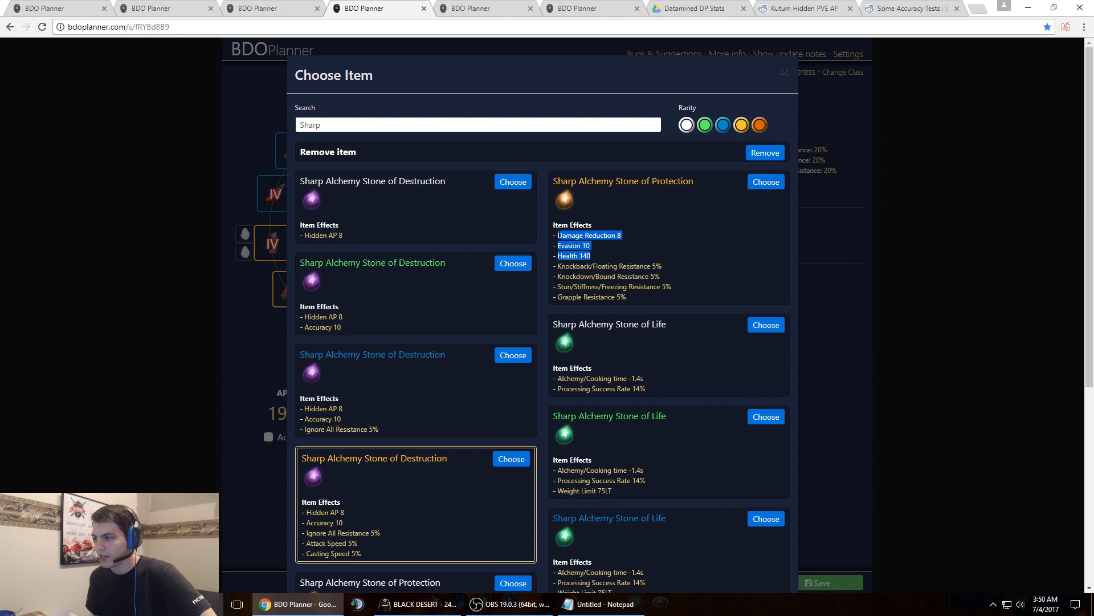
mouse_move(567, 199)
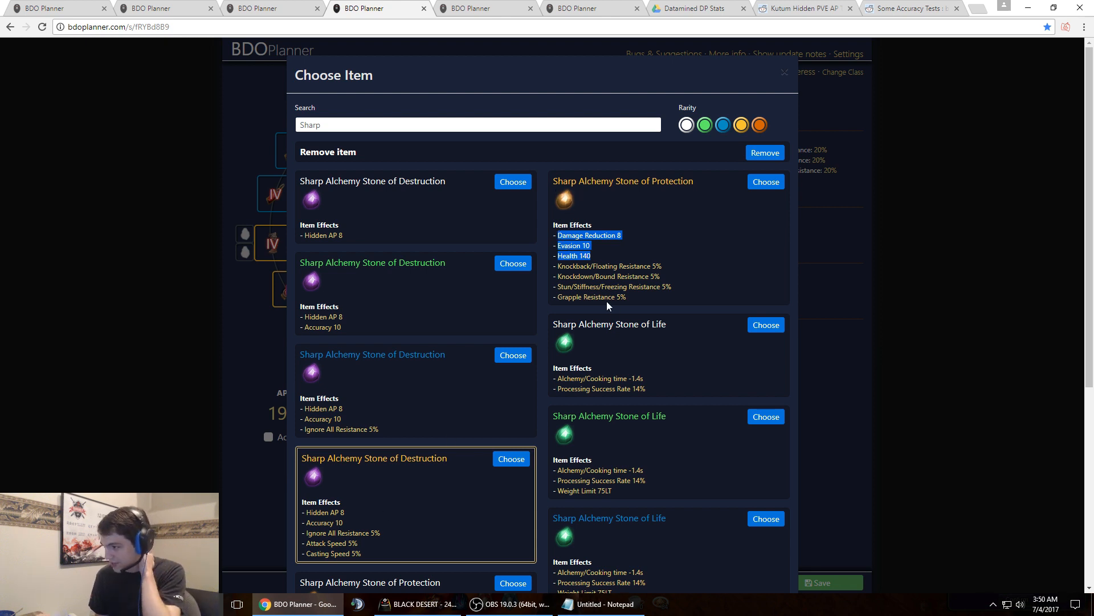
mouse_move(783, 81)
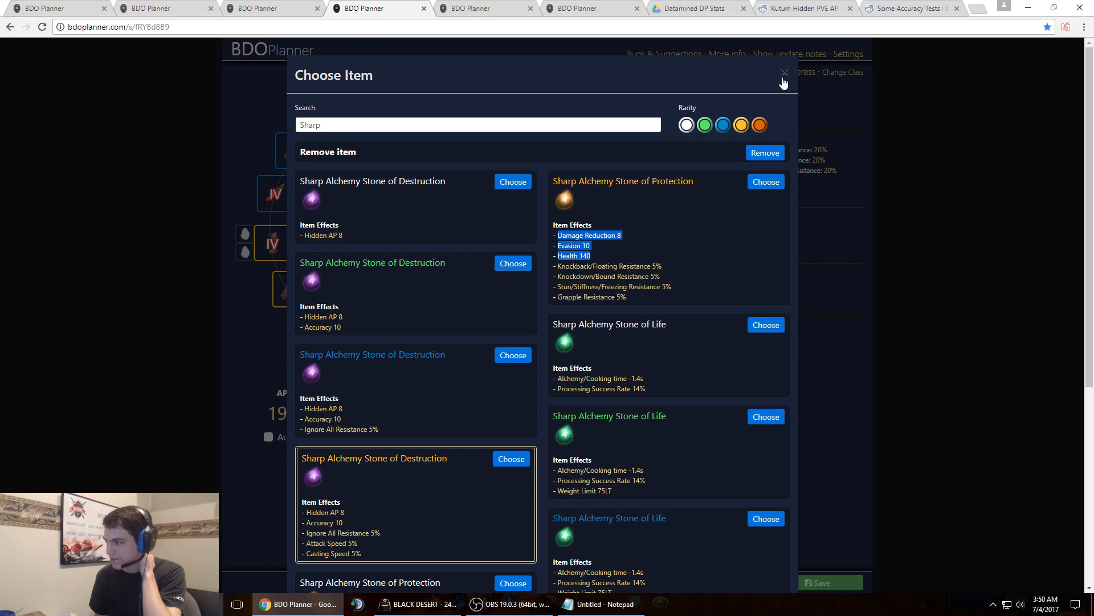
left_click(783, 74)
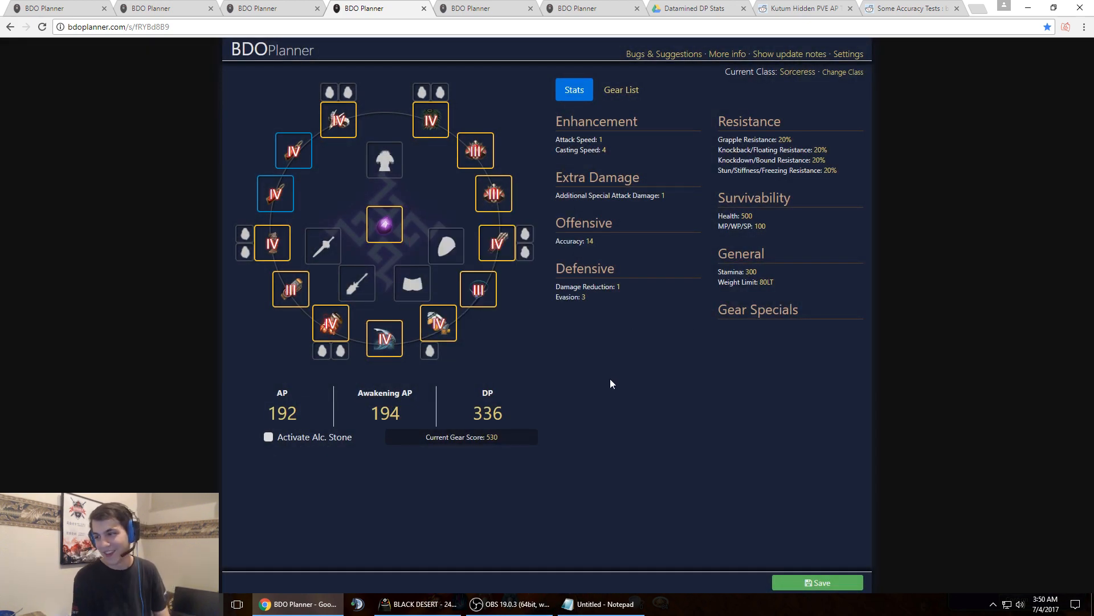
mouse_move(383, 225)
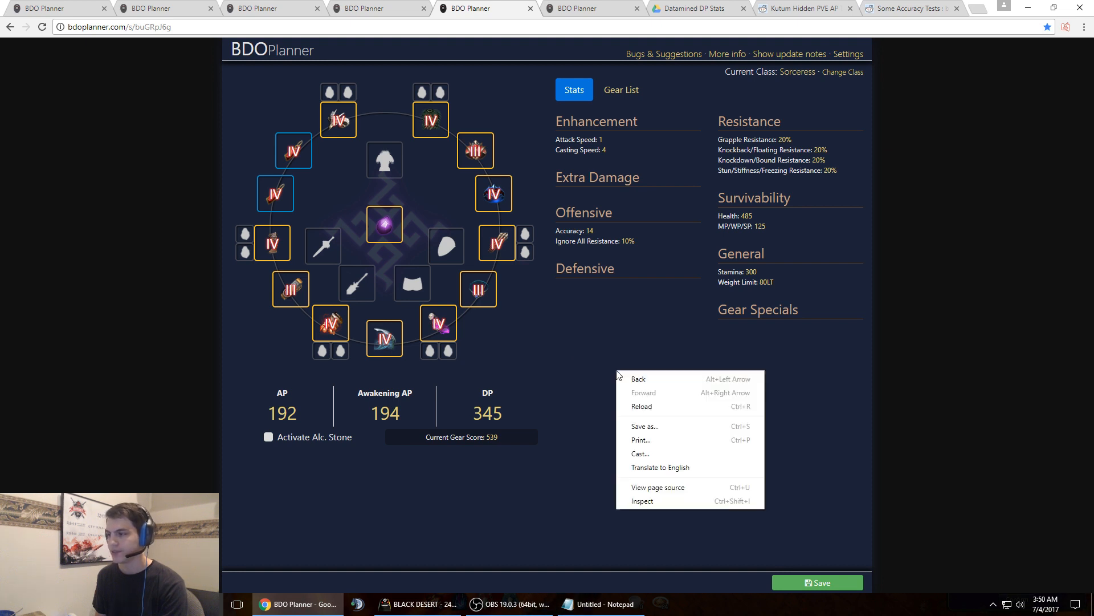
Dismiss the context menu and switch to the Reddit 'Kutum Hidden PVE AP Test' thread.
left_click(556, 345)
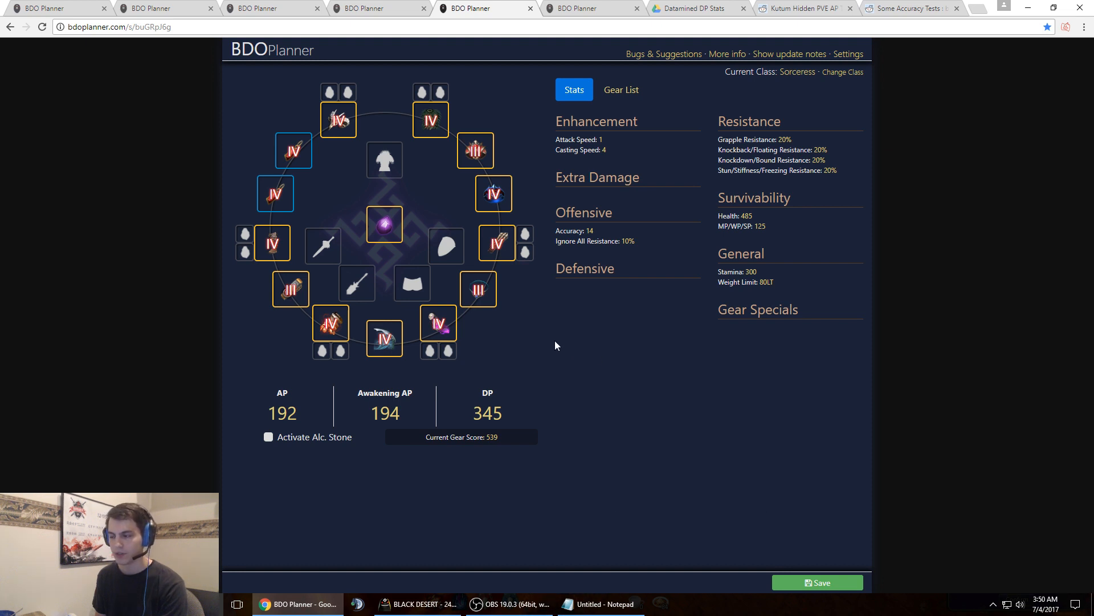
left_click(799, 9)
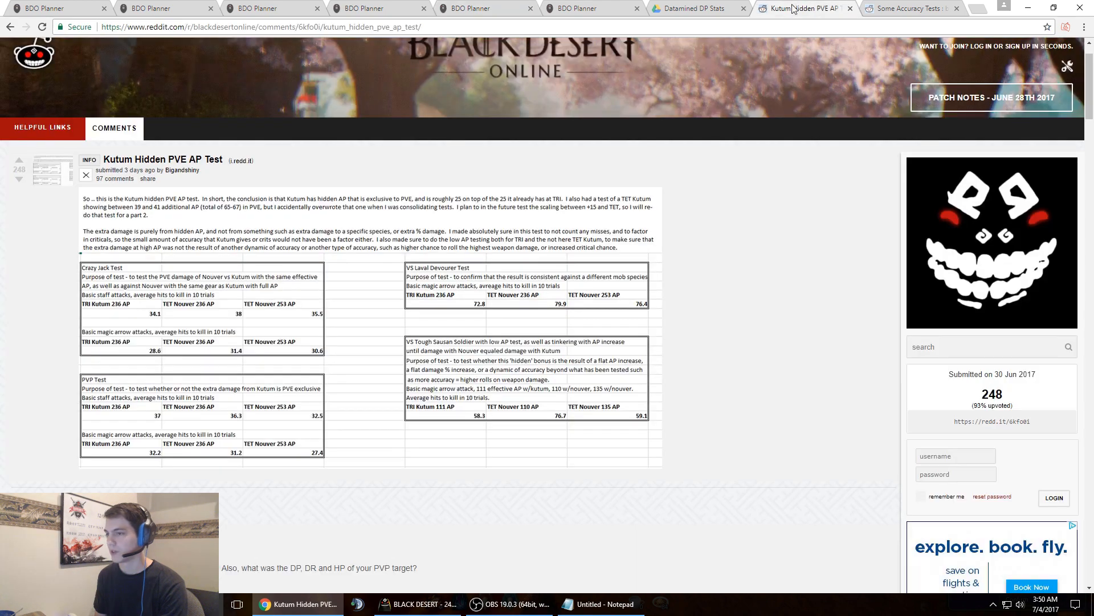
Check the Talisman DP table in Datamined DP Stats, then return to the 192 AP, 345 DP build.
left_click(691, 9)
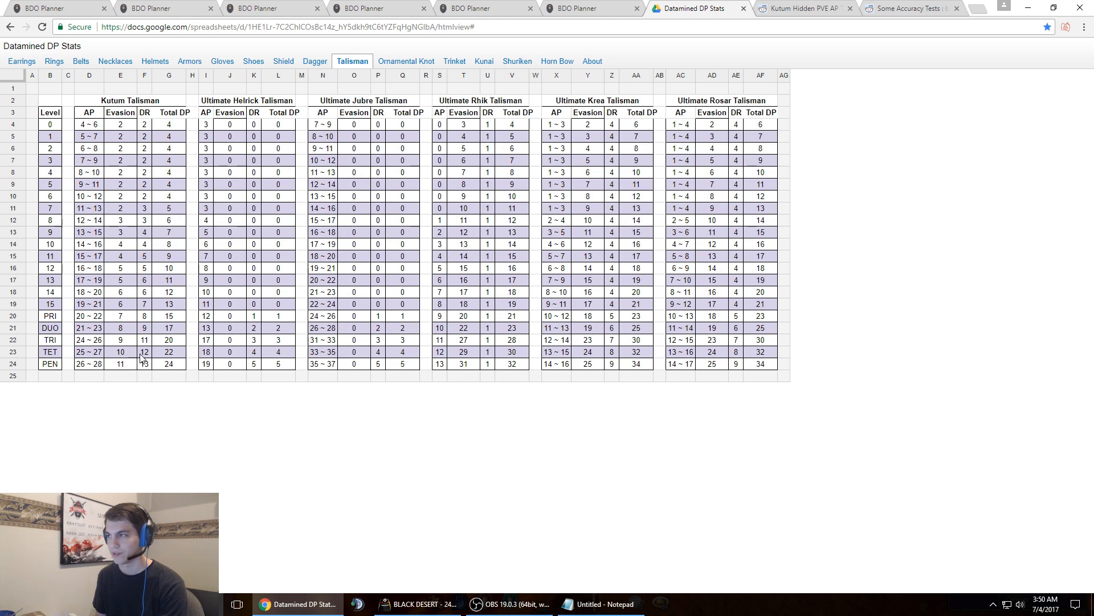
left_click(376, 7)
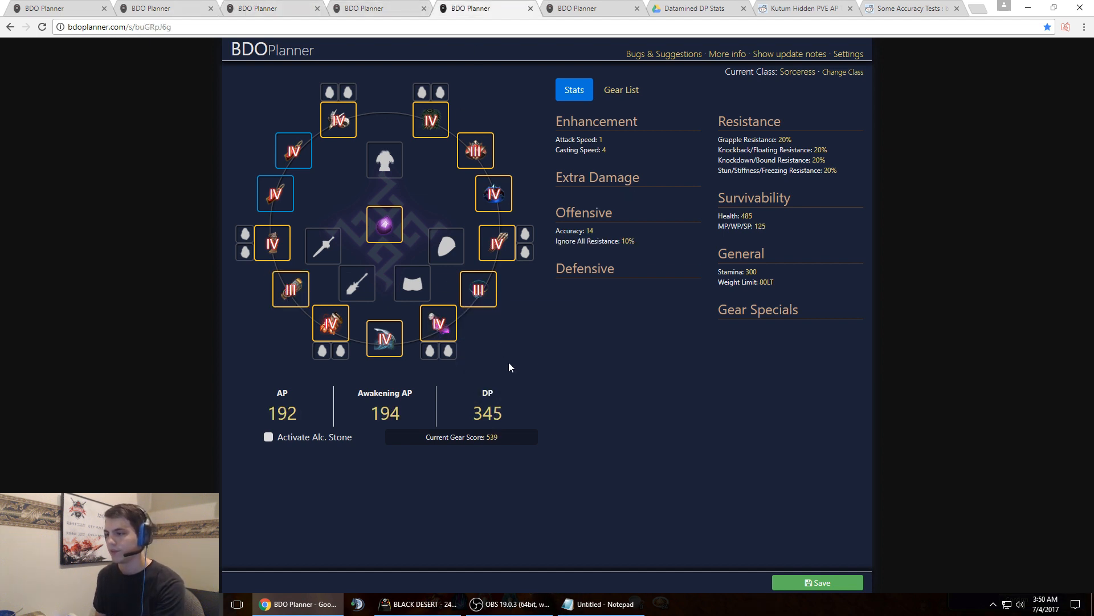
mouse_move(290, 288)
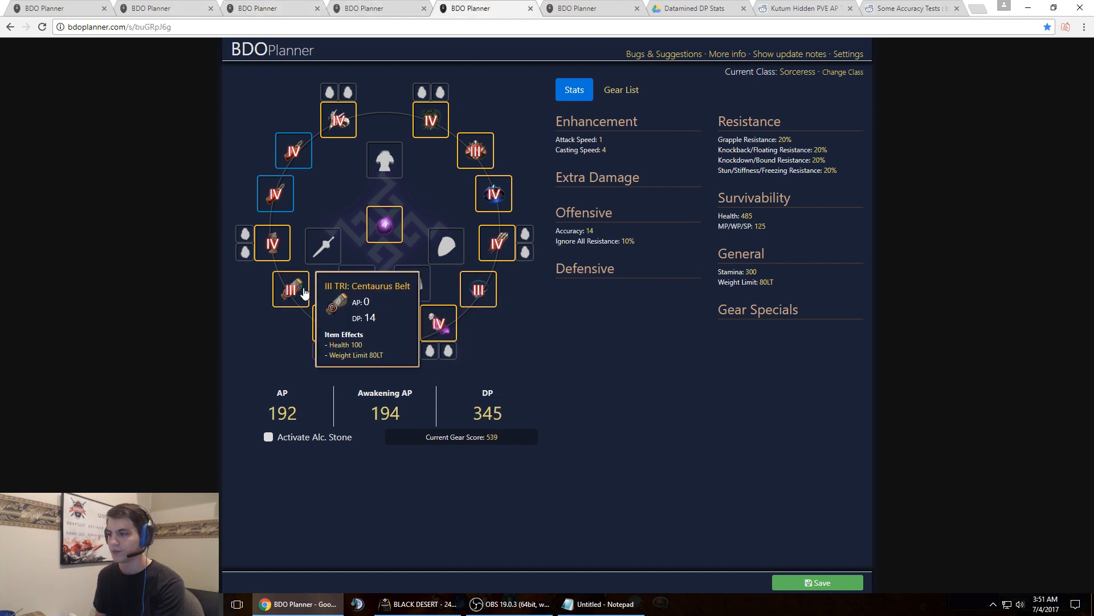
mouse_move(213, 301)
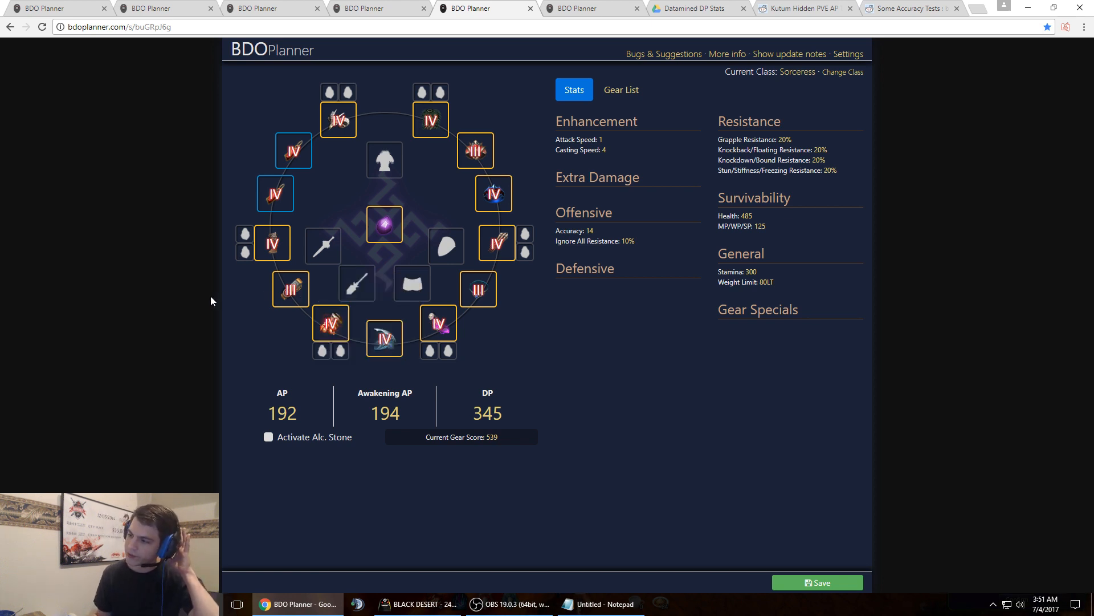
mouse_move(474, 270)
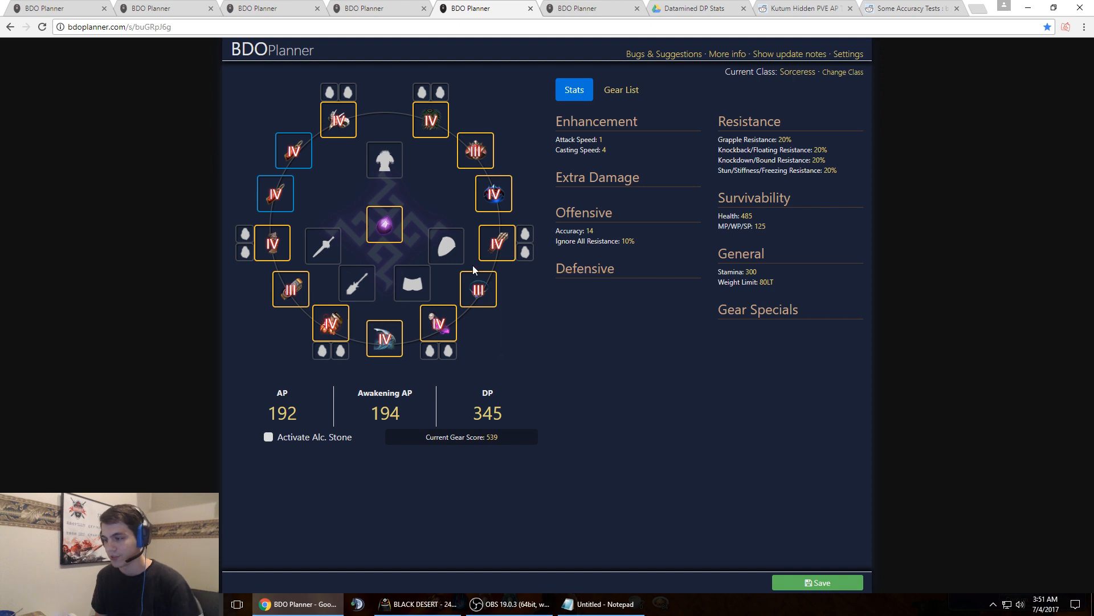
mouse_move(553, 252)
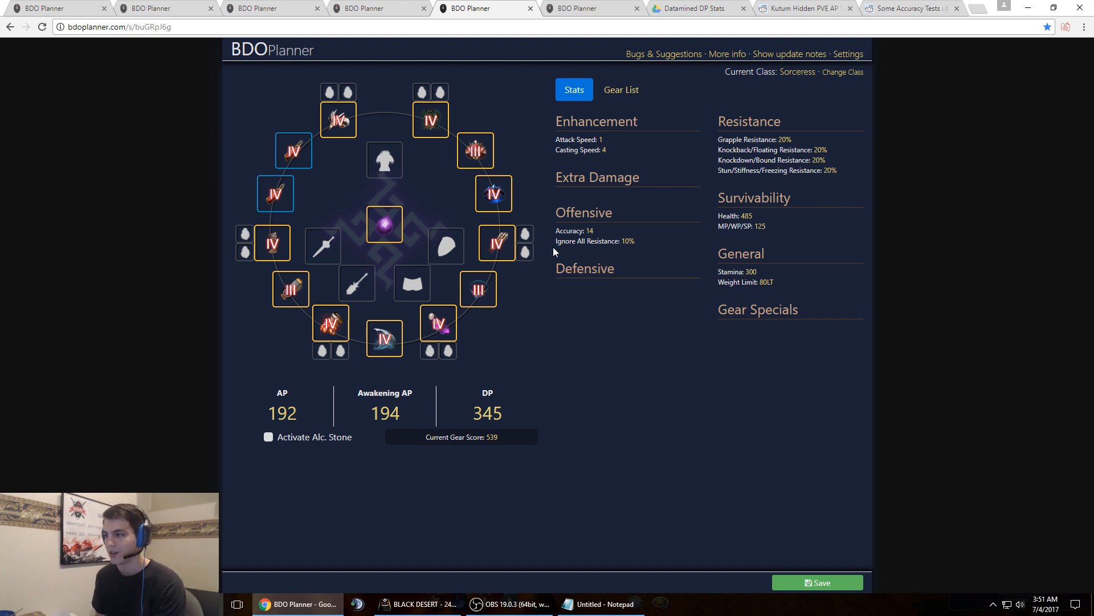
mouse_move(493, 194)
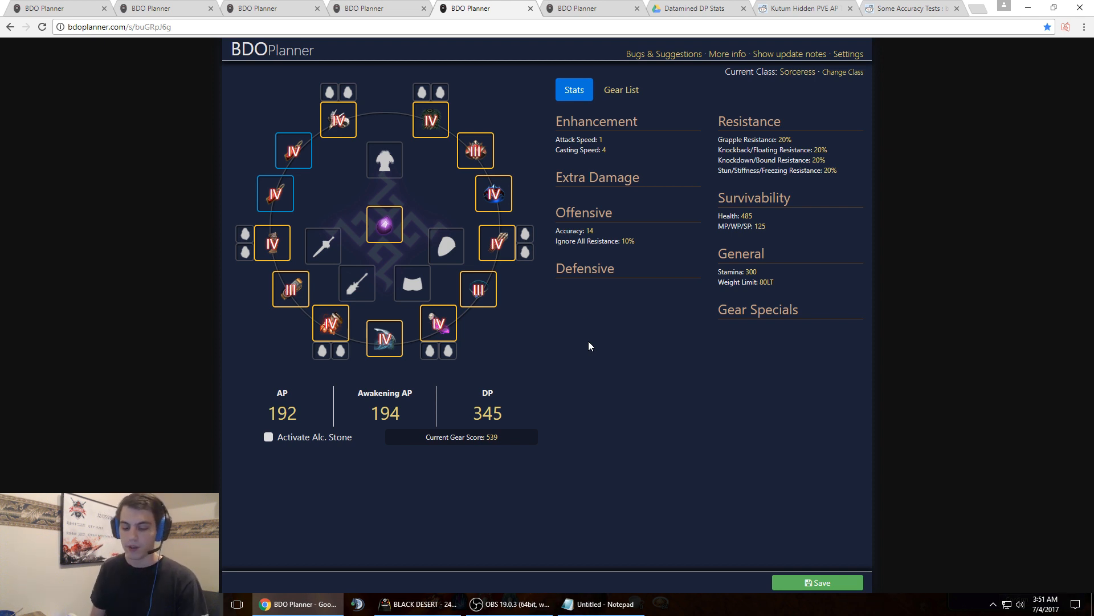
mouse_move(547, 339)
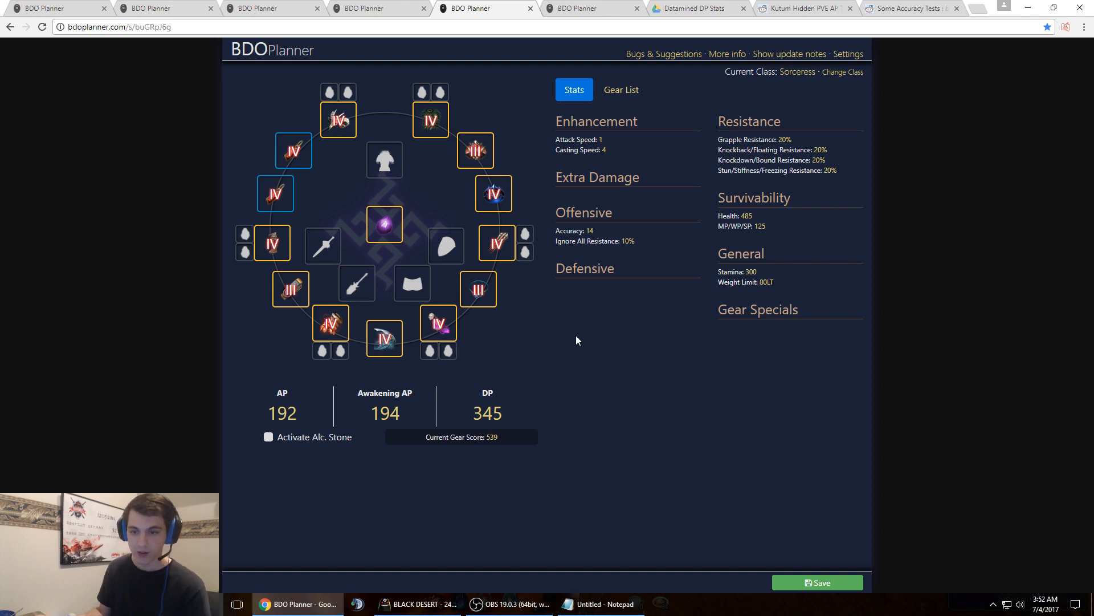
mouse_move(226, 270)
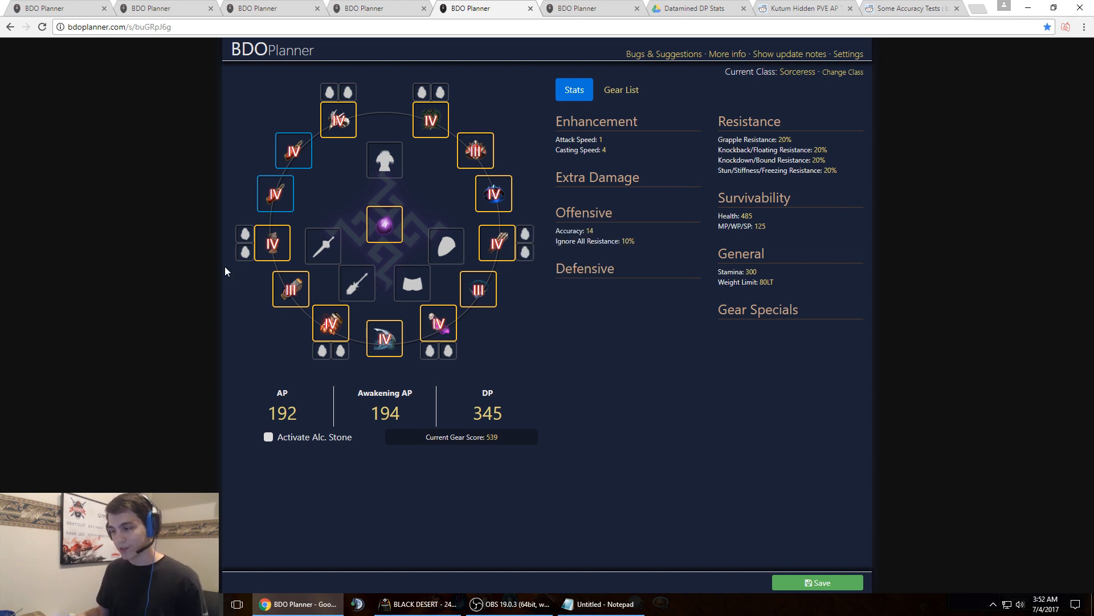
mouse_move(562, 341)
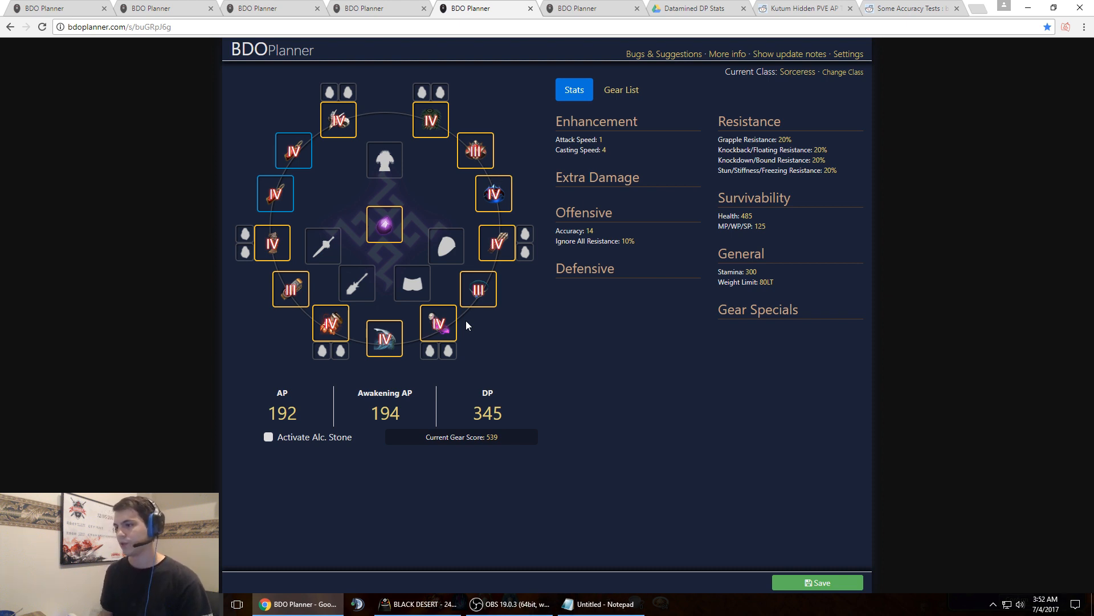
mouse_move(437, 328)
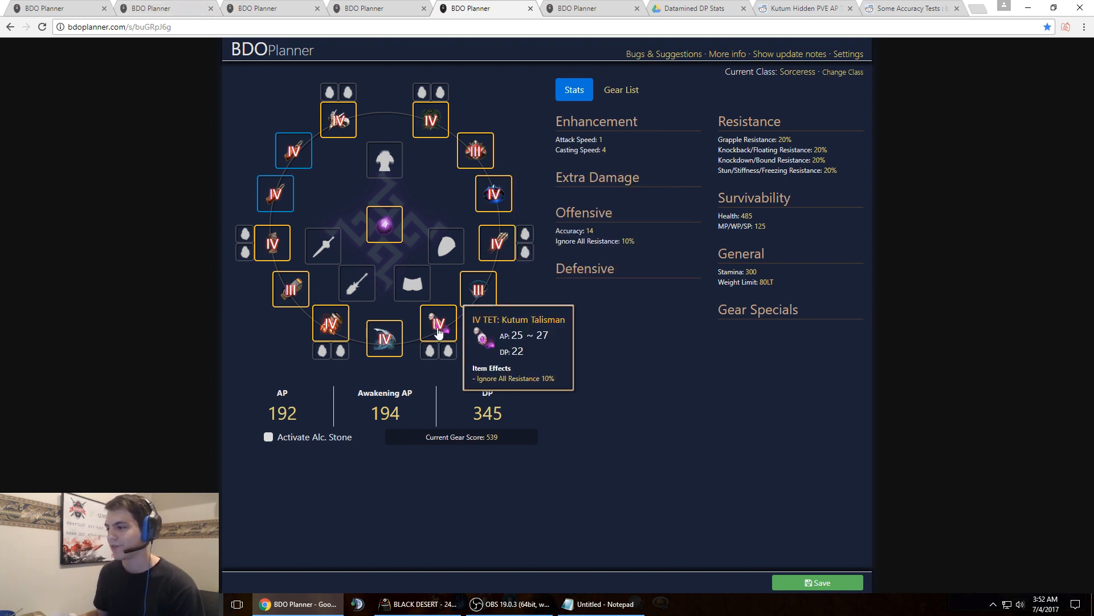
mouse_move(438, 328)
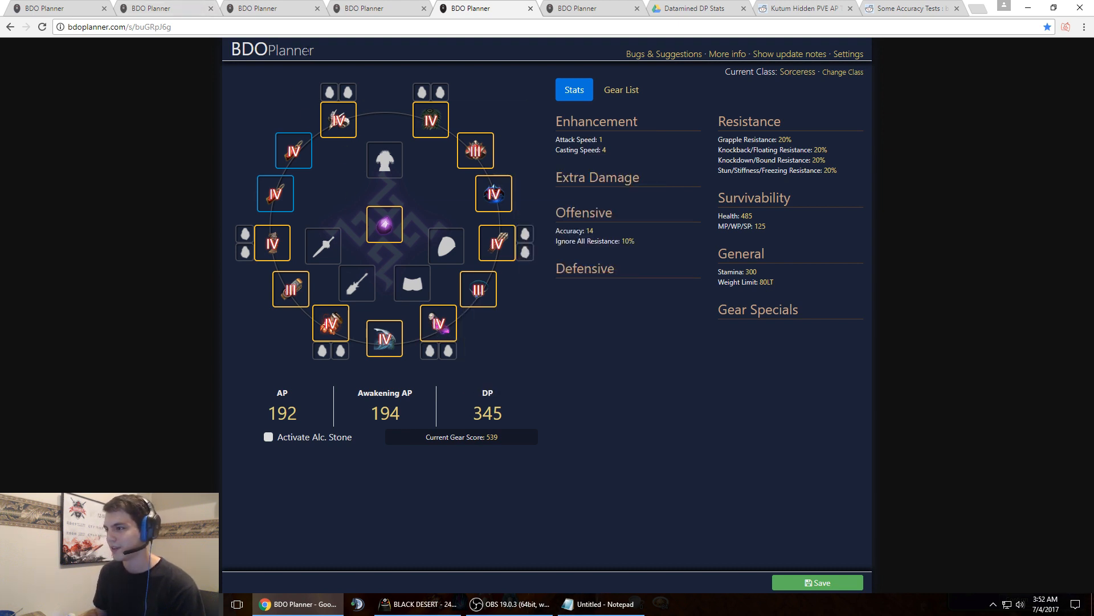
mouse_move(437, 329)
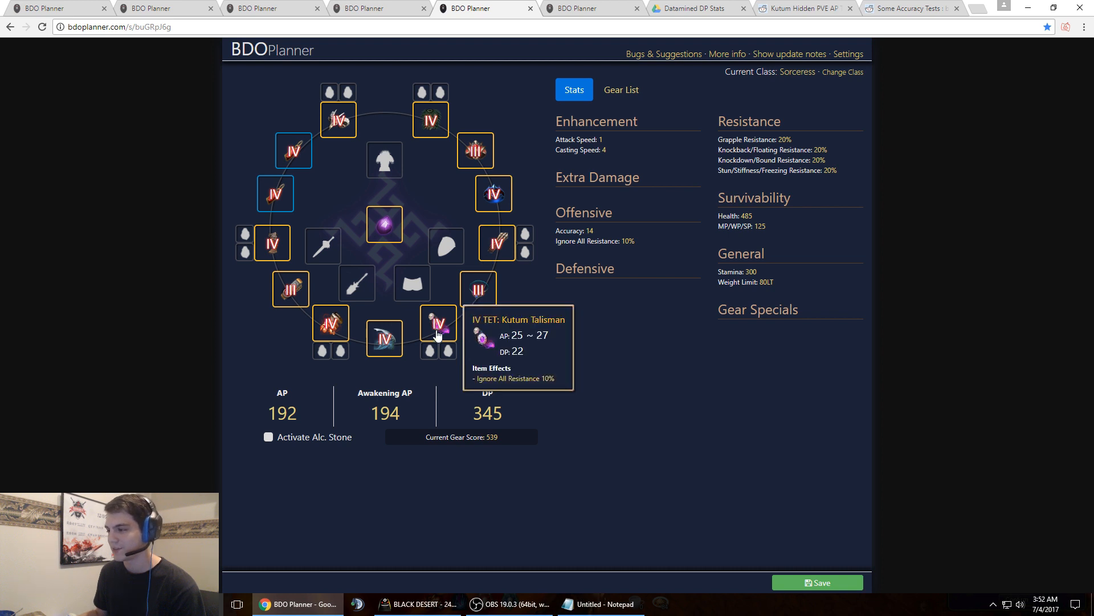
mouse_move(492, 194)
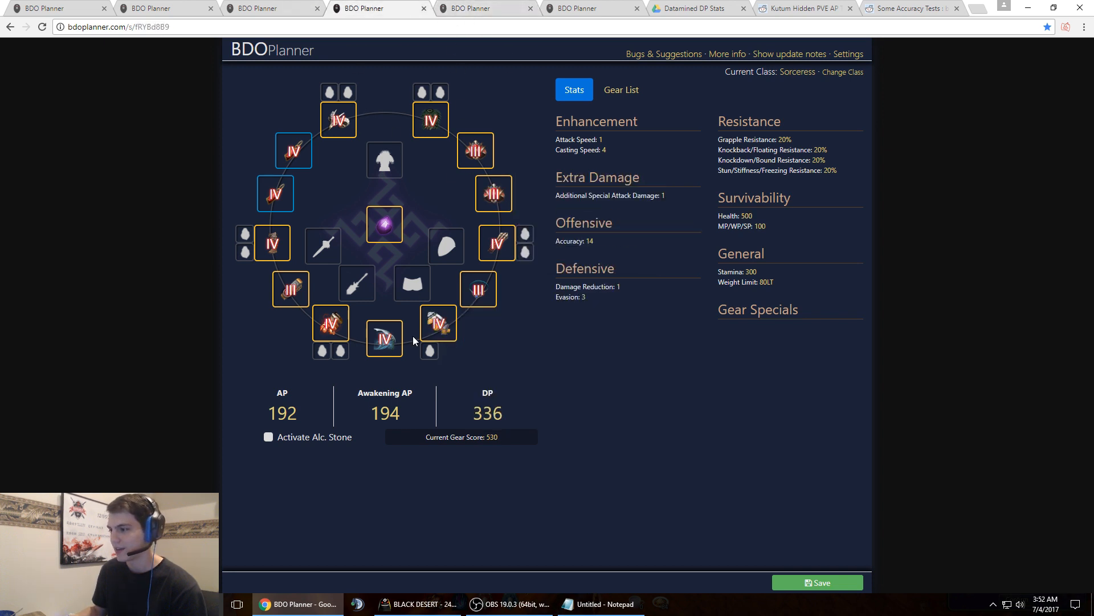
Inspect the TET Giath's Helmet set bonuses: +200 stamina and attack and casting speed.
left_click(437, 321)
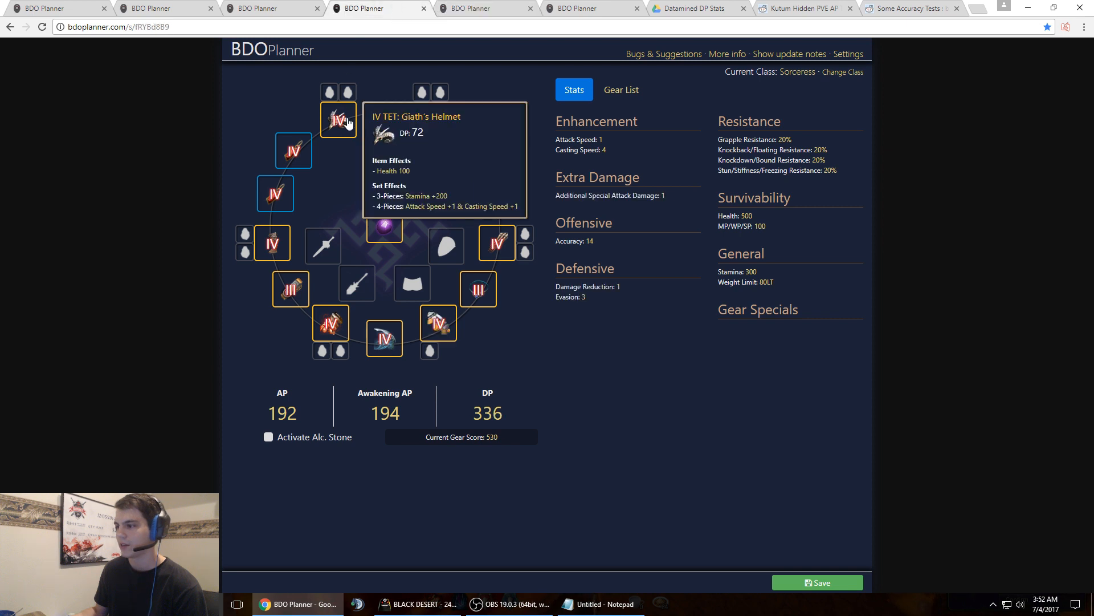
mouse_move(461, 258)
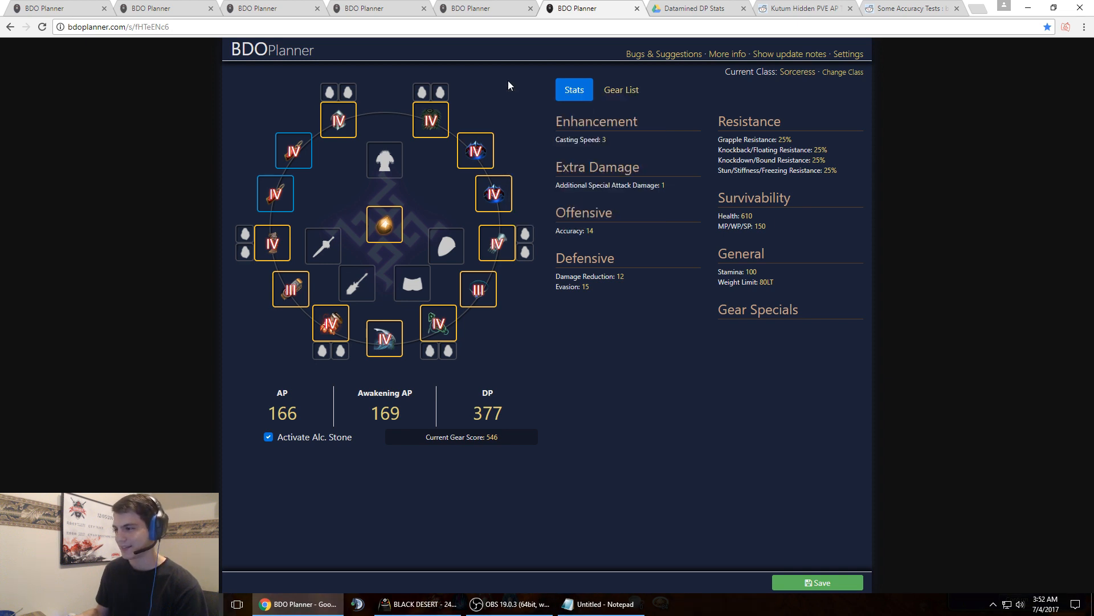
left_click(911, 8)
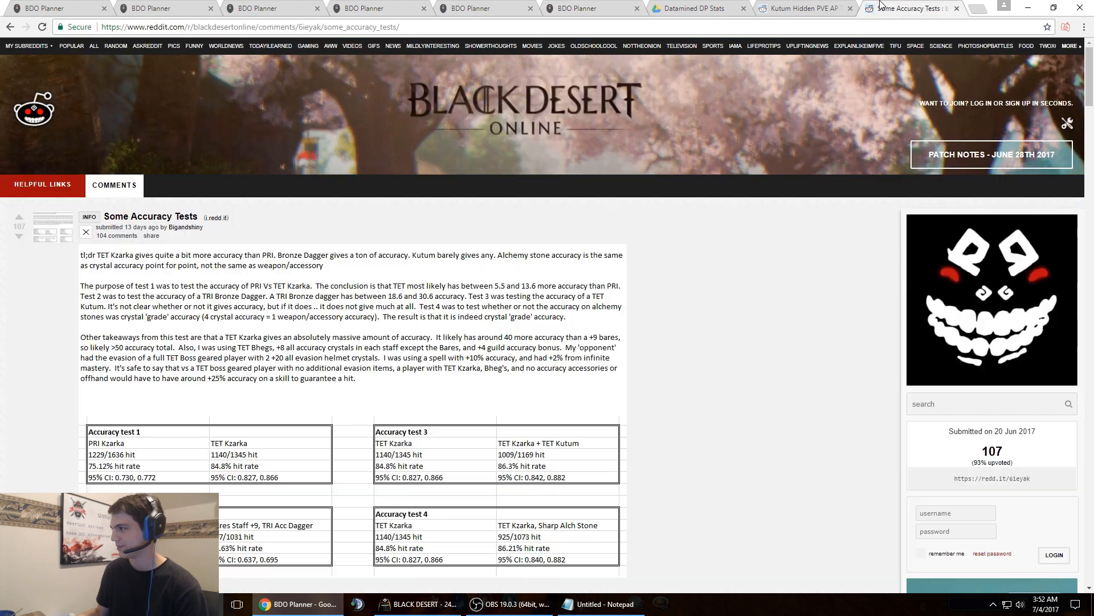
left_click(691, 7)
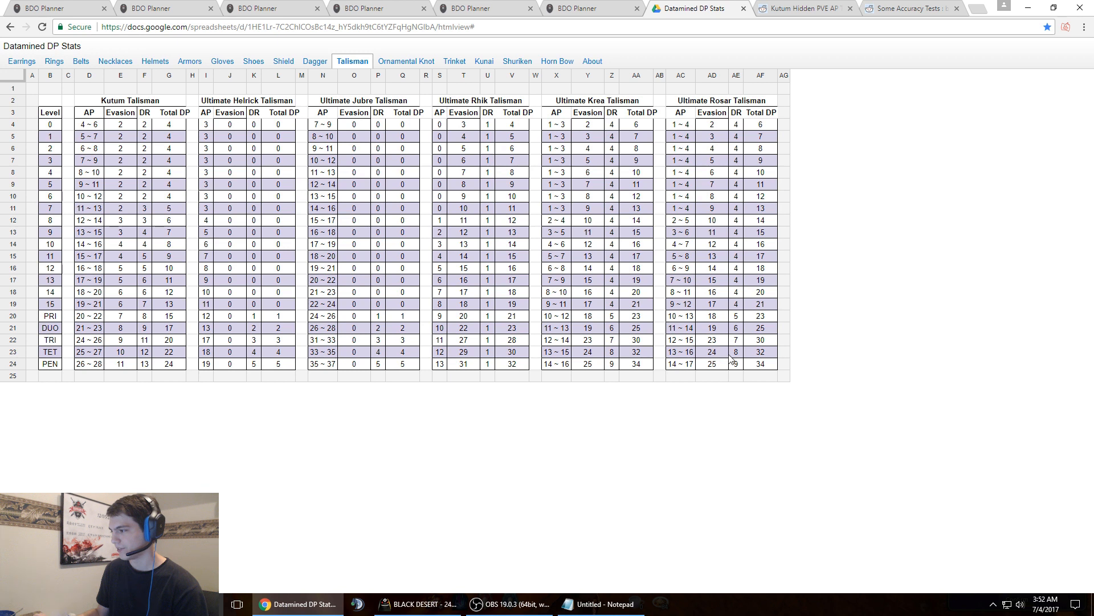
mouse_move(680, 358)
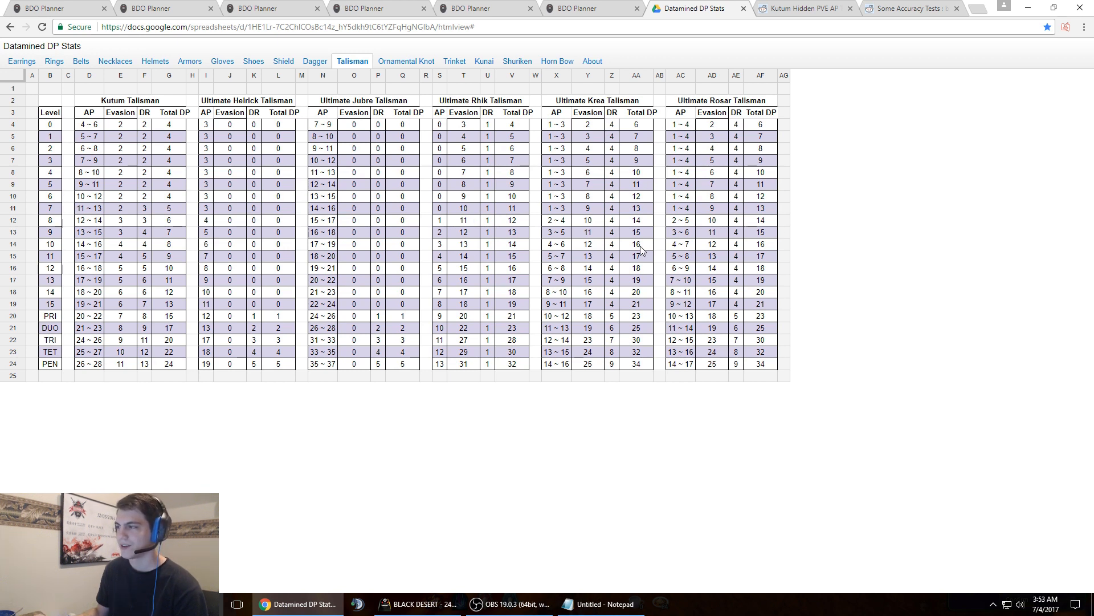
left_click(590, 8)
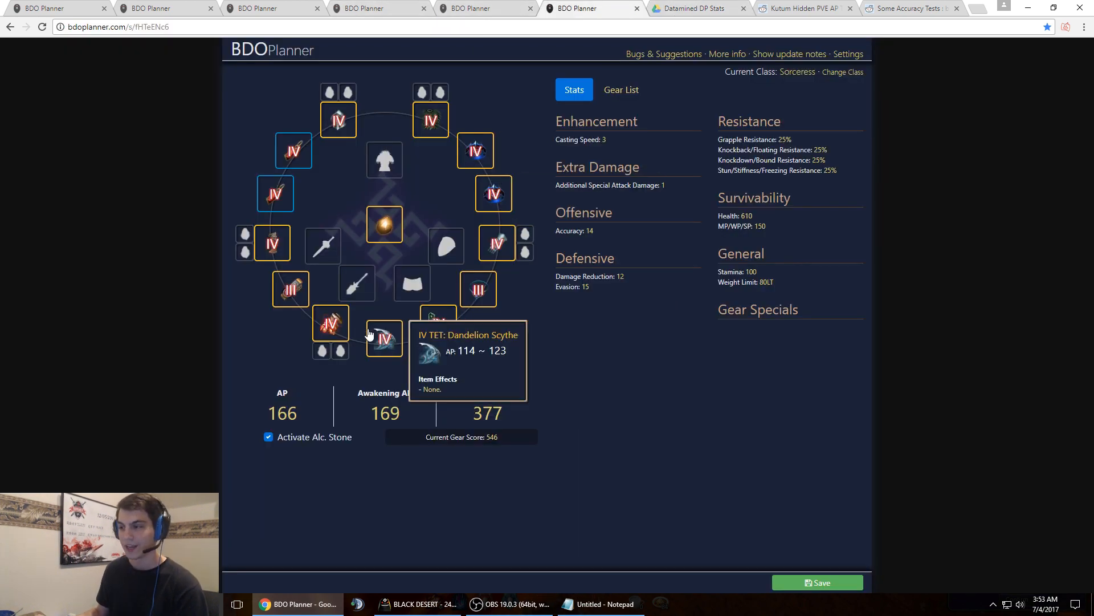
mouse_move(275, 193)
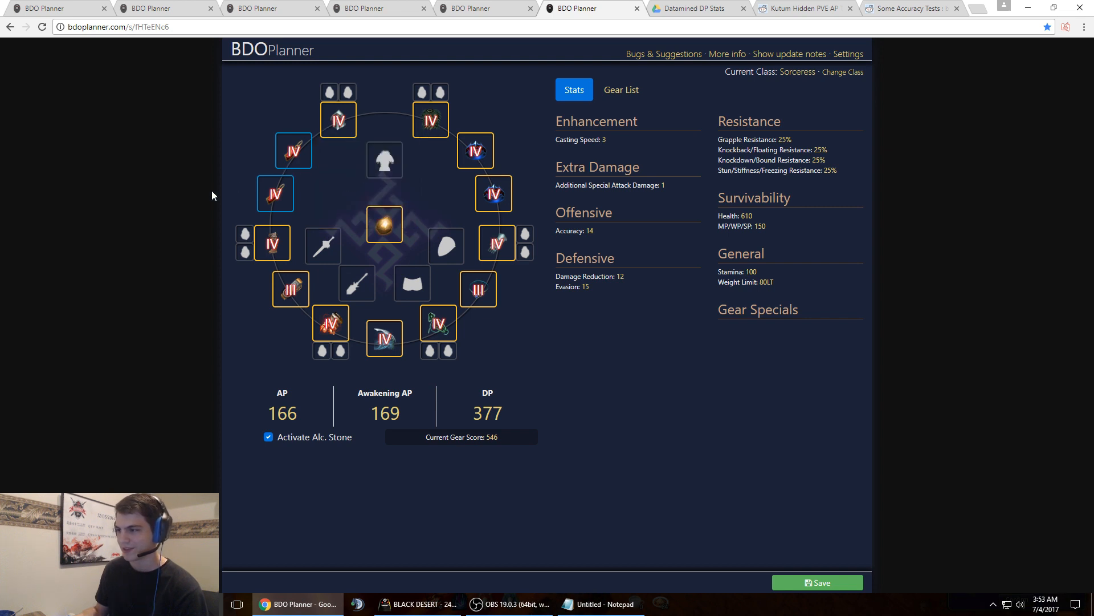
mouse_move(275, 193)
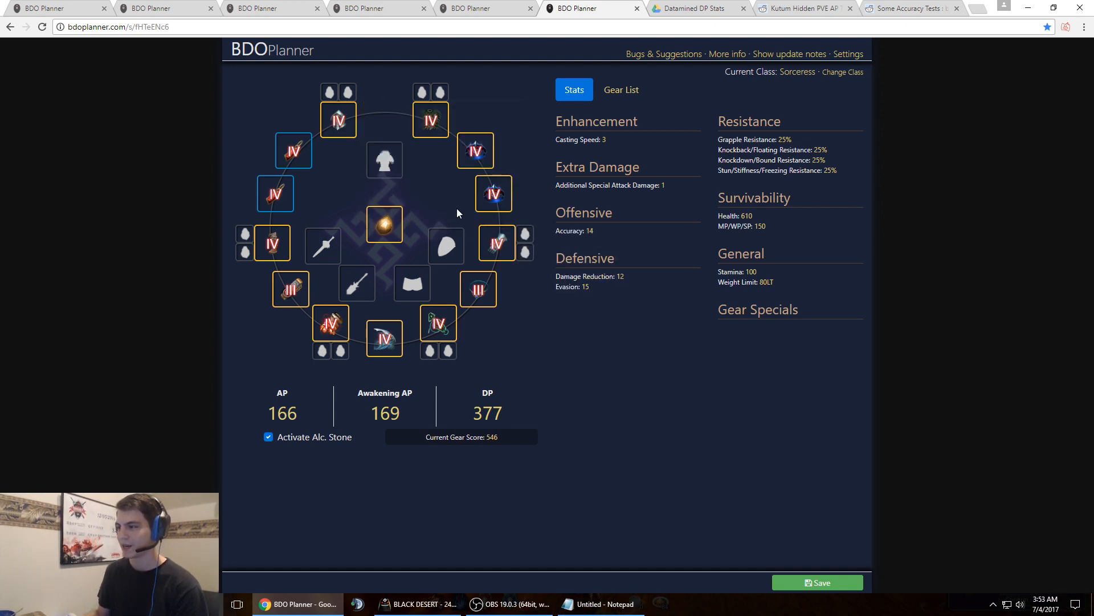
mouse_move(379, 100)
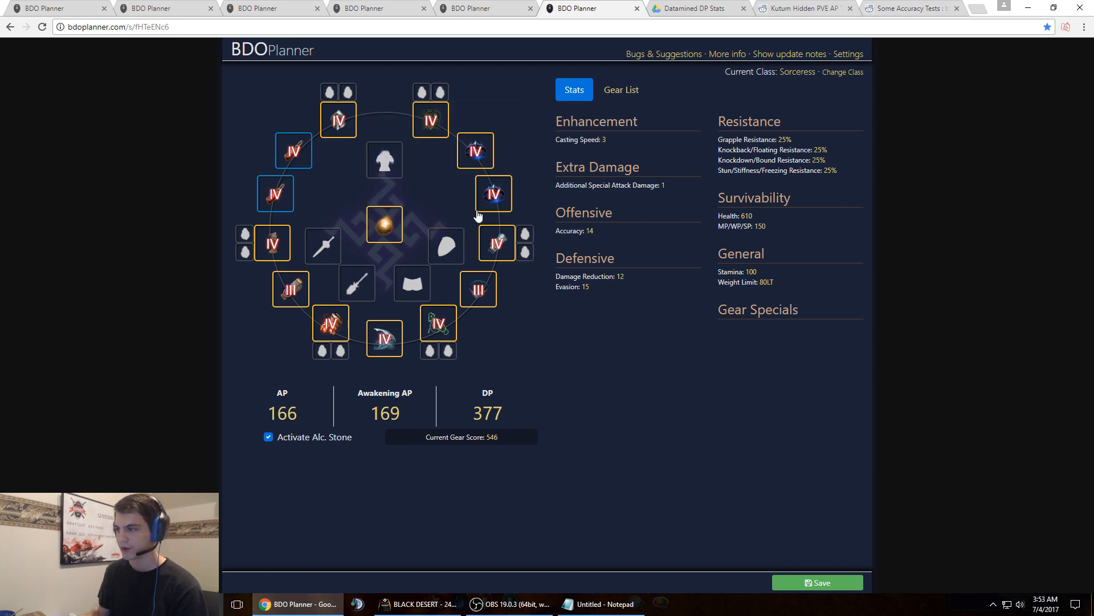
mouse_move(363, 152)
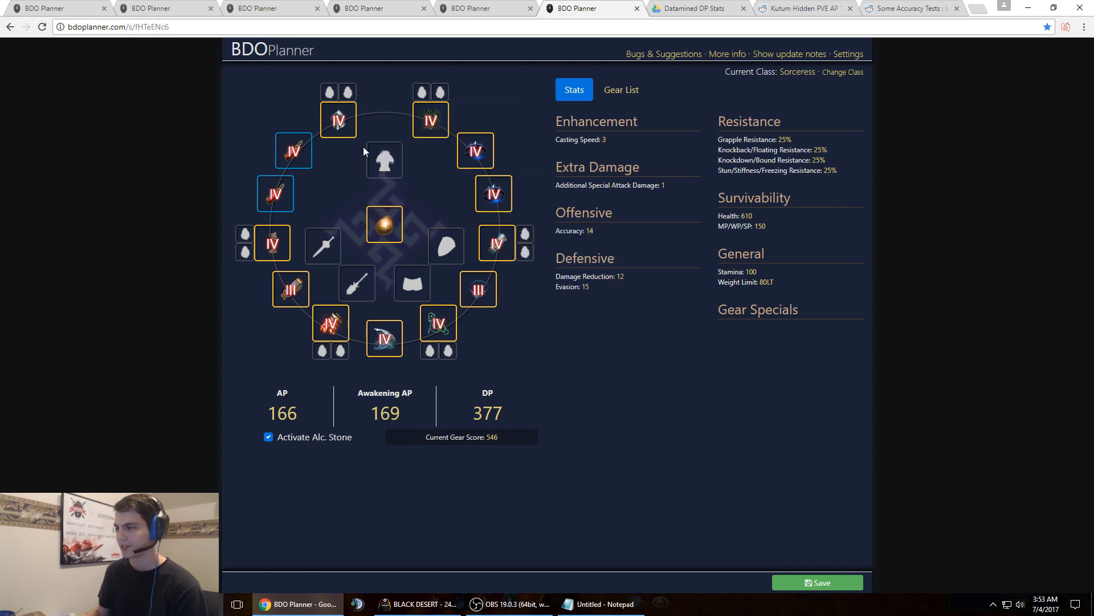
mouse_move(497, 242)
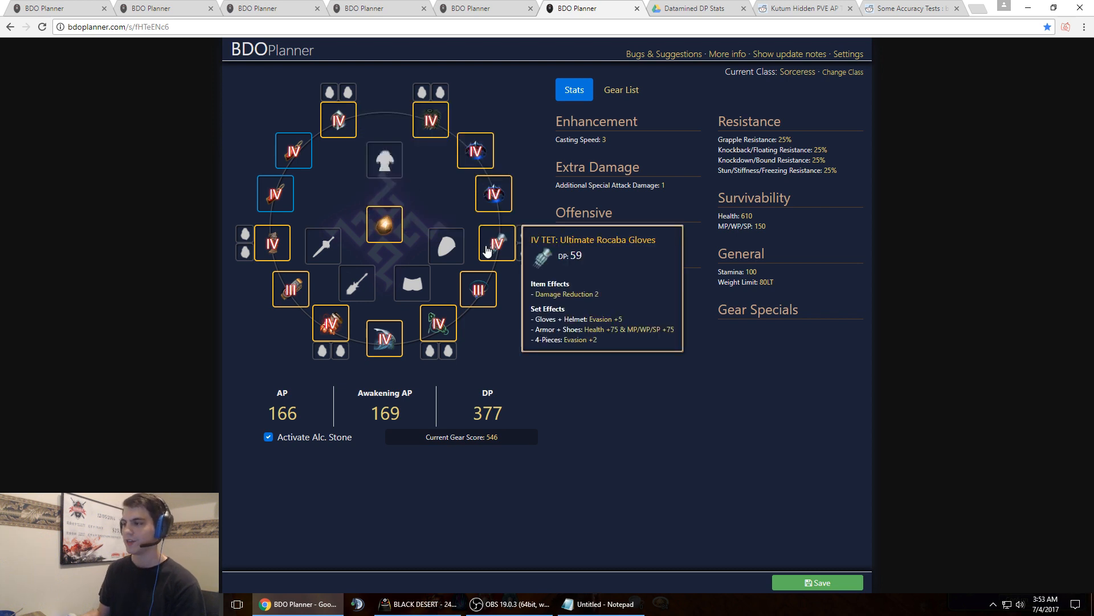
mouse_move(338, 119)
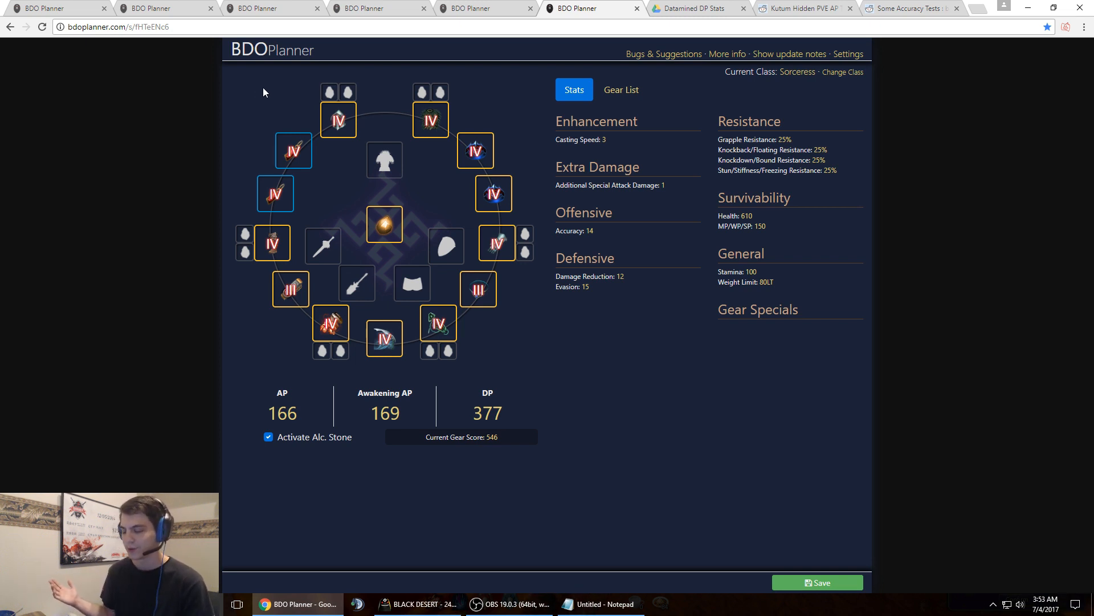
mouse_move(338, 119)
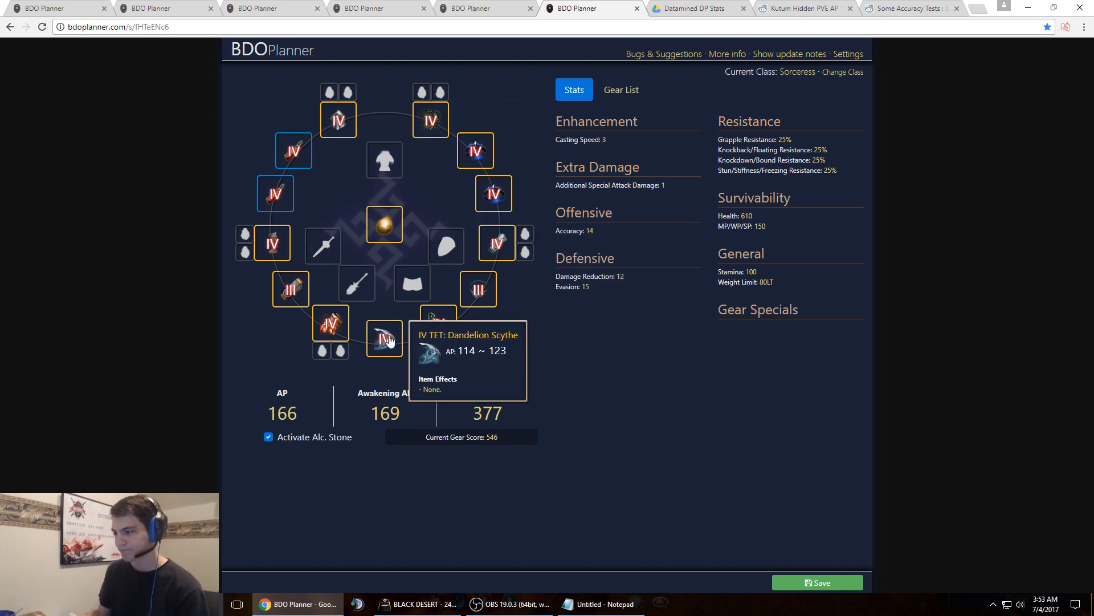
mouse_move(540, 295)
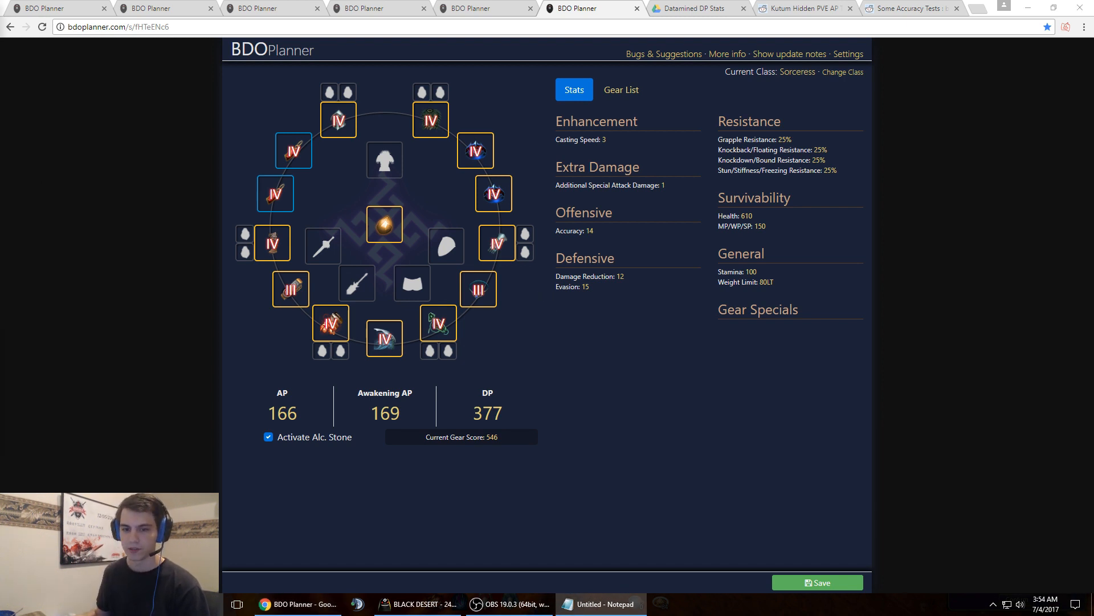
mouse_move(495, 8)
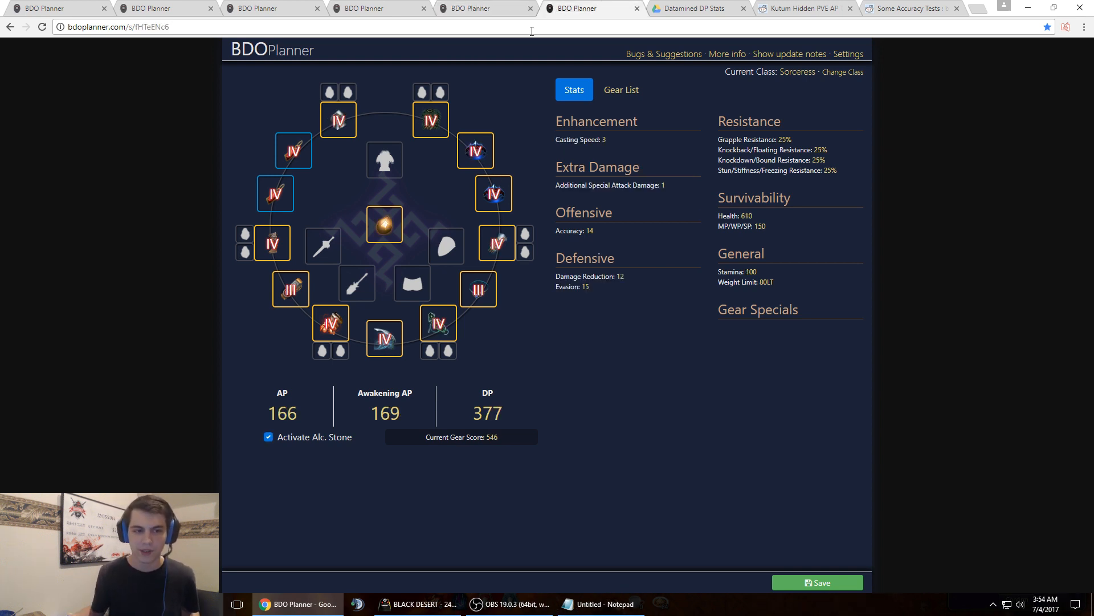
mouse_move(482, 9)
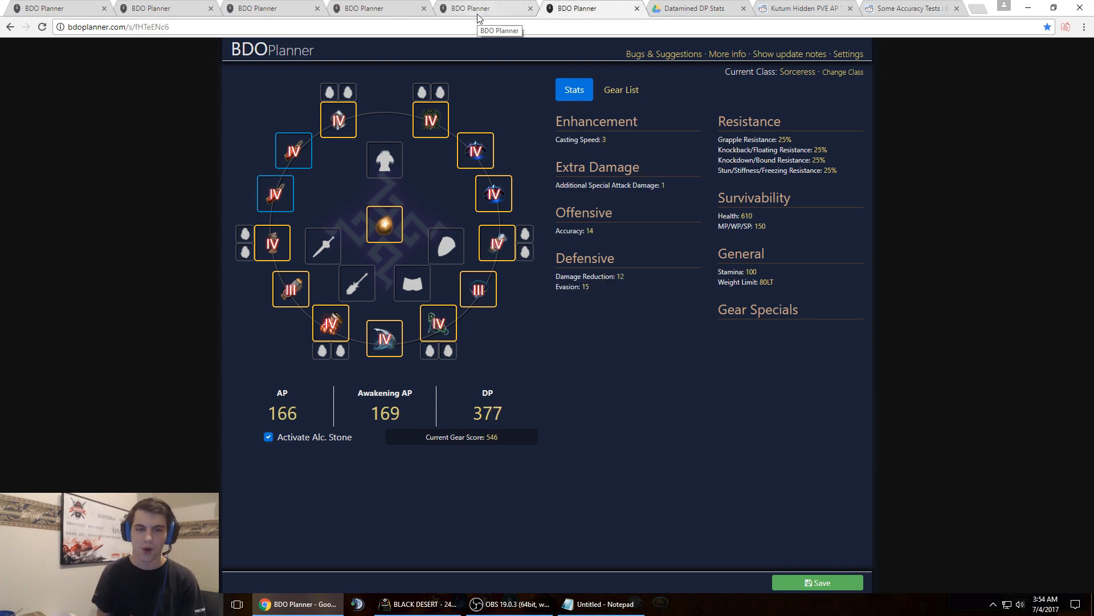